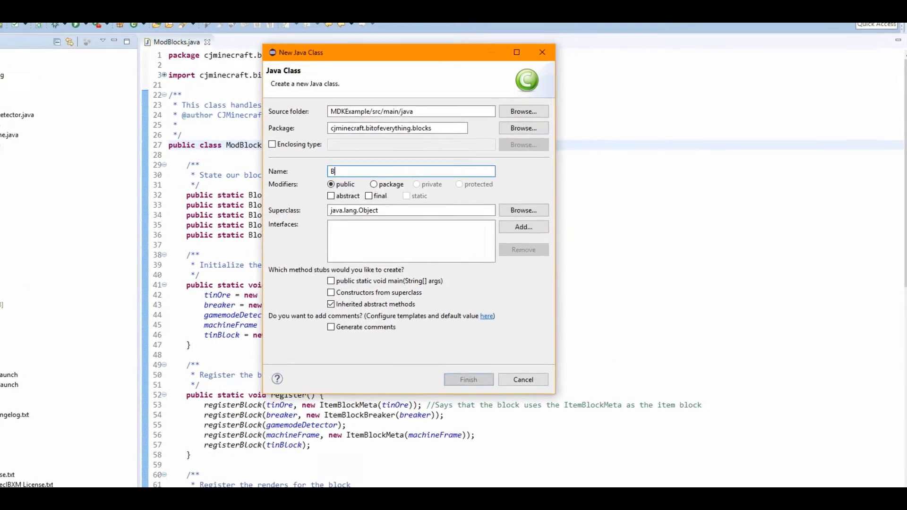
Name the new class BlockTinSlab and finish creating it in the blocks package
{"action": "type", "text": "lock"}
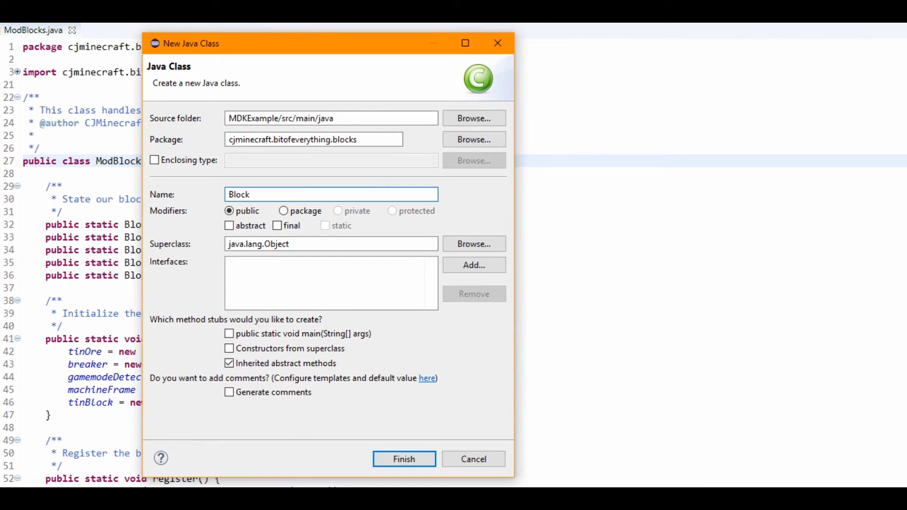
{"action": "type", "text": "Ti"}
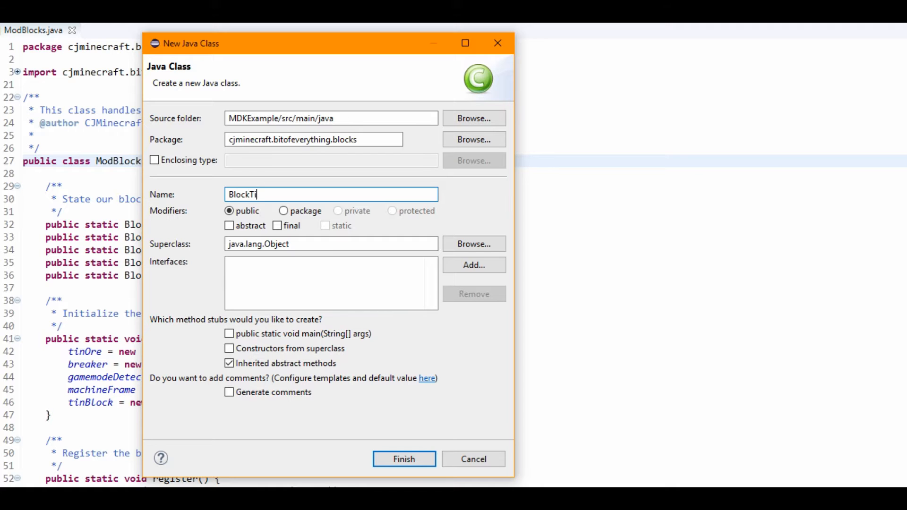
{"action": "left_click", "coordinate": [403, 459]}
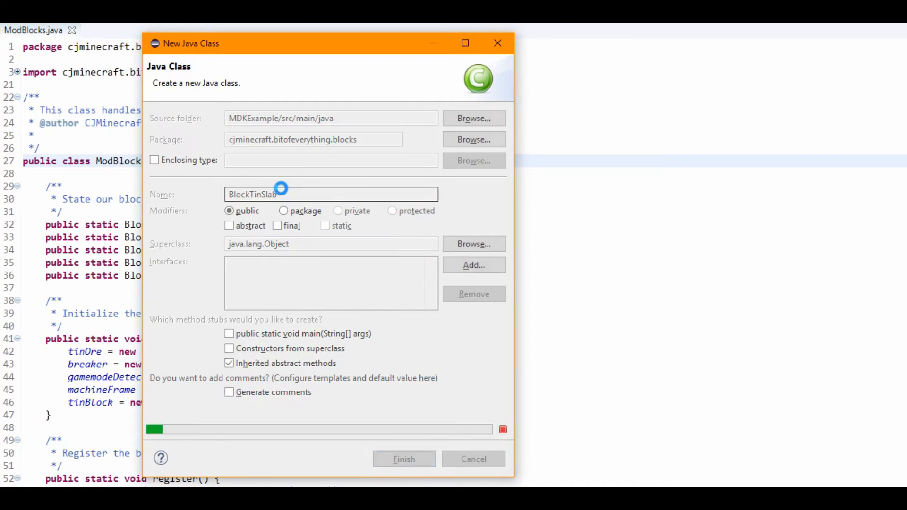
{"action": "left_click", "coordinate": [403, 459]}
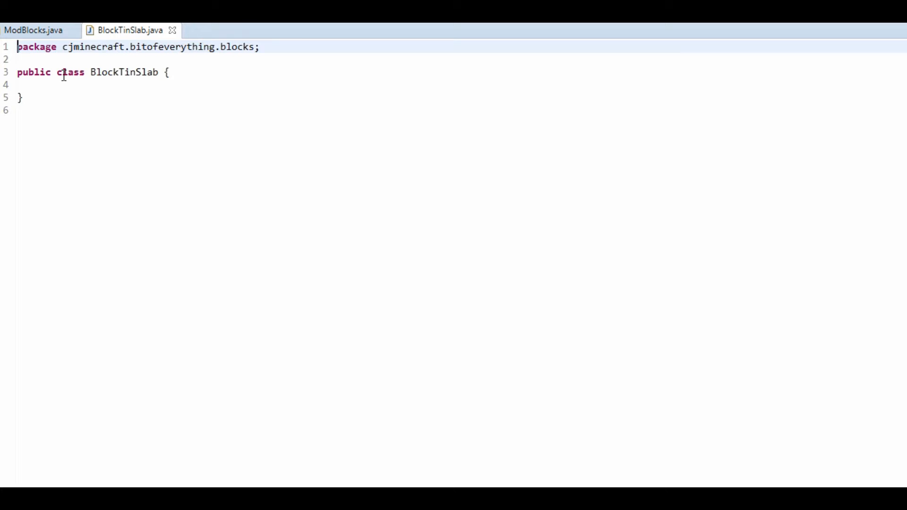
Declare BlockTinSlab as abstract extending BlockSlab and remove the TODO stub
{"action": "type", "text": "abstract"}
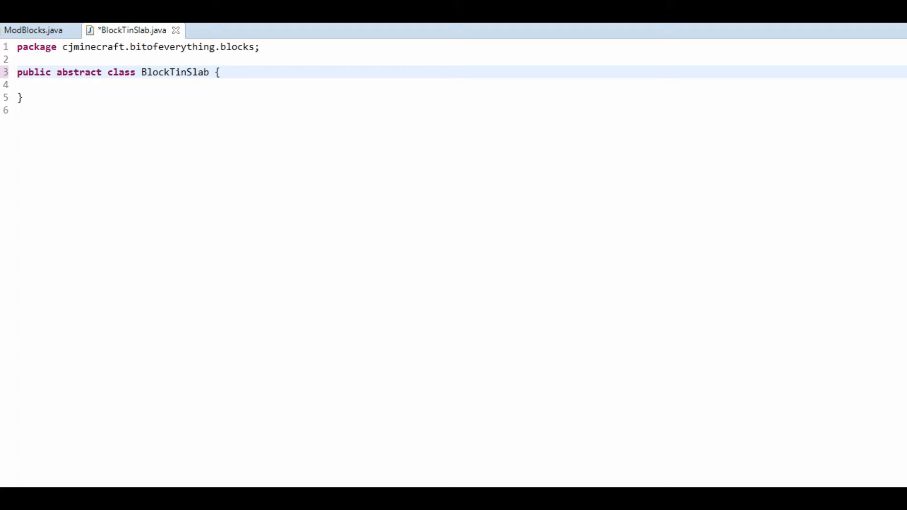
{"action": "type", "text": "ext"}
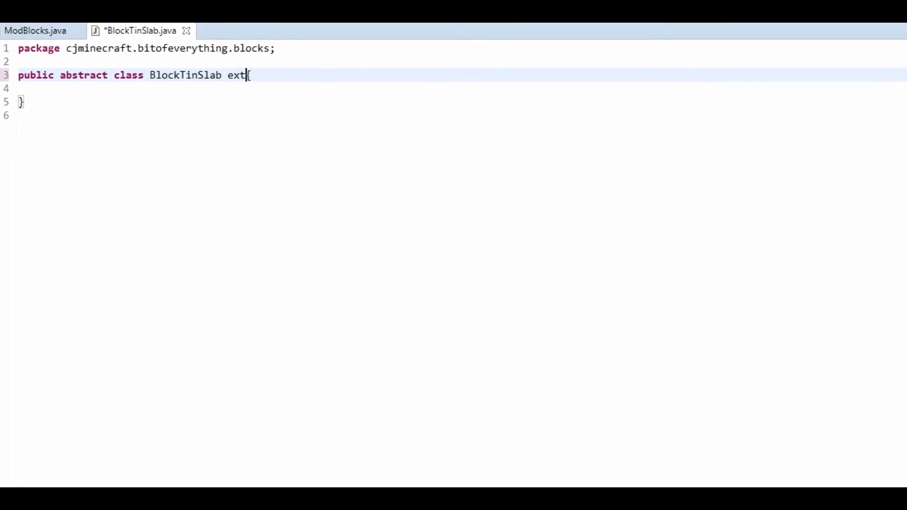
{"action": "type", "text": "ends BlockSlab"}
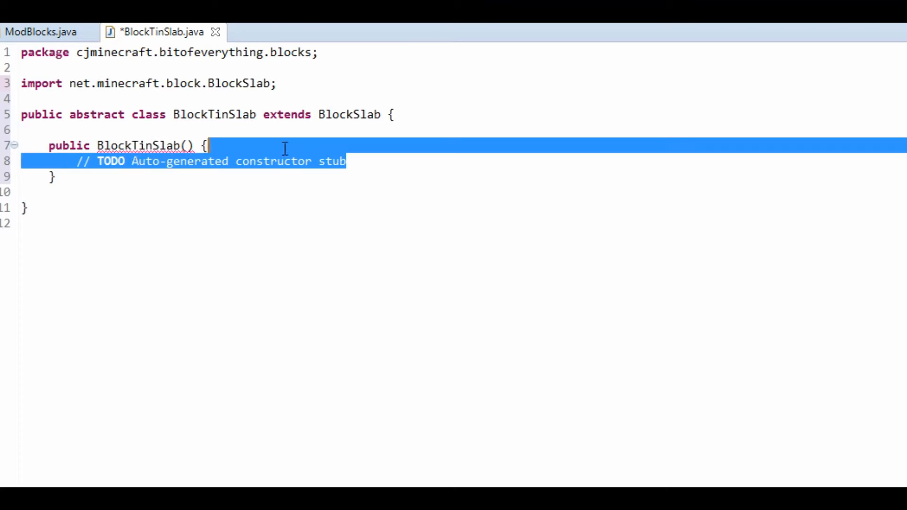
{"action": "key", "text": "Delete"}
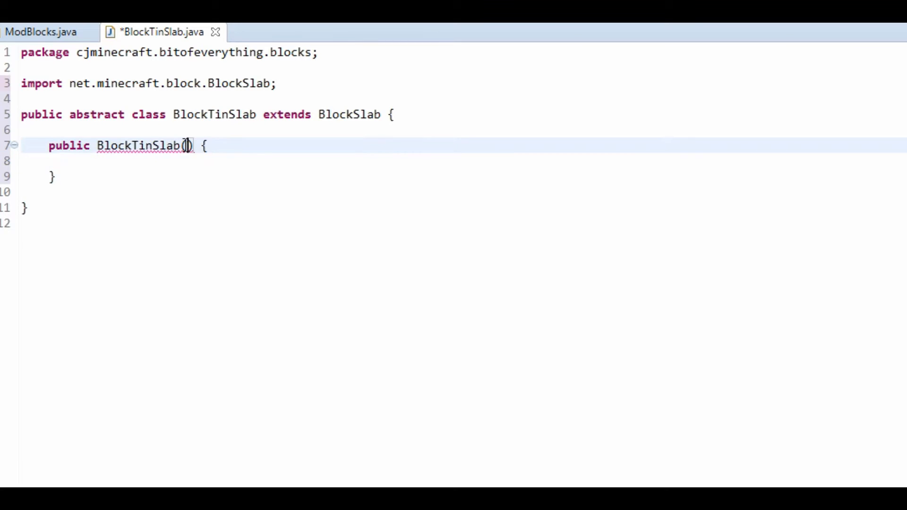
Give the constructor a String unlocalizedName parameter and call super(Material.IRON)
{"action": "type", "text": "String unl"}
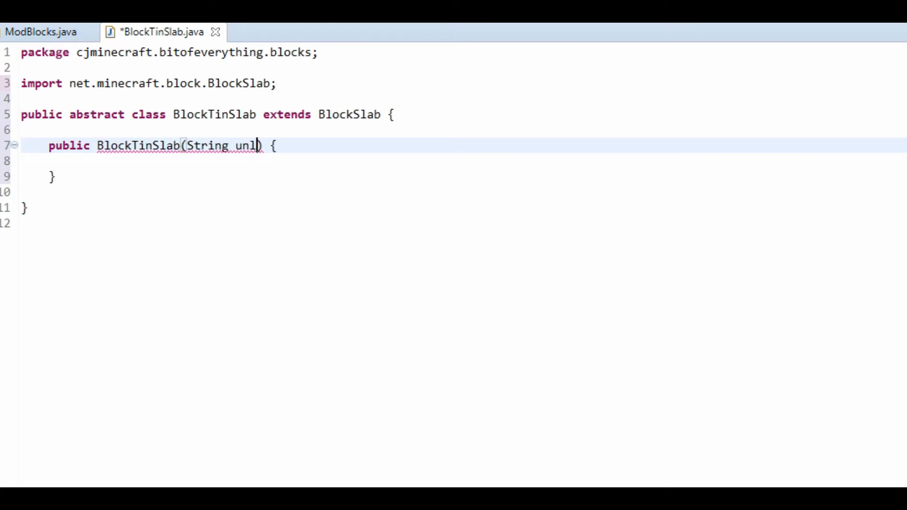
{"action": "type", "text": "ocalizedName"}
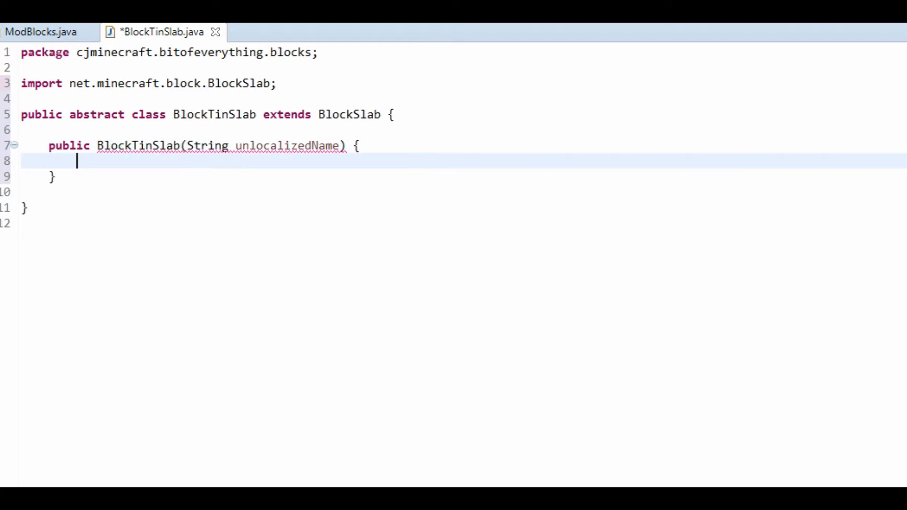
{"action": "type", "text": "super()"}
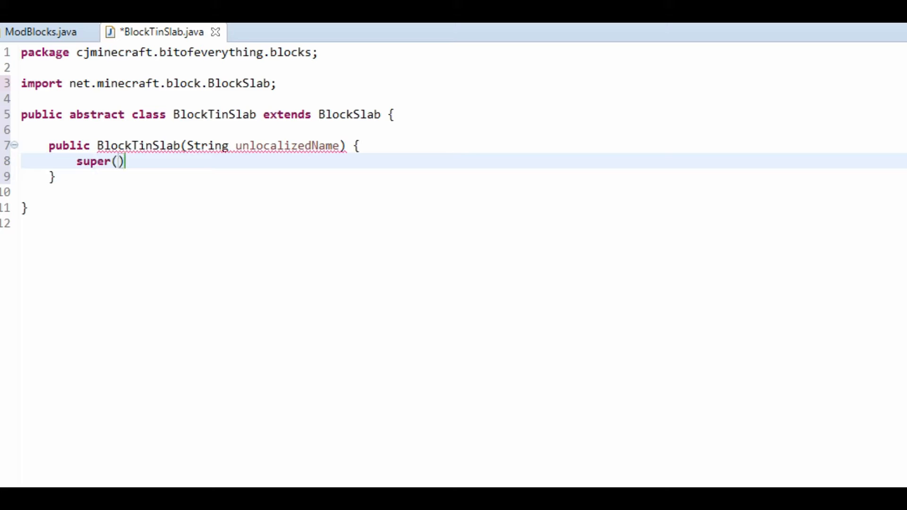
{"action": "type", "text": "Material.IRON"}
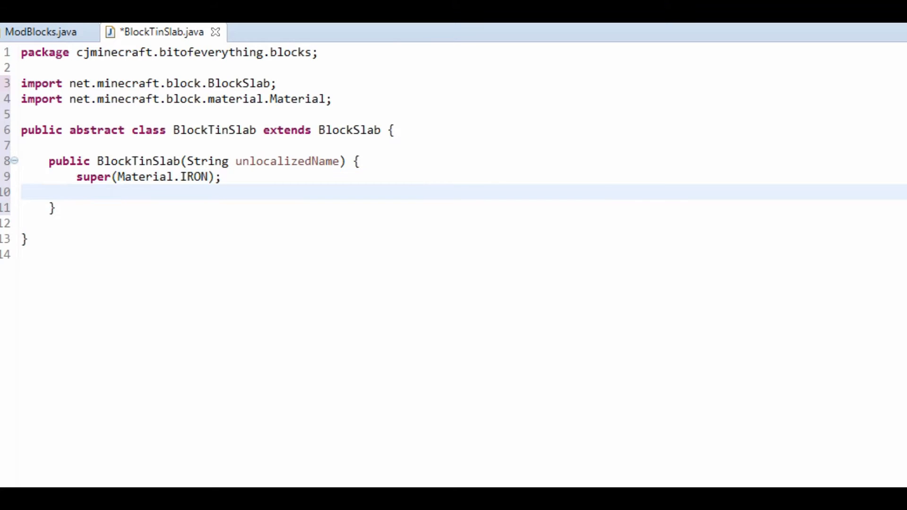
Set unlocalized name, registry name, hardness 3 and resistance 20, save, then jump into BlockSlab's definition
{"action": "type", "text": "this.setres"}
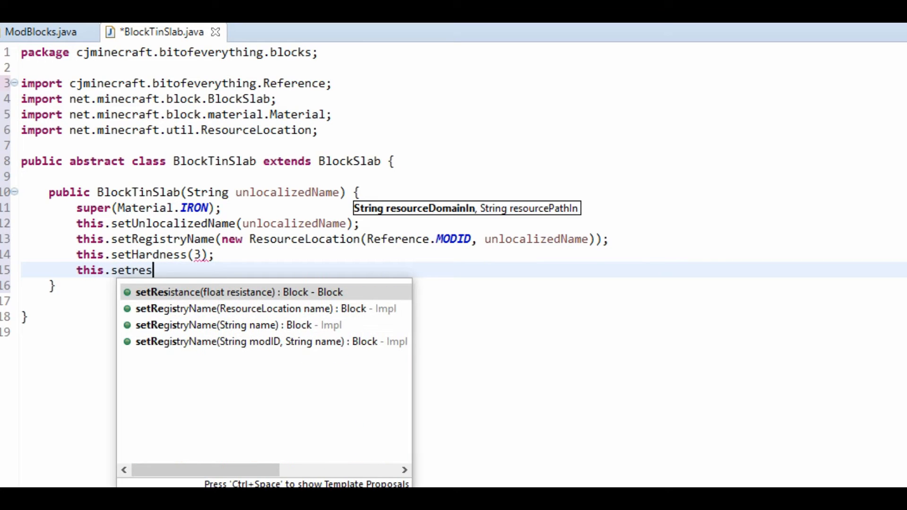
{"action": "left_click", "coordinate": [237, 292]}
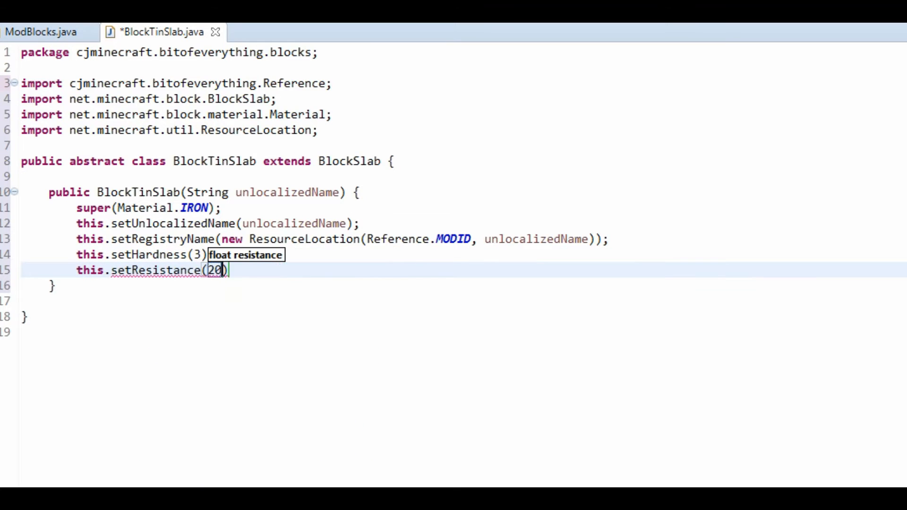
{"action": "type", "text": ";"}
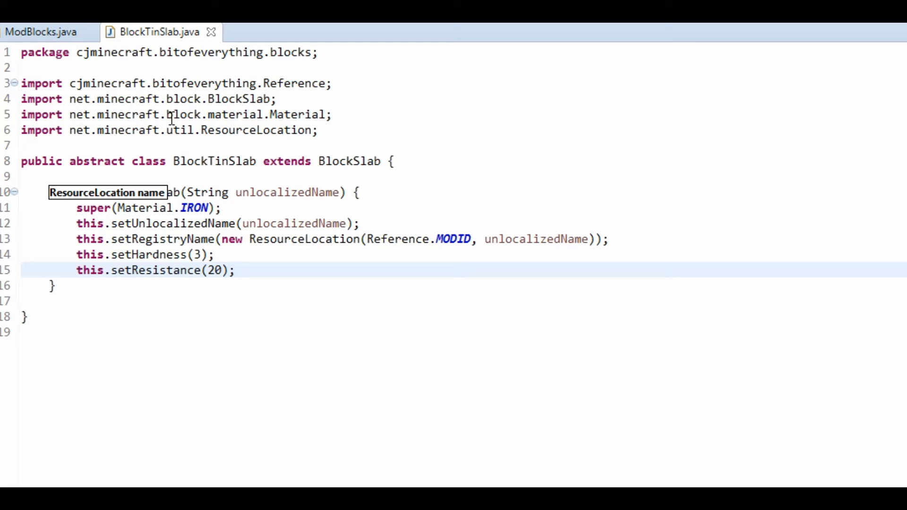
{"action": "key", "text": "enter"}
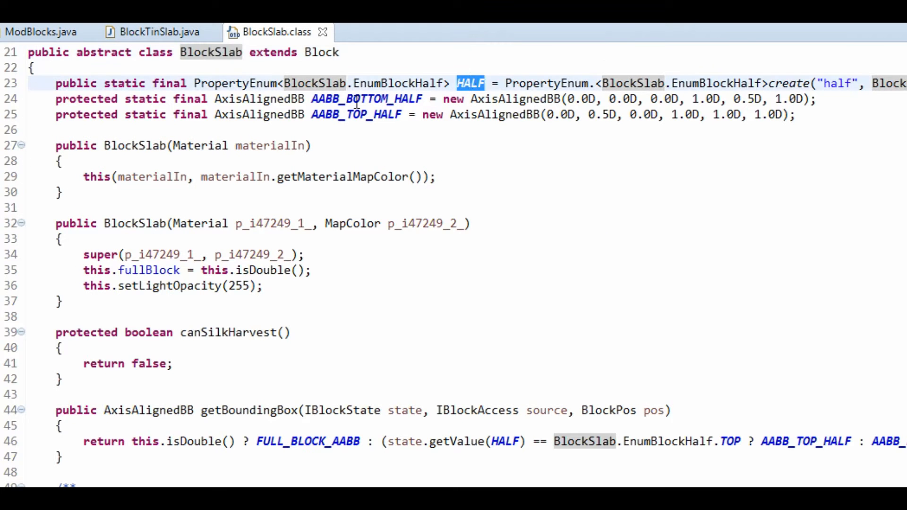
Close the BlockSlab editor and return to the BlockTinSlab constructor
{"action": "left_click", "coordinate": [158, 32]}
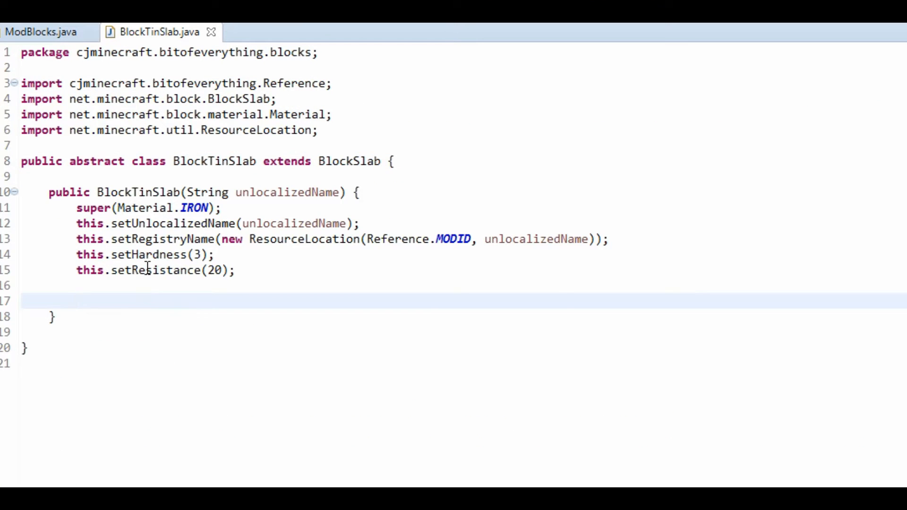
{"action": "mouse_move", "coordinate": [162, 270]}
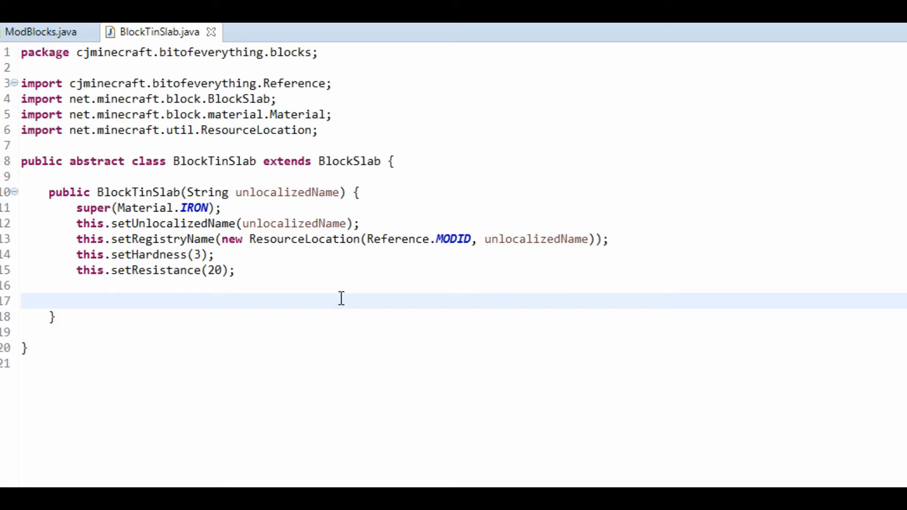
Declare IBlockState state = this.getBaseState(); in the constructor
{"action": "left_click", "coordinate": [77, 299]}
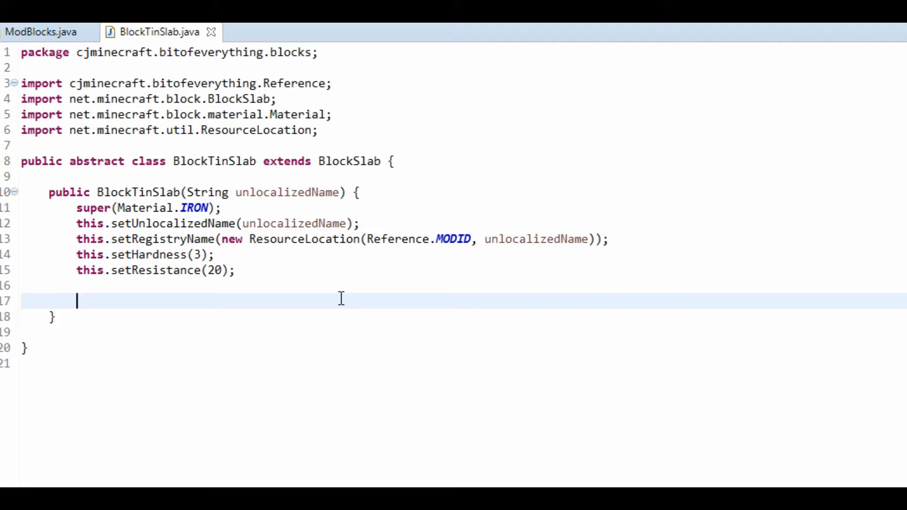
{"action": "type", "text": "IB"}
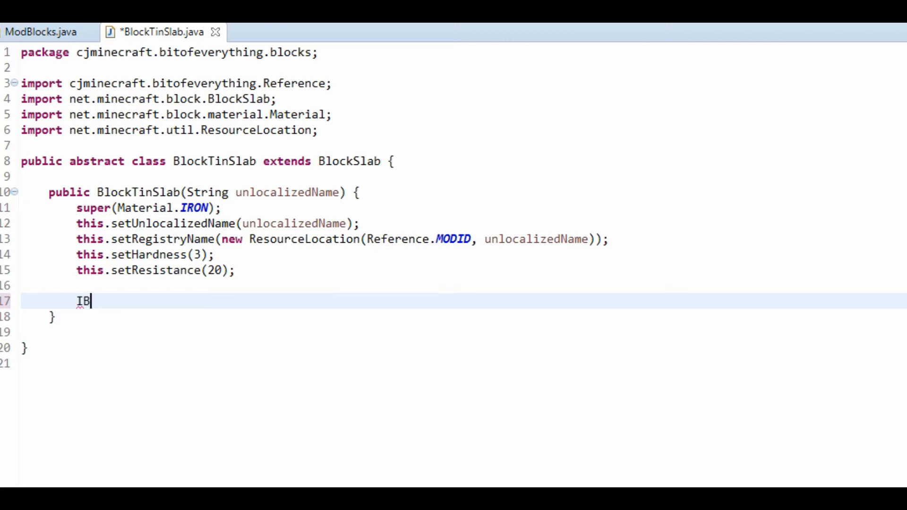
{"action": "type", "text": "BlockState s"}
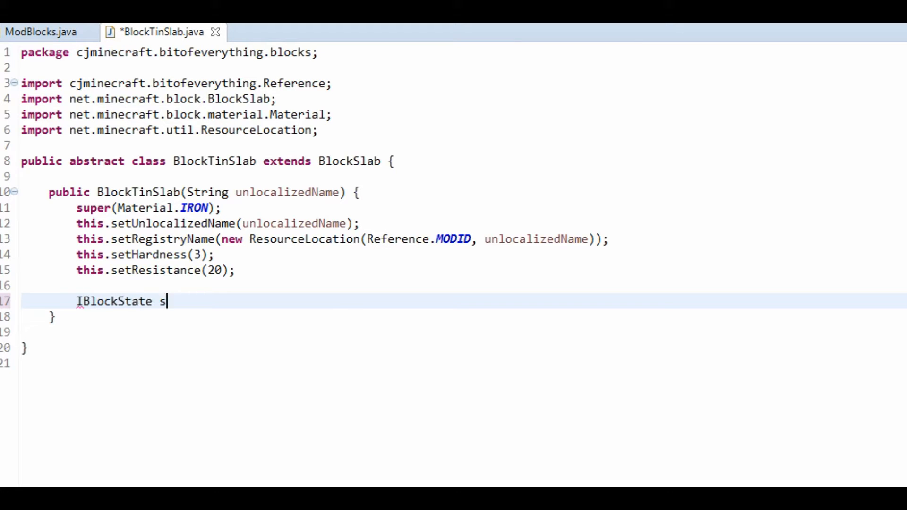
{"action": "type", "text": "tate = this.blockState."}
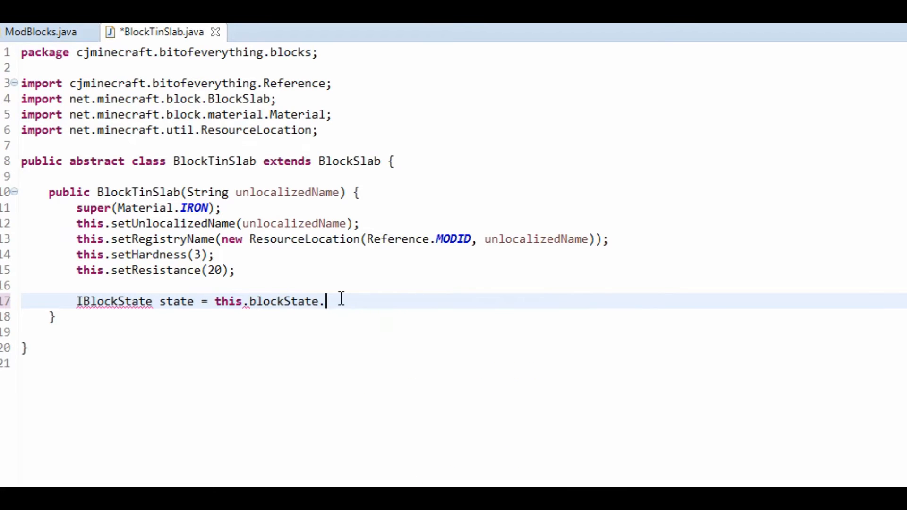
{"action": "type", "text": "getBaseState();"}
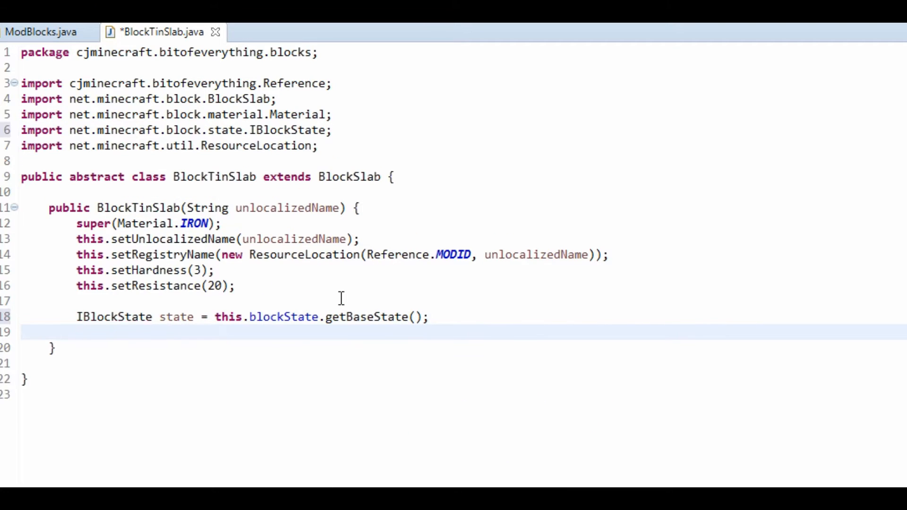
Add an if(!this.isDouble()) block for non-double slabs
{"action": "type", "text": "if(!"}
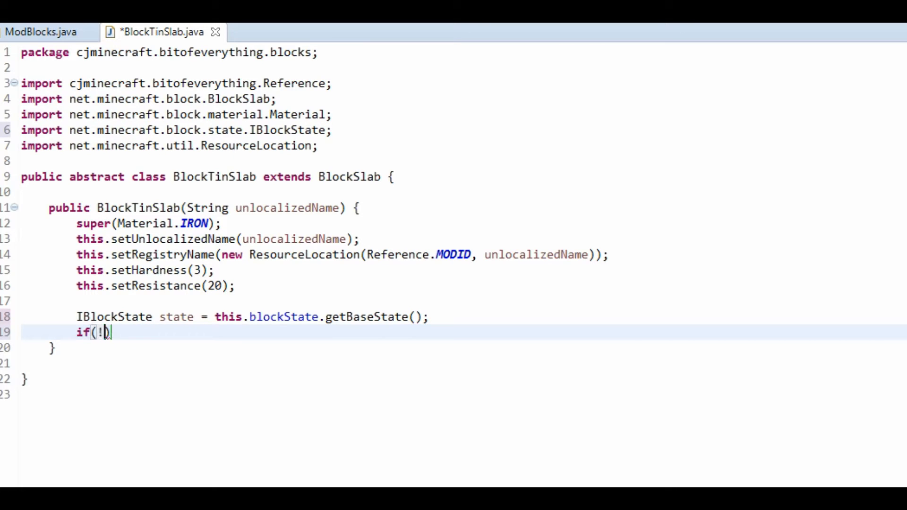
{"action": "type", "text": "this."}
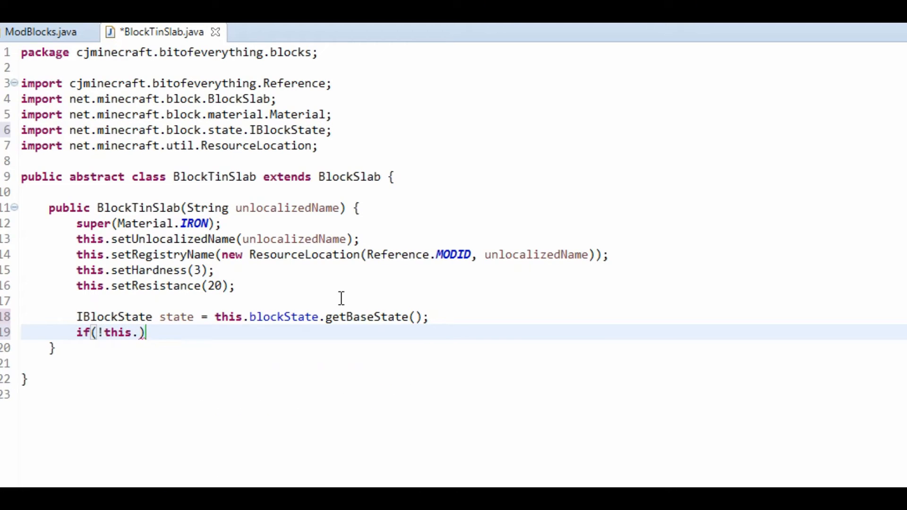
{"action": "type", "text": "isDou"}
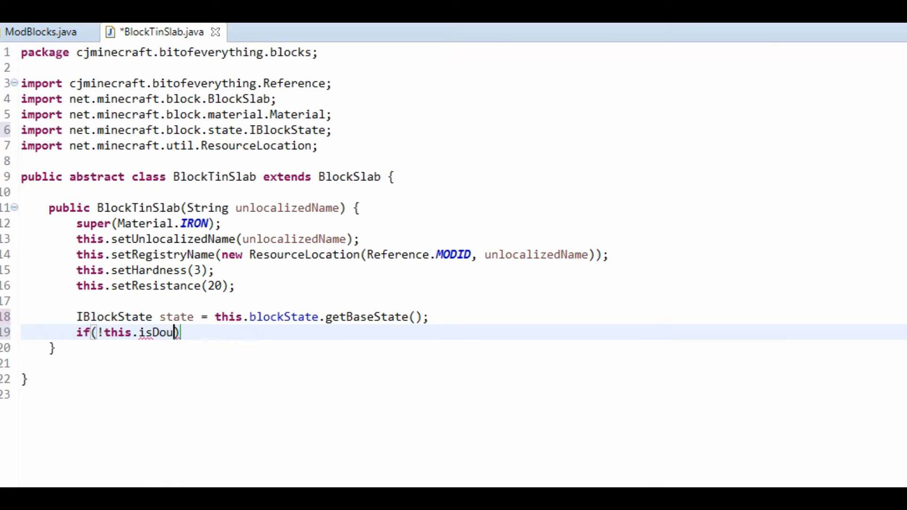
{"action": "type", "text": "ble())"}
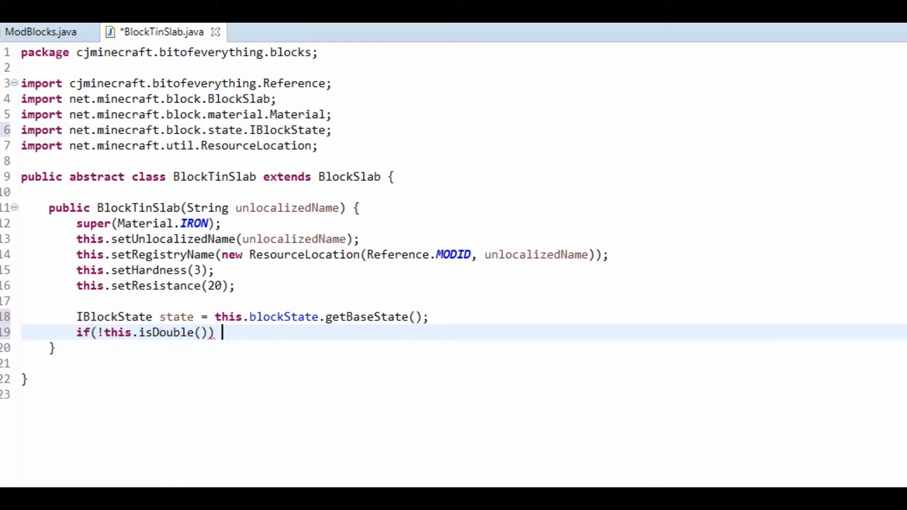
{"action": "type", "text": "{"}
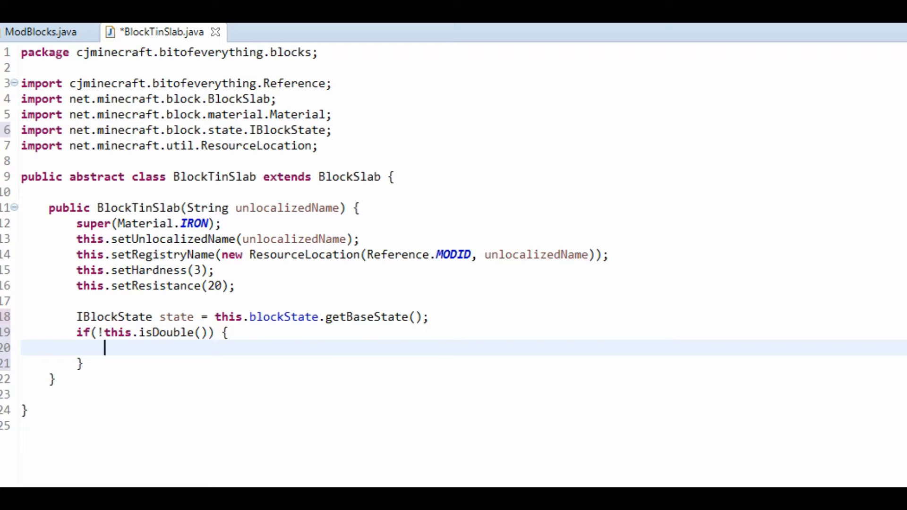
Inside the if, set state = state.withProperty(HALF, EnumBlockHalf.BOTTOM) and apply setDefaultState(state)
{"action": "type", "text": "s"}
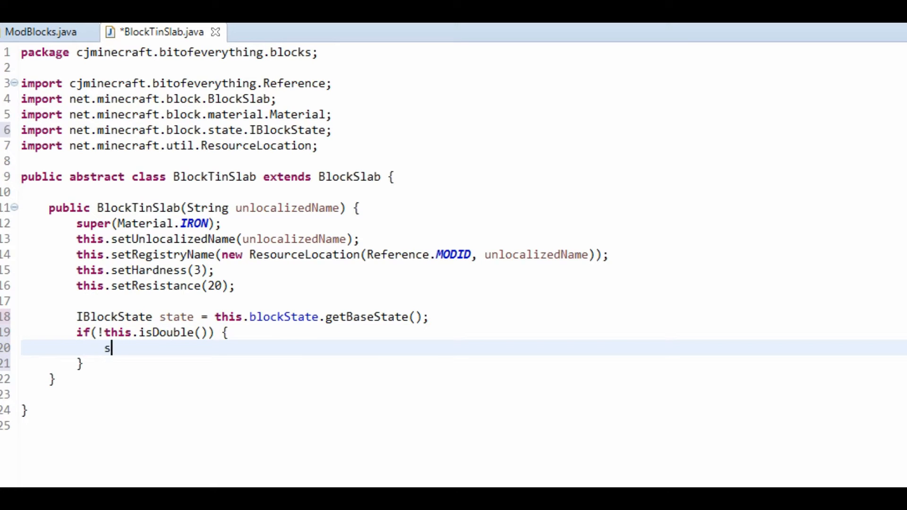
{"action": "type", "text": "tate."}
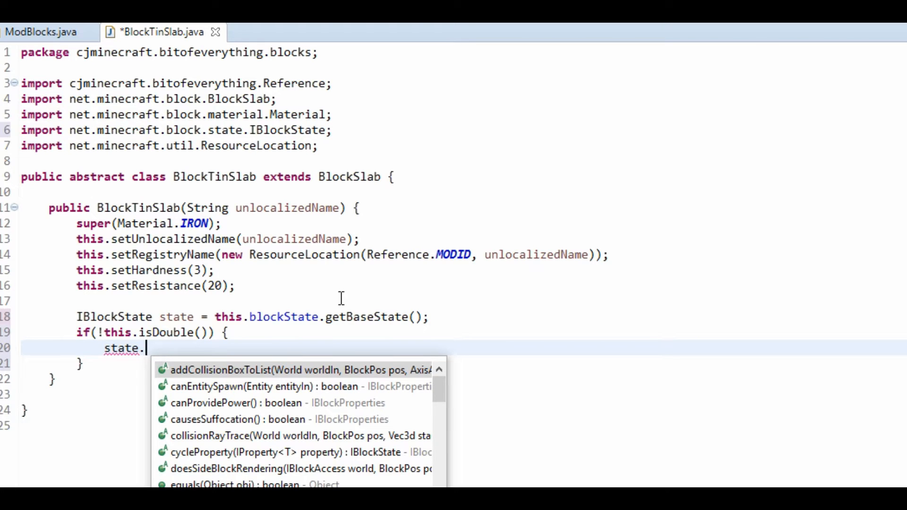
{"action": "type", "text": "wit"}
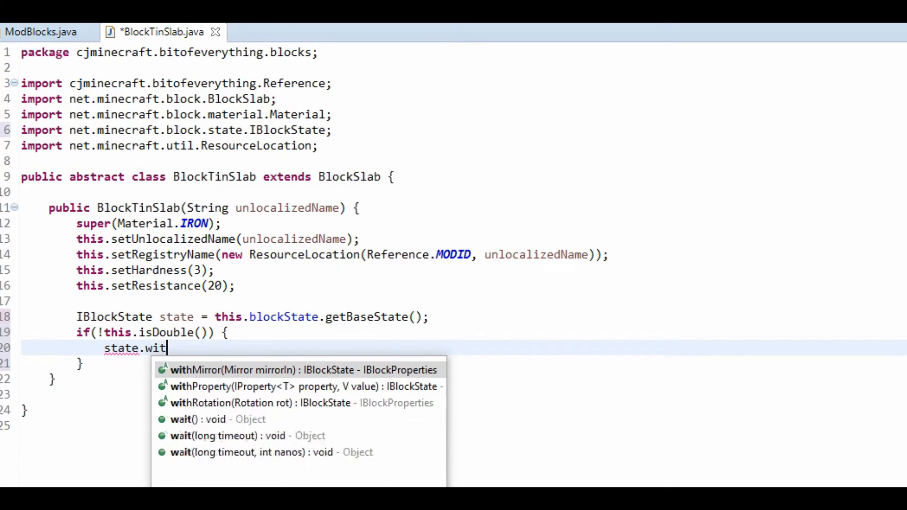
{"action": "key", "text": "BackSpace"}
{"action": "type", "text": " = s"}
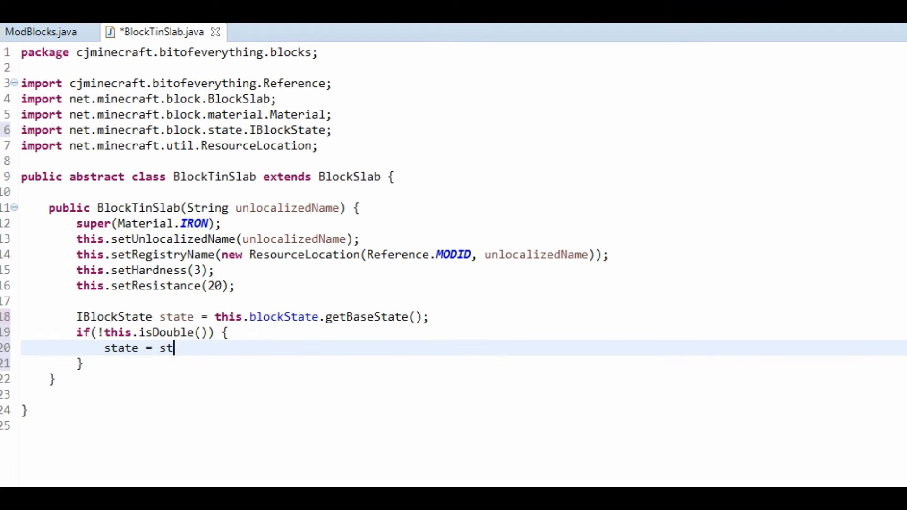
{"action": "type", "text": "ate.withProperty(HALF, value"}
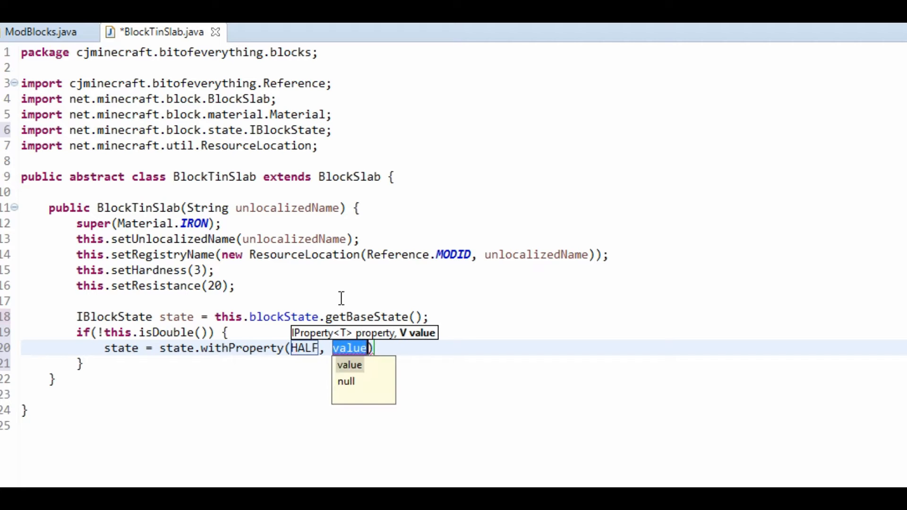
{"action": "type", "text": "EnumBlockHalf.BOTTOM"}
{"action": "type", "text": "setDefaultState(state);"}
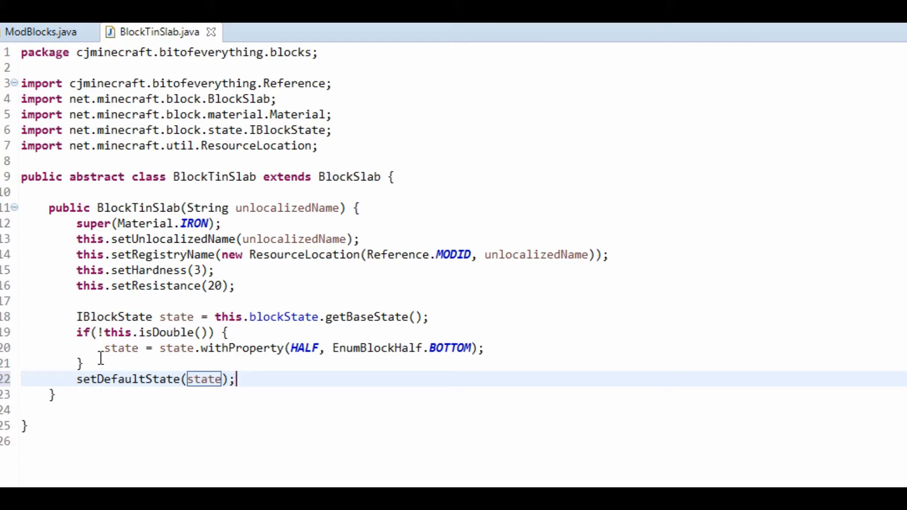
Add this.useNeighborBrightness = true; to the constructor
{"action": "key", "text": "enter"}
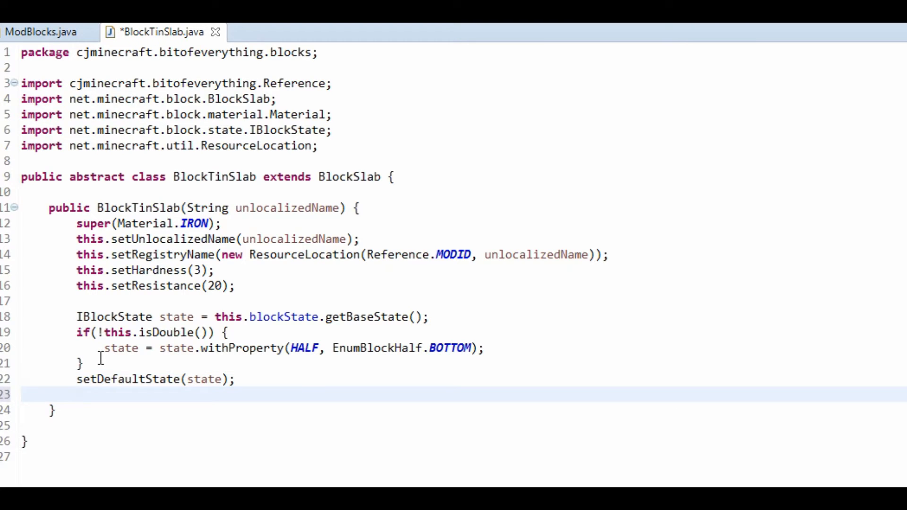
{"action": "type", "text": "this.usen"}
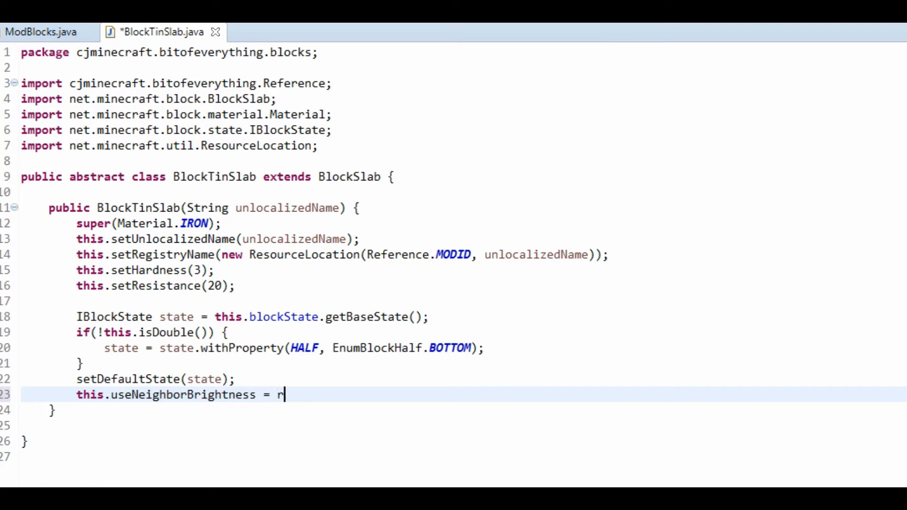
{"action": "type", "text": "rue;"}
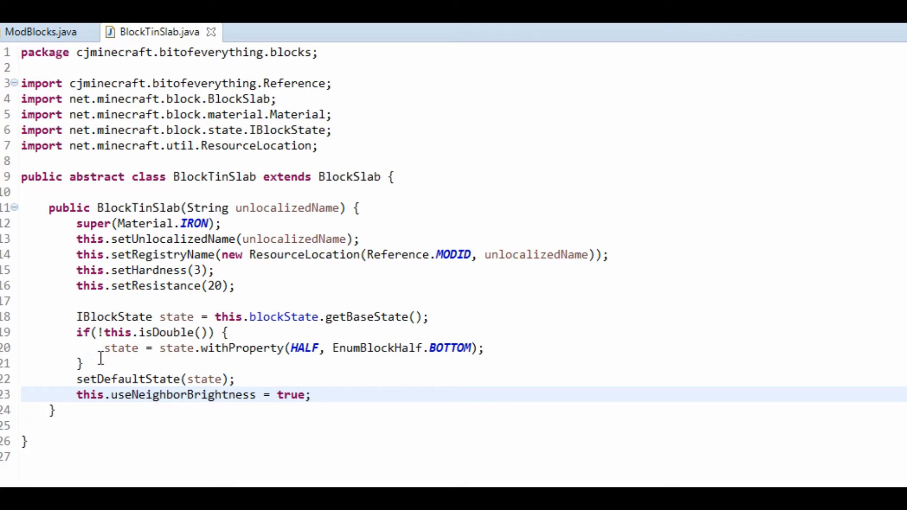
Override getUnlocalizedName(int meta) to return this.getUnlocalizedName()
{"action": "left_click", "coordinate": [51, 409]}
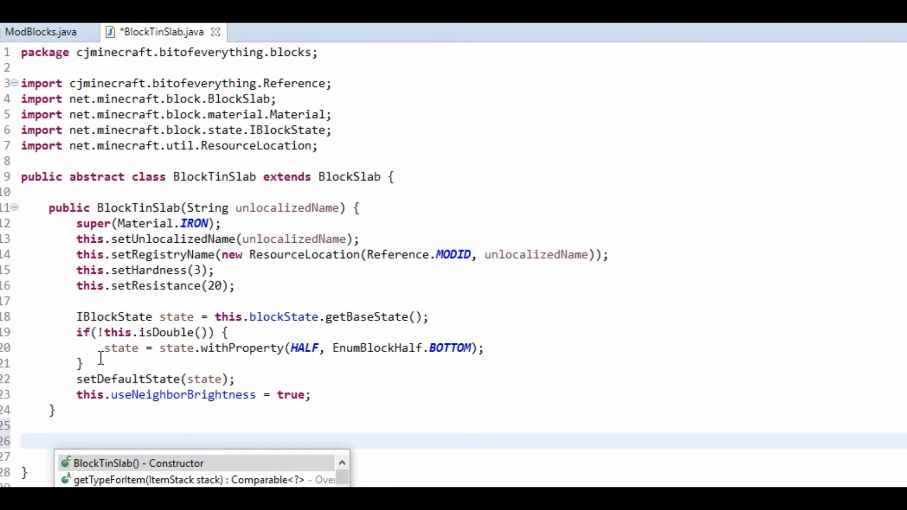
{"action": "type", "text": "get"}
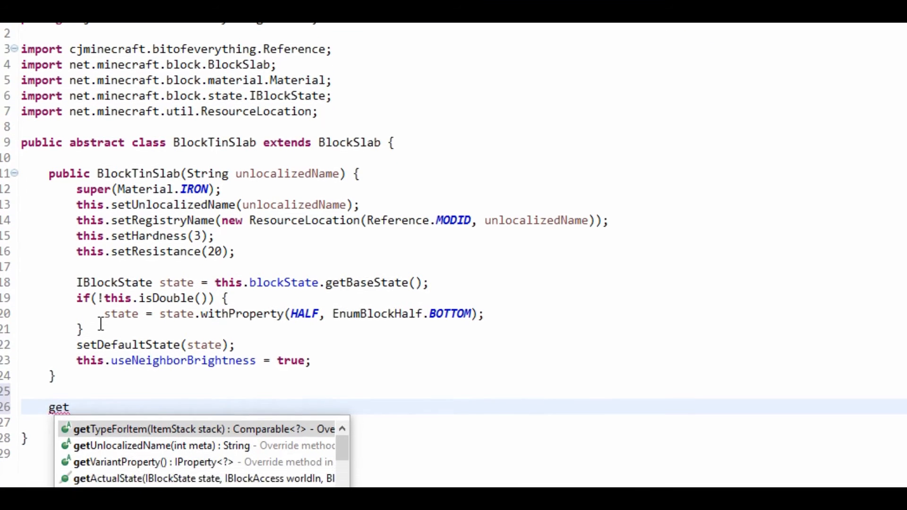
{"action": "type", "text": "UnlocalizedName(int meta) {"}
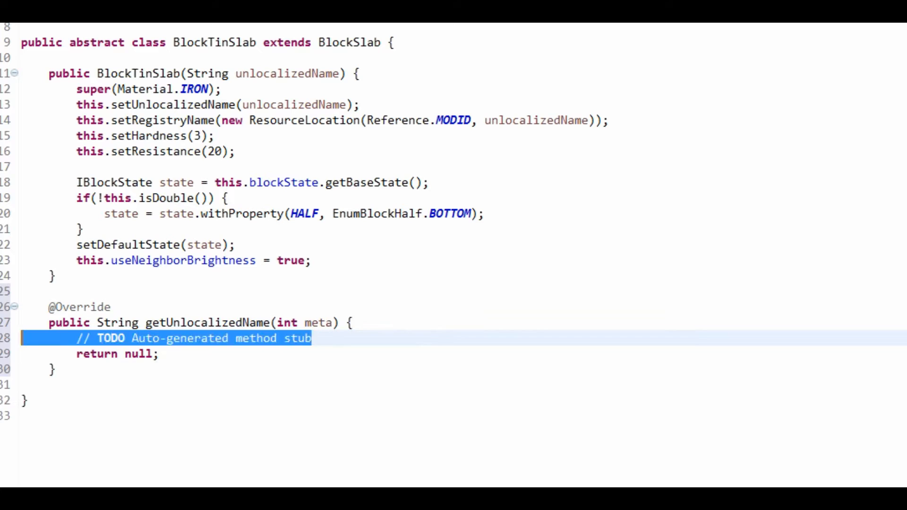
{"action": "type", "text": "return this."}
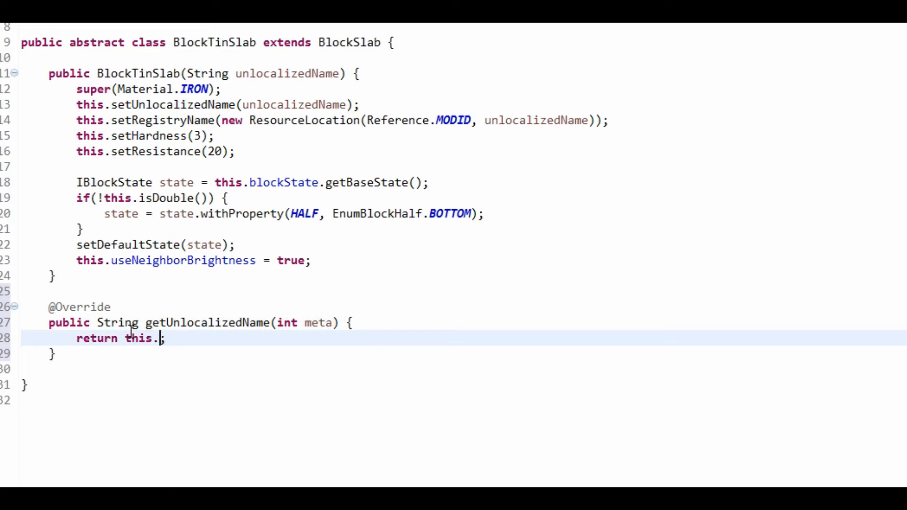
{"action": "type", "text": "getUnlocalizedName("}
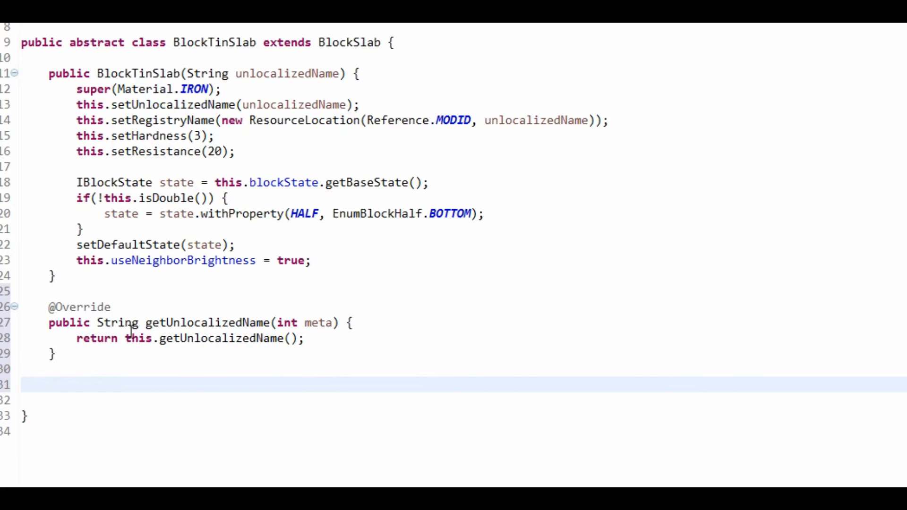
Override getVariantProperty() to return HALF instead of null
{"action": "type", "text": "getv"}
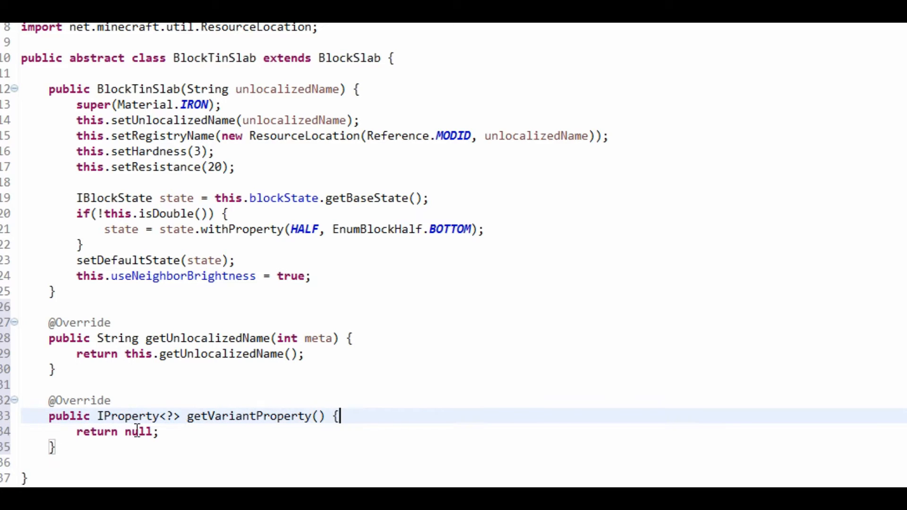
{"action": "double_click", "coordinate": [138, 431]}
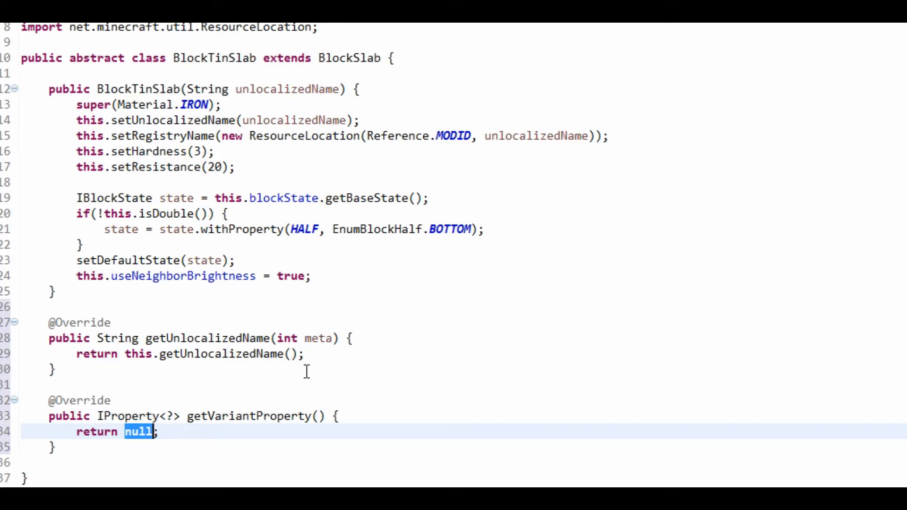
{"action": "type", "text": "HALF"}
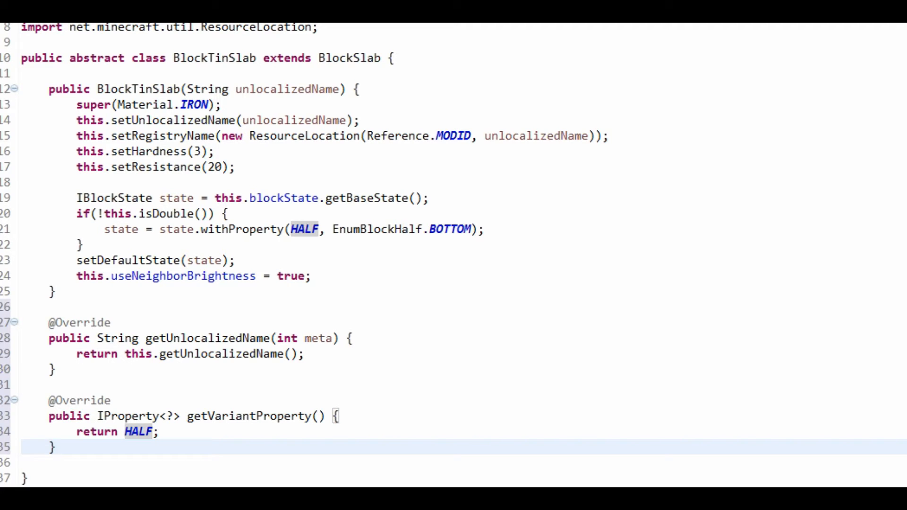
{"action": "scroll", "scroll_direction": "down", "scroll_amount": 3}
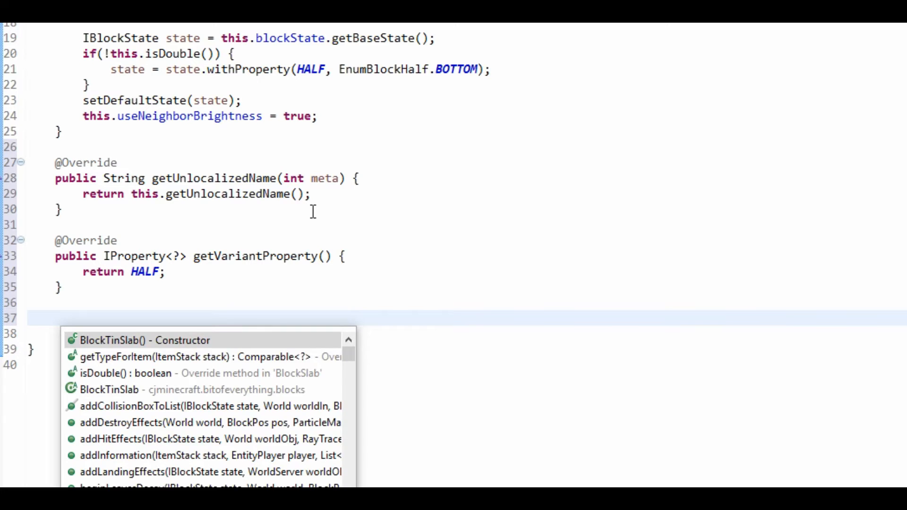
Override getTypeForItem(ItemStack stack) to return EnumBlockHalf.BOTTOM
{"action": "type", "text": "gettypeForItem(ItemStack stack) {"}
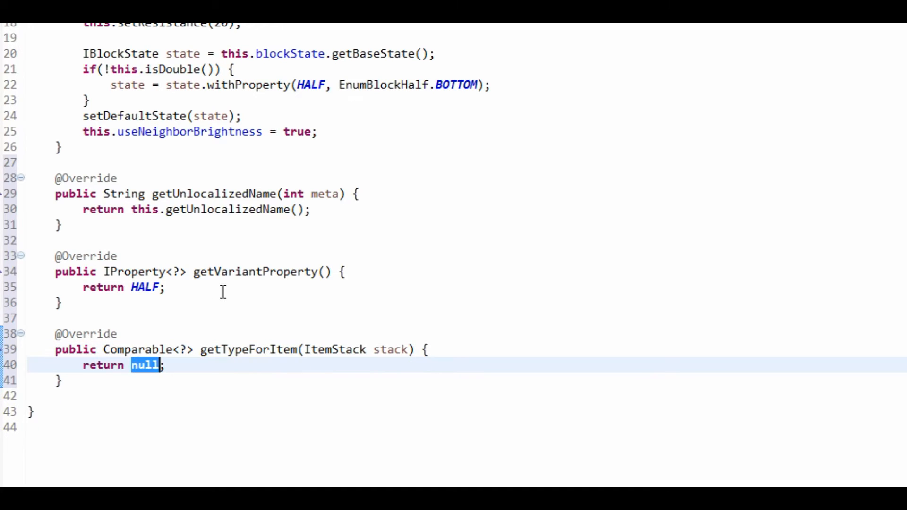
{"action": "type", "text": "En"}
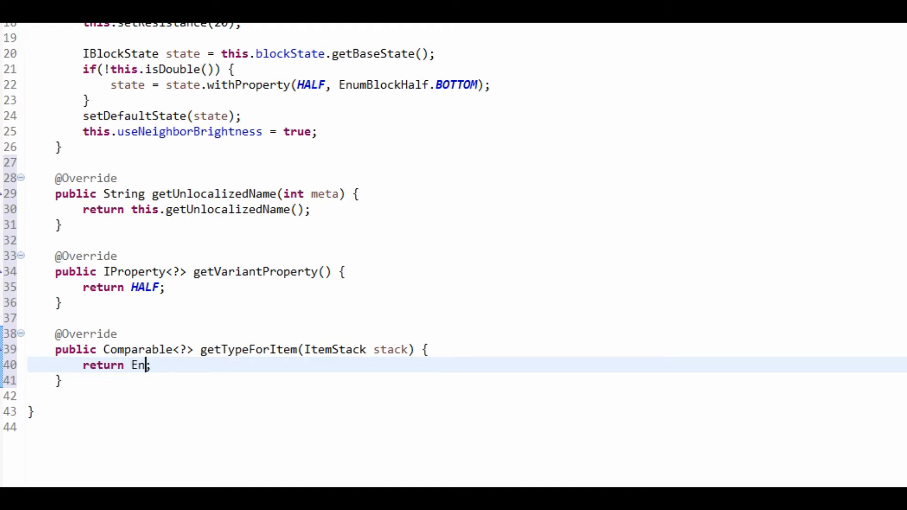
{"action": "type", "text": "umBlock"}
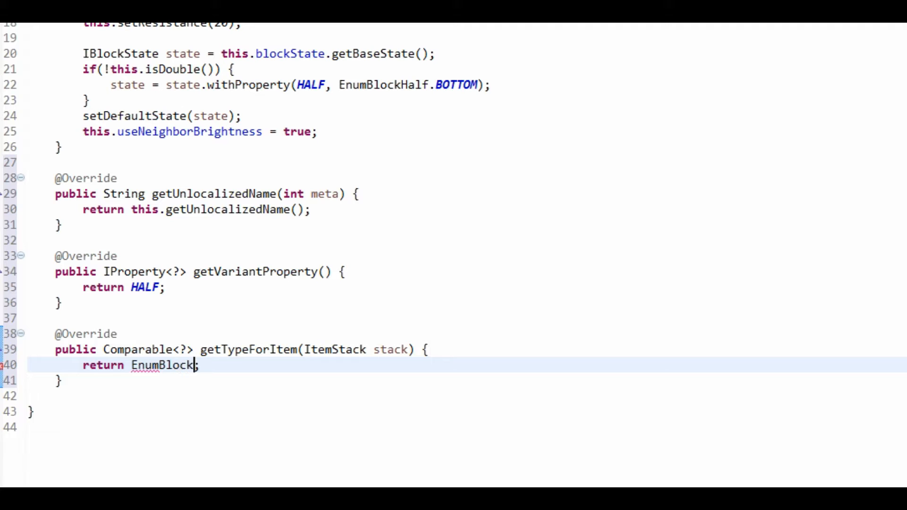
{"action": "type", "text": "Half.BOTTOM"}
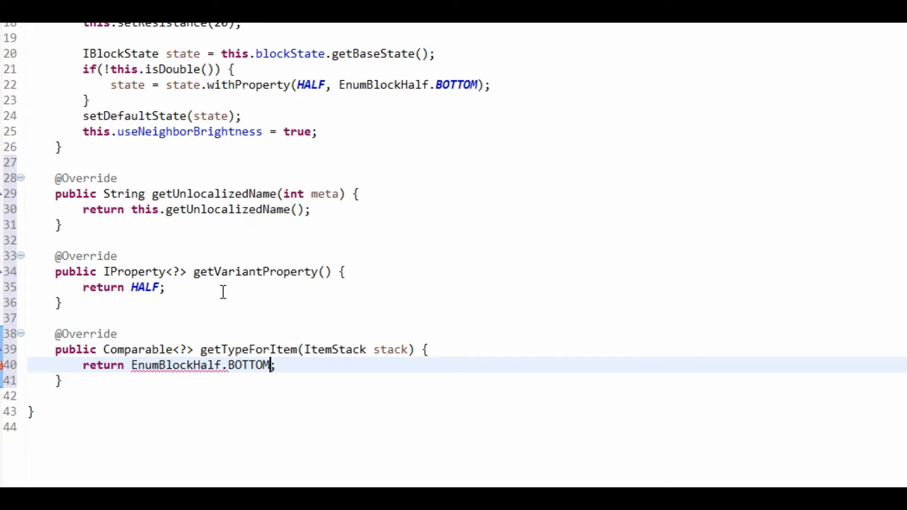
{"action": "double_click", "coordinate": [248, 365]}
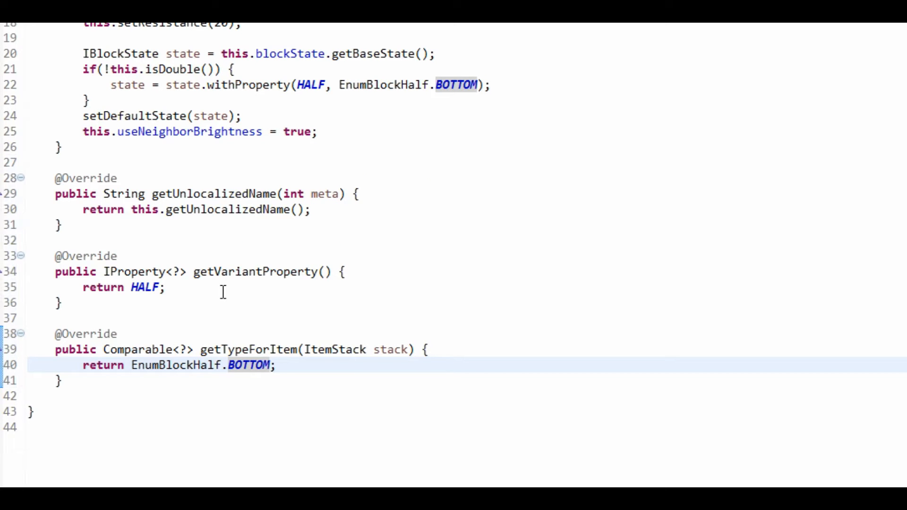
{"action": "mouse_move", "coordinate": [299, 267]}
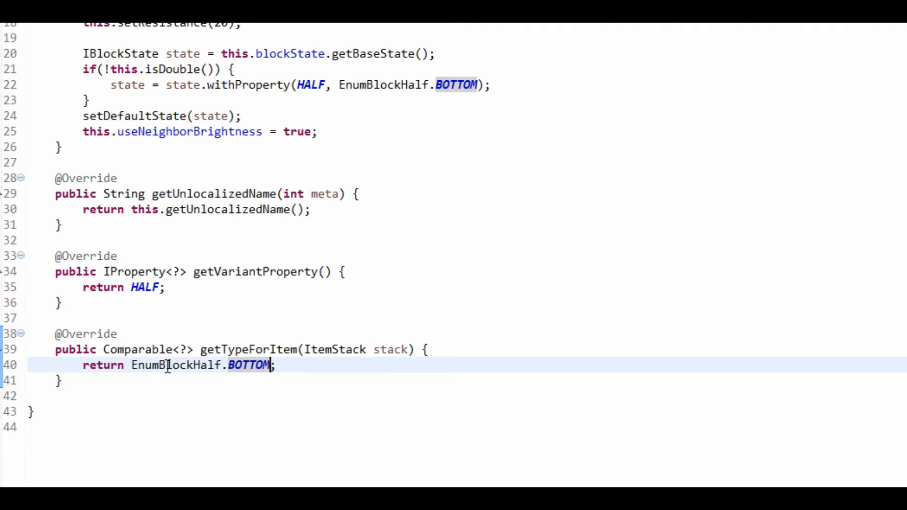
{"action": "mouse_move", "coordinate": [211, 356]}
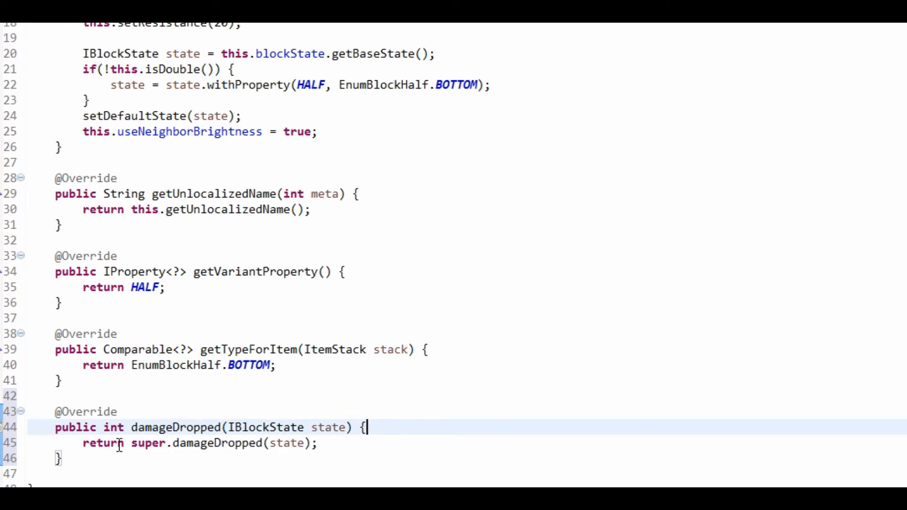
Make damageDropped(IBlockState state) return 0
{"action": "type", "text": "0;"}
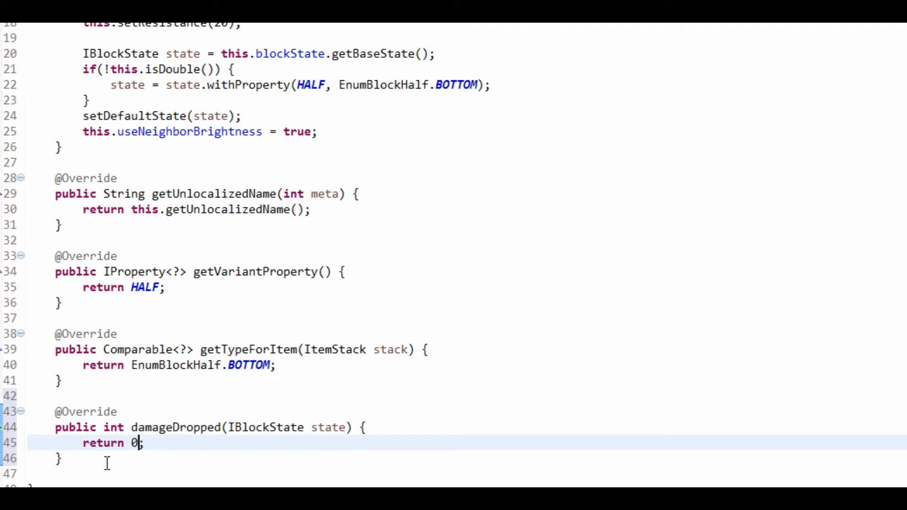
{"action": "left_click", "coordinate": [93, 458]}
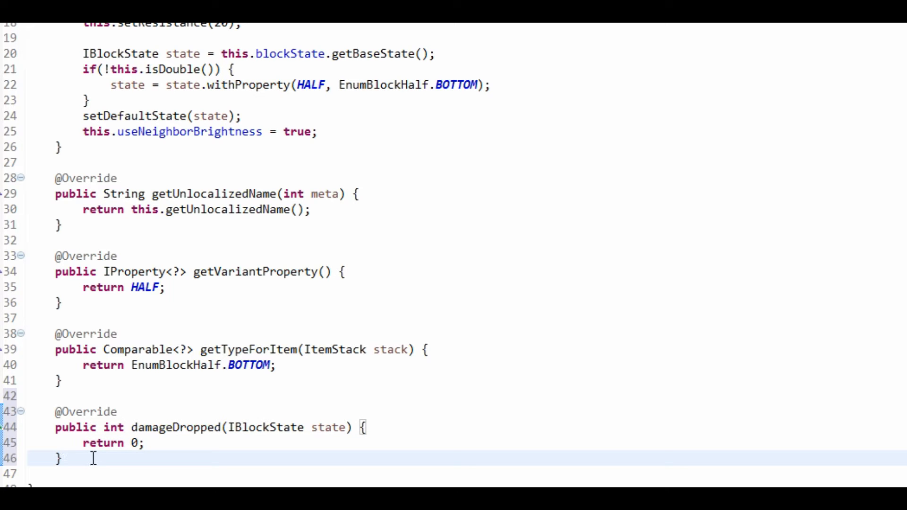
Override getStateFromMeta(int meta) and add an if(!this.isDouble()) check above the default return
{"action": "type", "text": "get"}
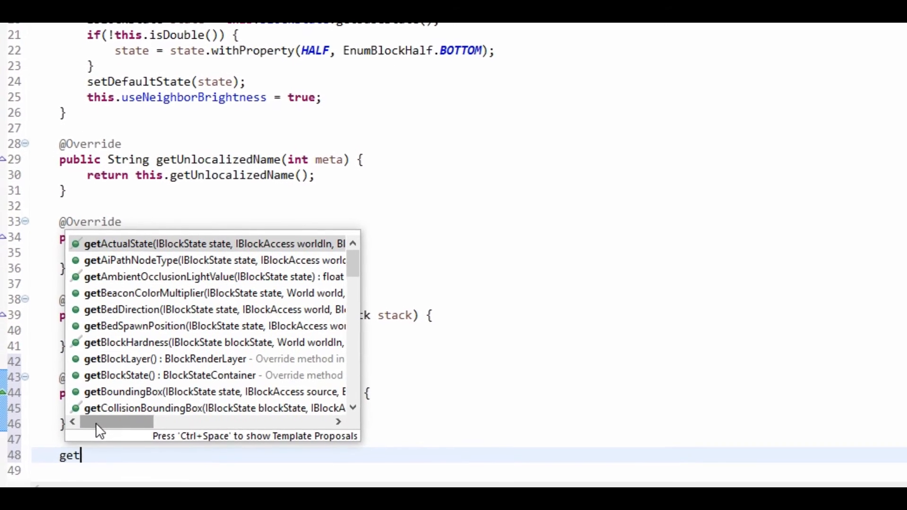
{"action": "type", "text": "State"}
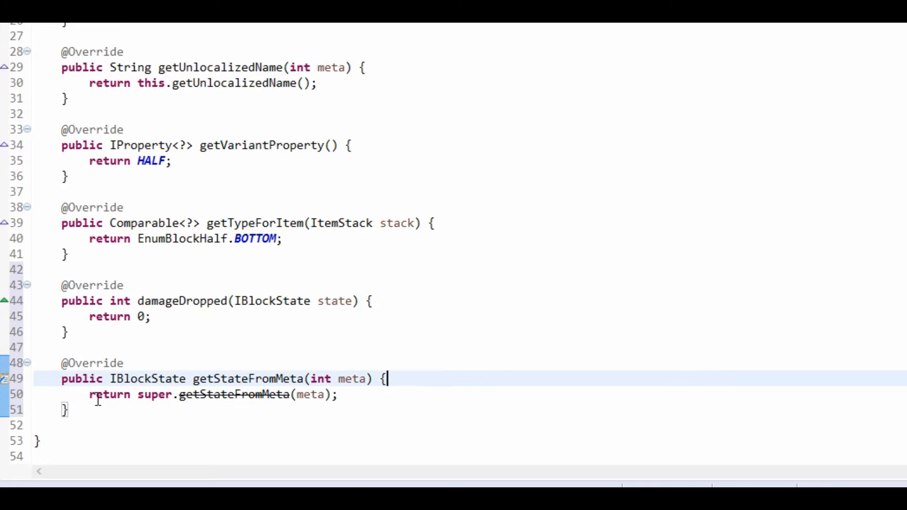
{"action": "key", "text": "Return"}
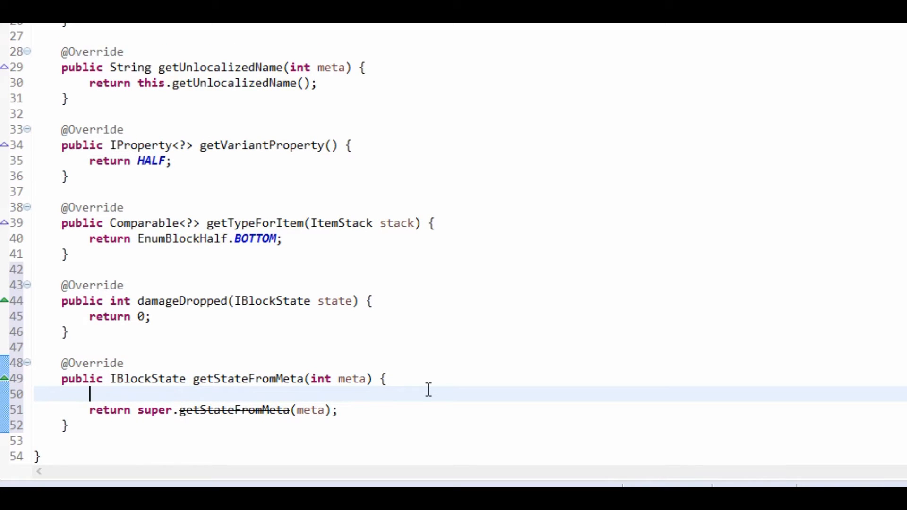
{"action": "type", "text": "if("}
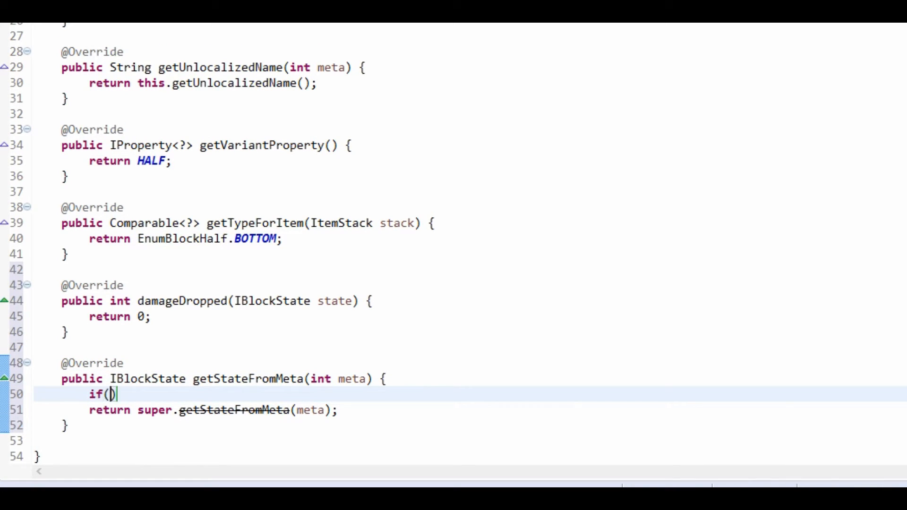
{"action": "type", "text": "!this.isDouble("}
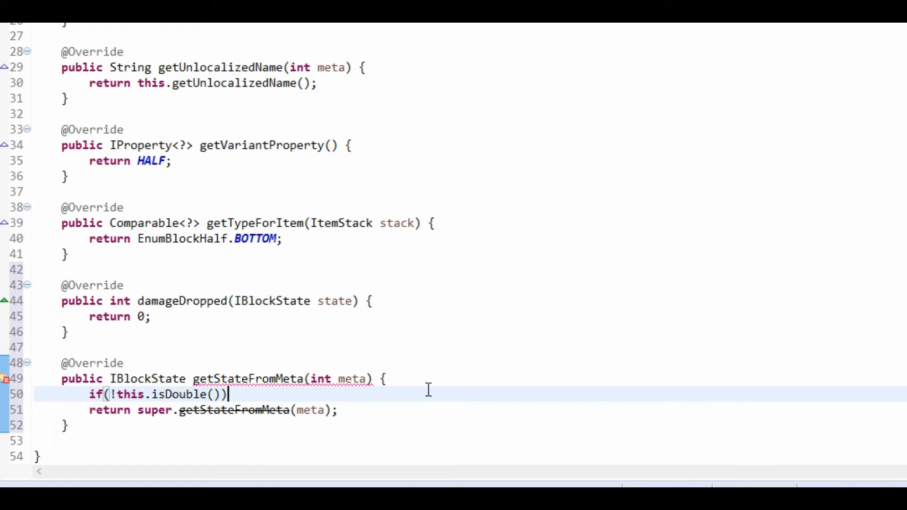
Return getDefaultState().withProperty(HALF, EnumBlockHalf.values()[meta % EnumBlockHalf.values().length]) for non-double slabs
{"action": "type", "text": "re"}
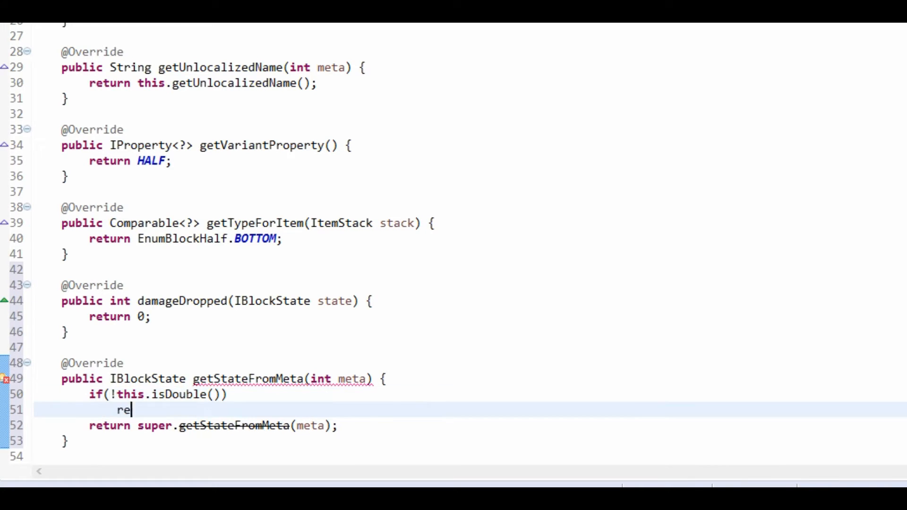
{"action": "type", "text": "turn this."}
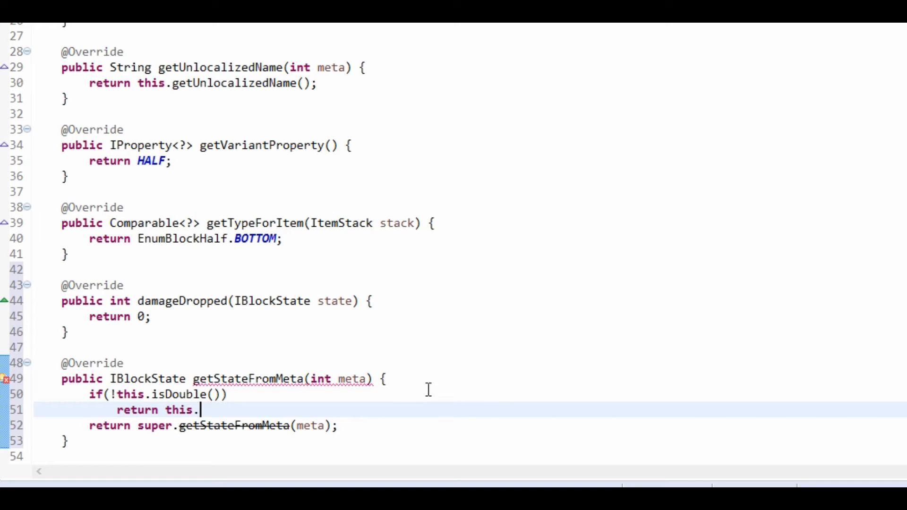
{"action": "type", "text": "getDefaultState().withProperty(HALF, value"}
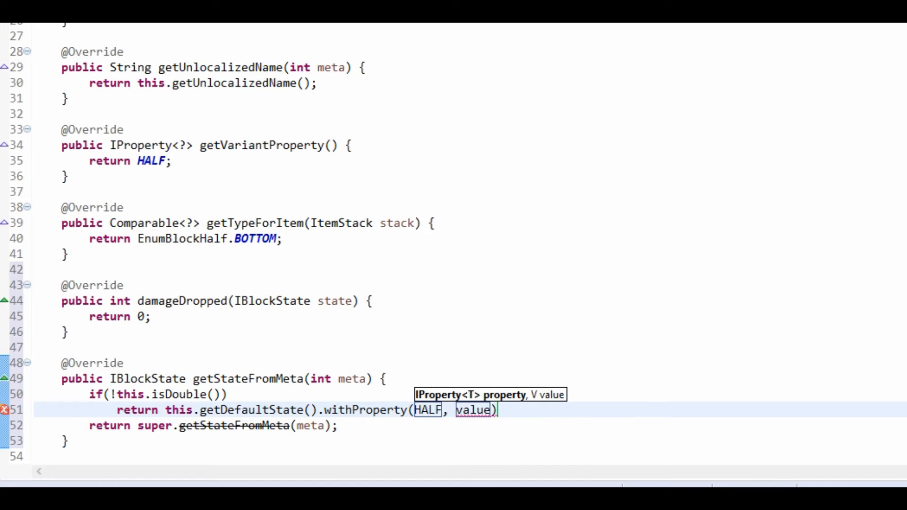
{"action": "type", "text": "EnumBlockHalf."}
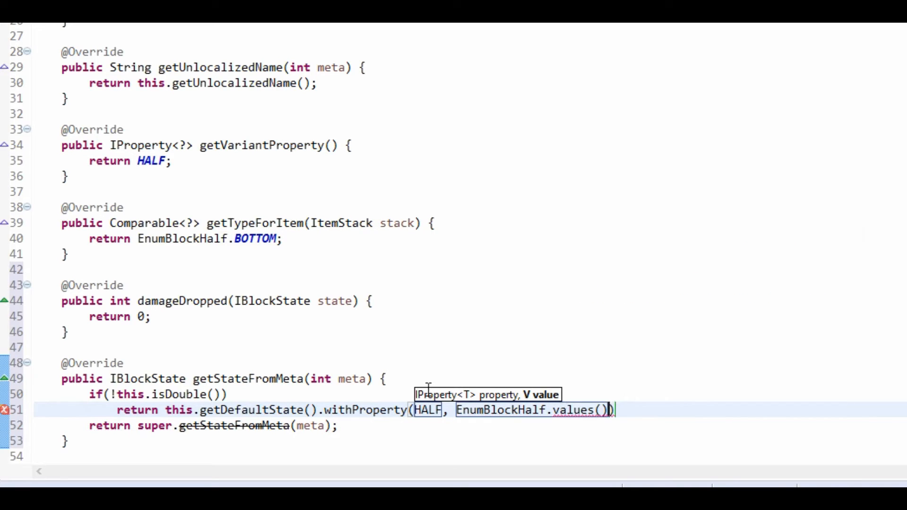
{"action": "type", "text": "[meta %]"}
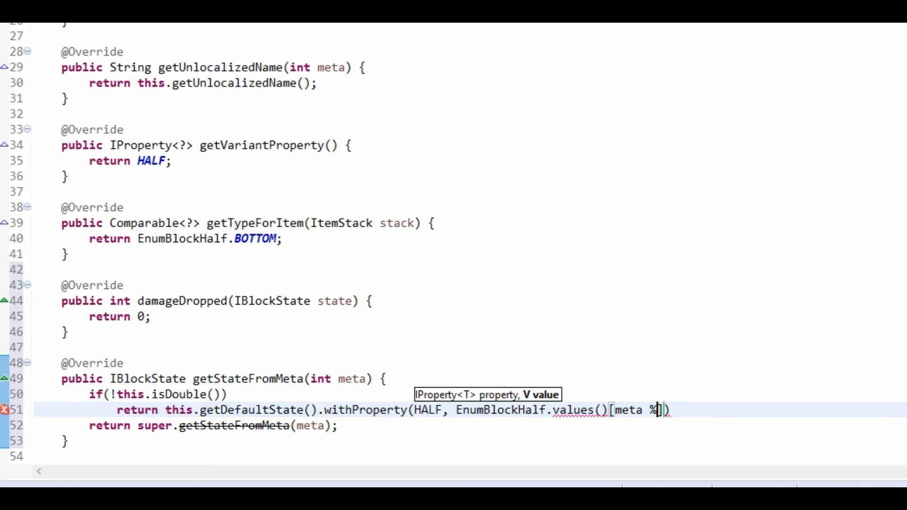
{"action": "type", "text": "EnumBlockHalf.values().length"}
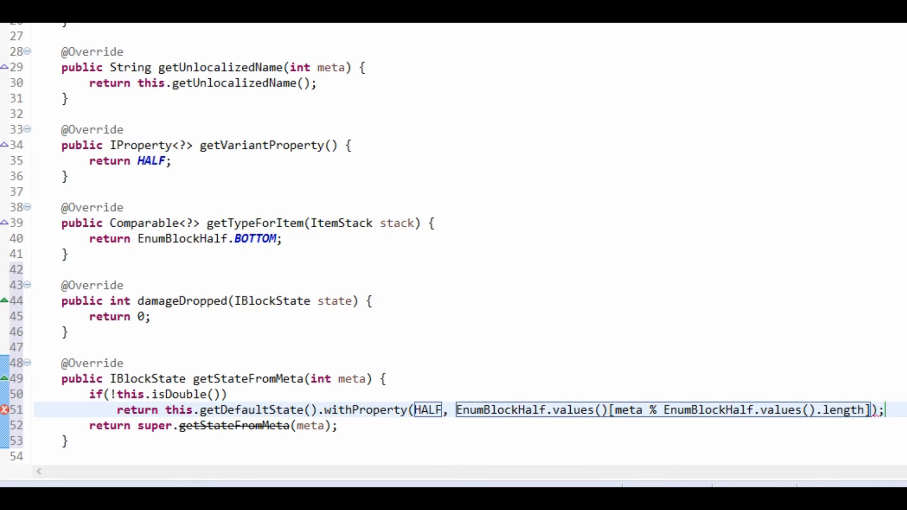
{"action": "double_click", "coordinate": [351, 379]}
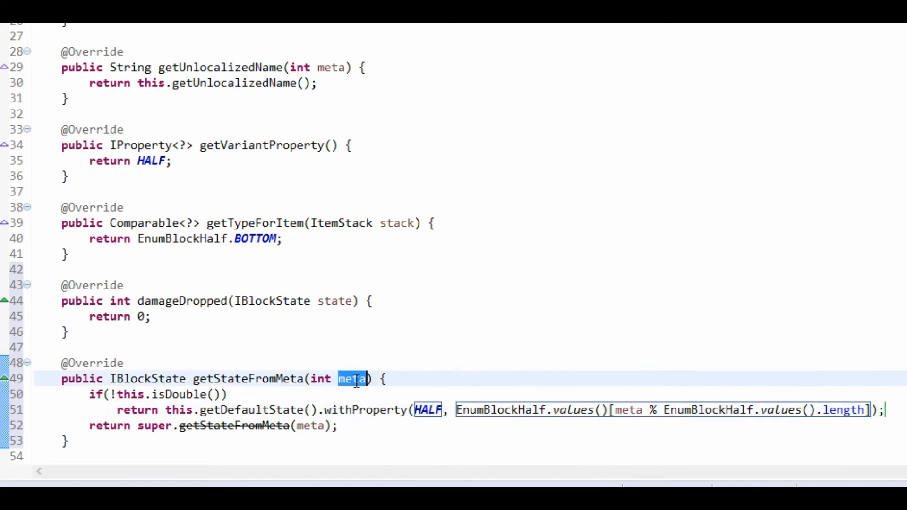
{"action": "left_click", "coordinate": [488, 409]}
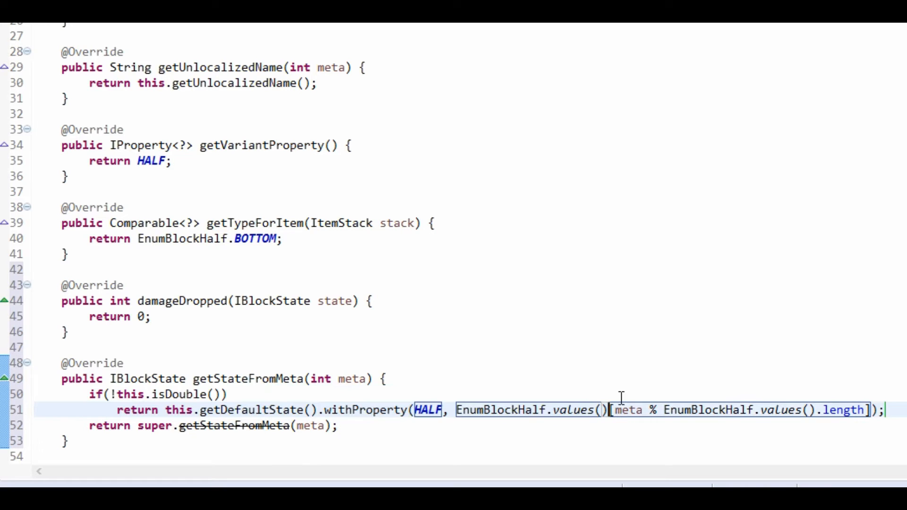
{"action": "left_click", "coordinate": [627, 420]}
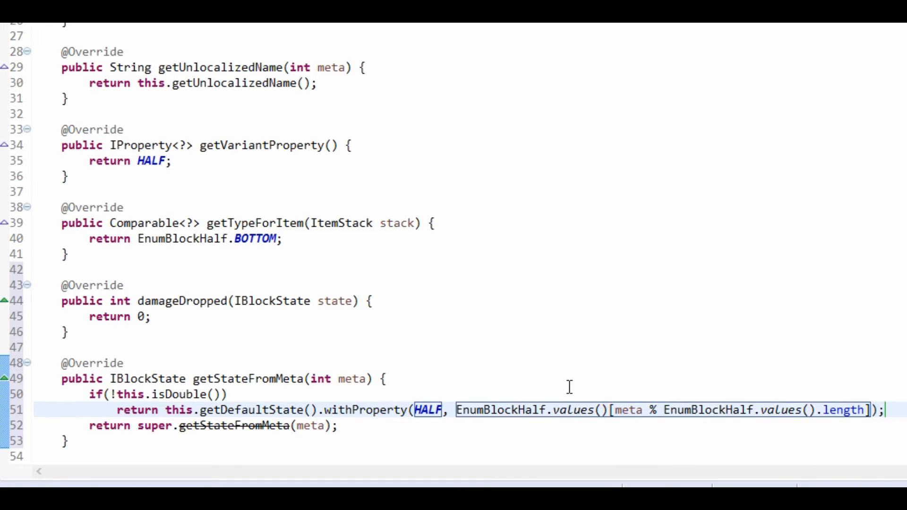
{"action": "mouse_move", "coordinate": [441, 401]}
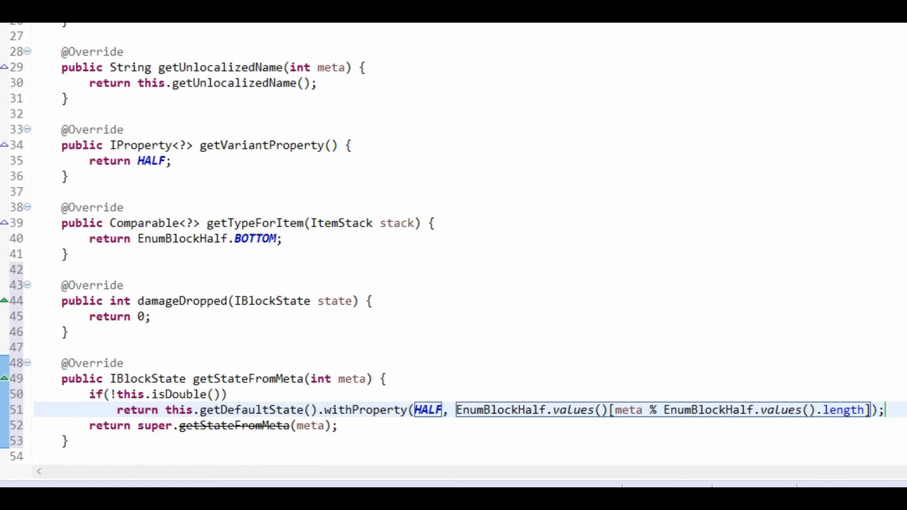
Tidy the lines after the withProperty return and start rewriting the fallback as 'this.'
{"action": "key", "text": "Enter"}
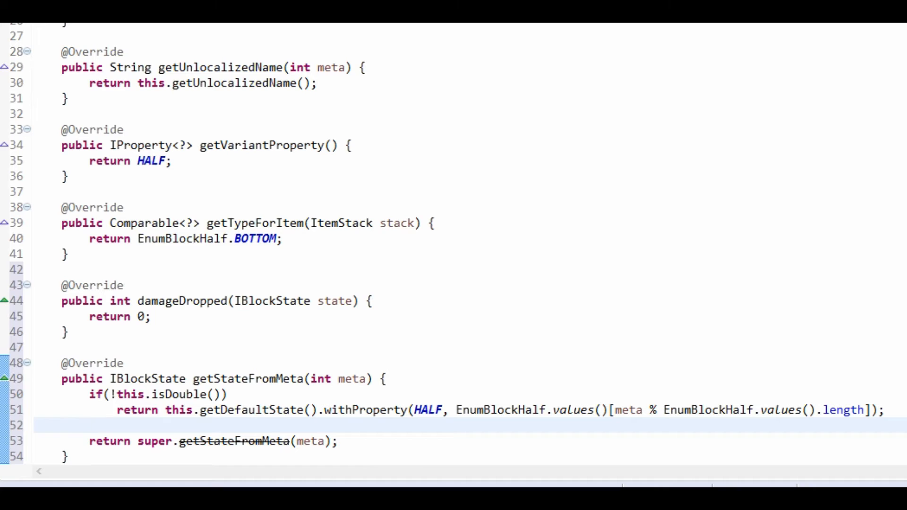
{"action": "left_click", "coordinate": [62, 426]}
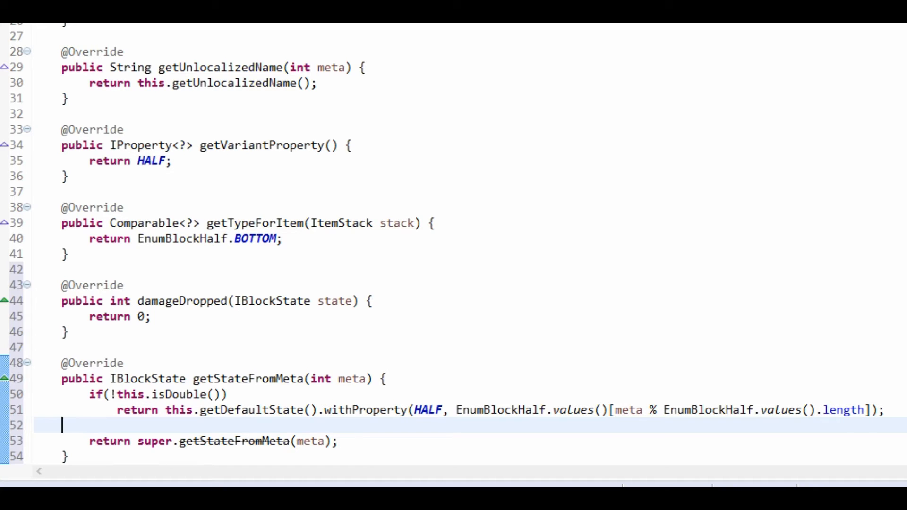
{"action": "key", "text": "Backspace"}
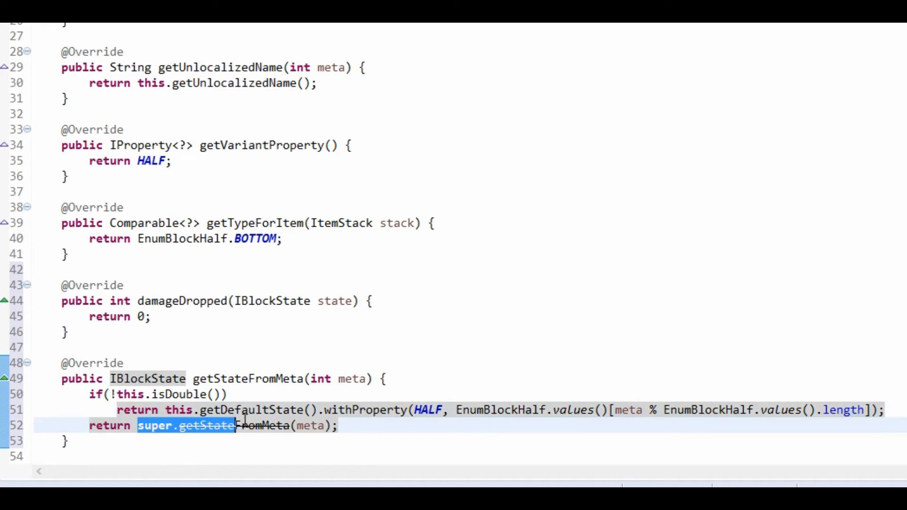
{"action": "type", "text": "this."}
{"action": "type", "text": "public int getMetaFromState(IBlockState state) {"}
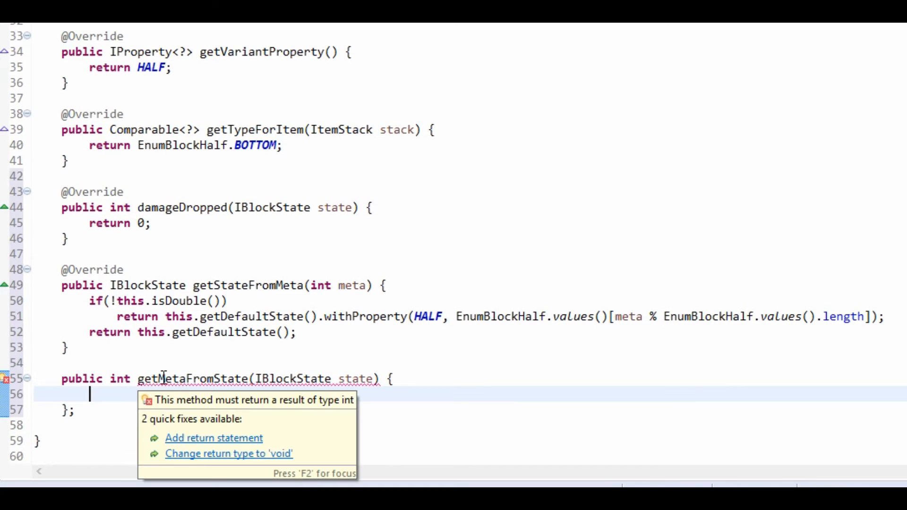
Make getMetaFromState return 0 when this.isDouble() is true
{"action": "left_click", "coordinate": [214, 438]}
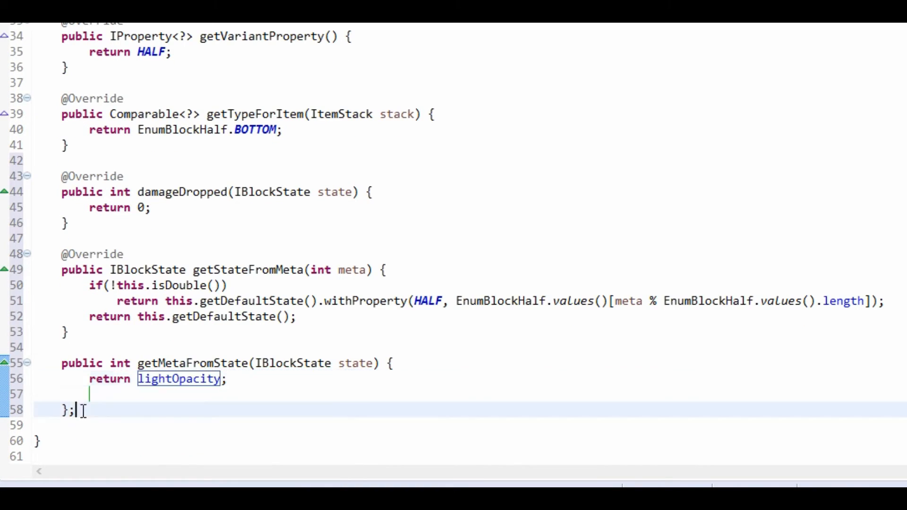
{"action": "type", "text": "e"}
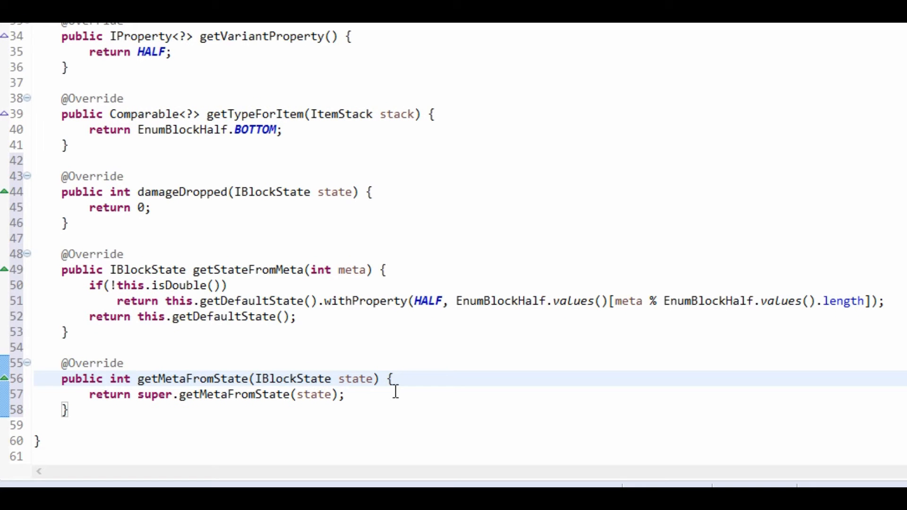
{"action": "type", "text": "if("}
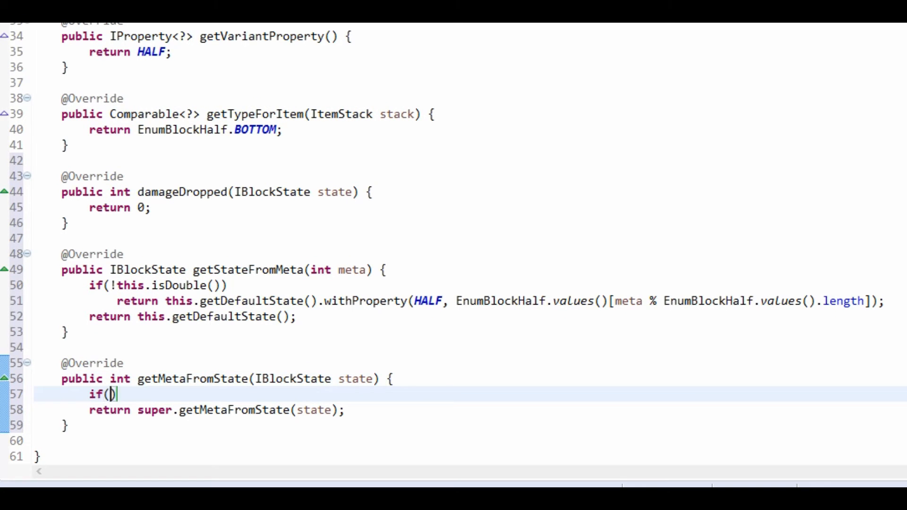
{"action": "type", "text": "this.isd"}
{"action": "type", "text": "retu"}
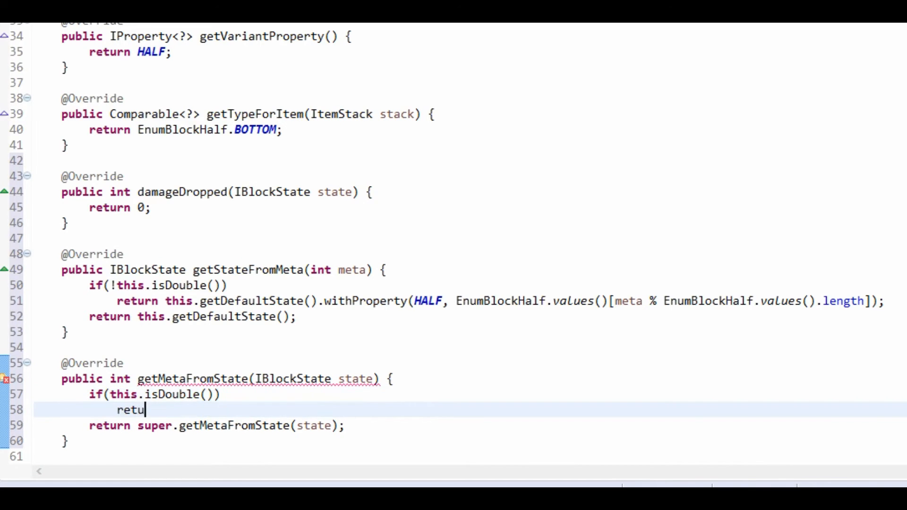
{"action": "type", "text": "rn 0;"}
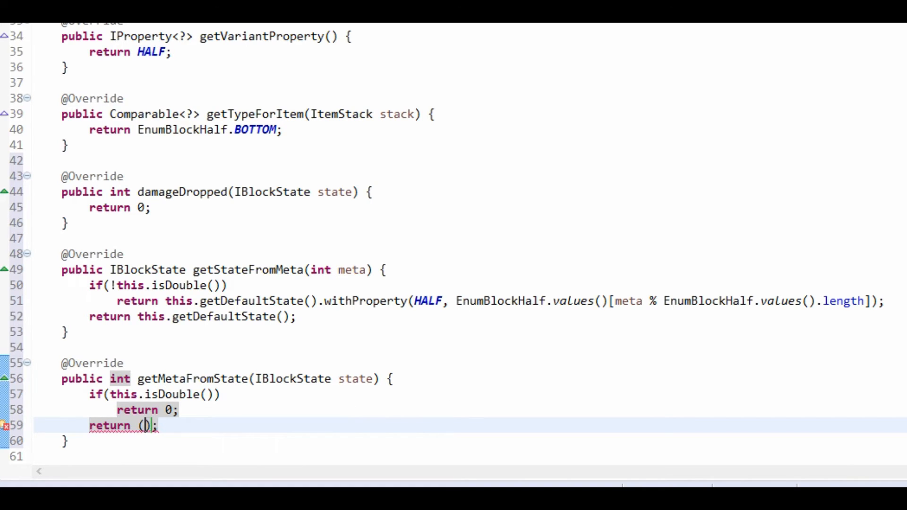
Otherwise return the EnumBlockHalf value of state for HALF, its ordinal plus 1
{"action": "type", "text": "Enum"}
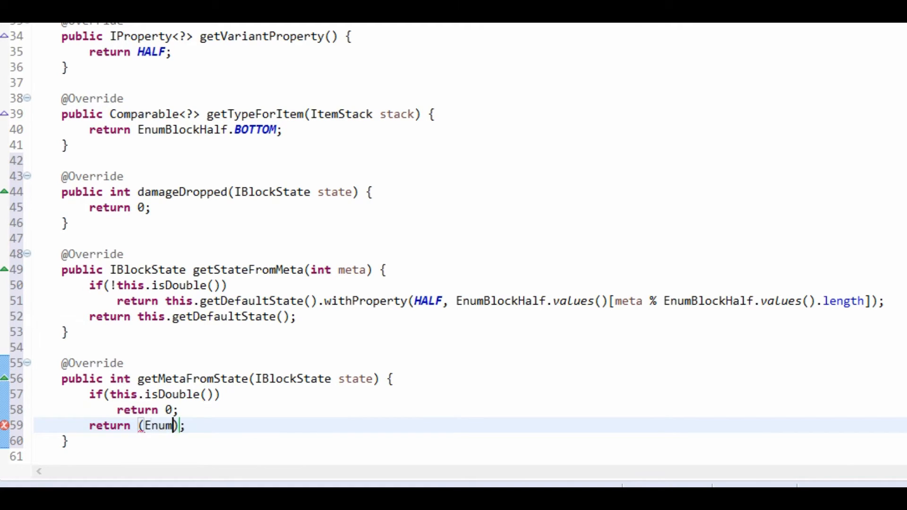
{"action": "type", "text": "BlockHalf"}
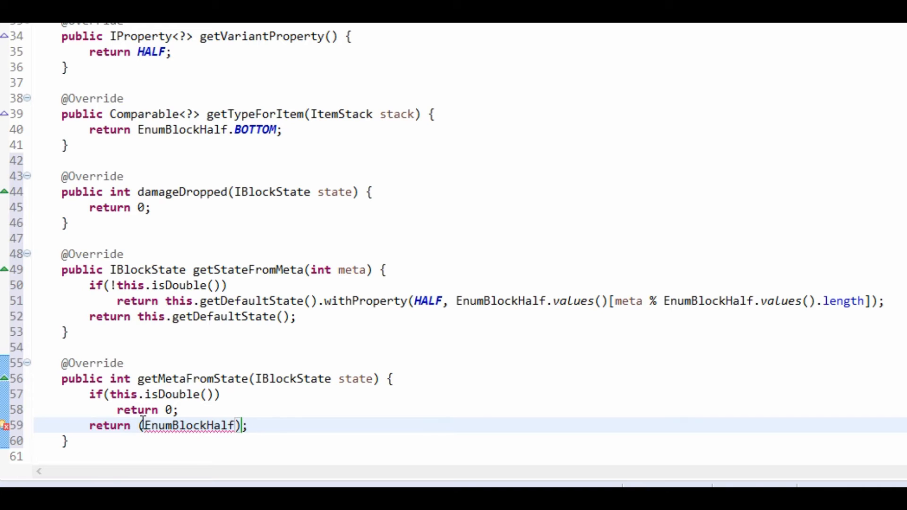
{"action": "type", "text": "("}
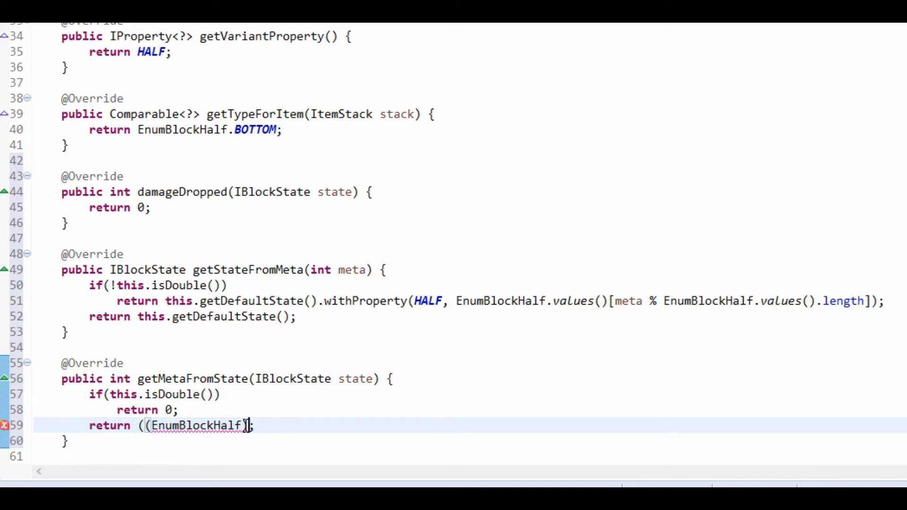
{"action": "type", "text": ")"}
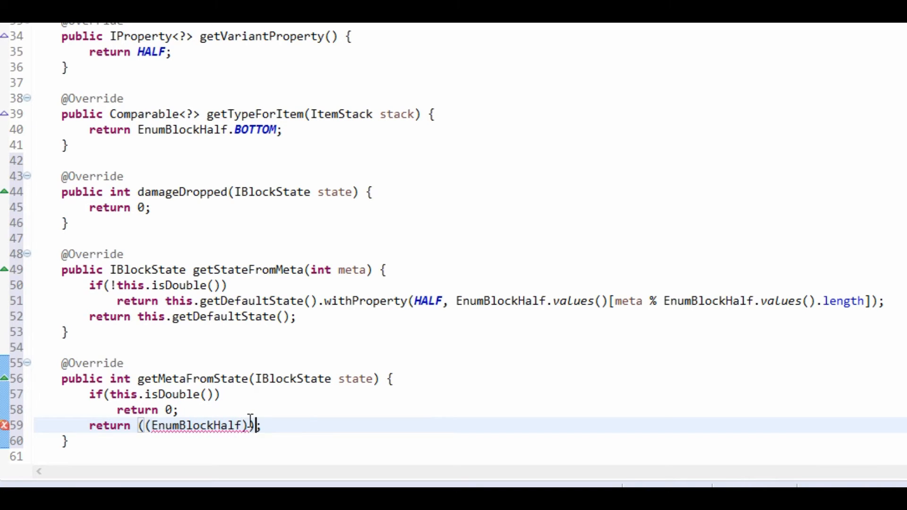
{"action": "type", "text": "state.getValue(HAL"}
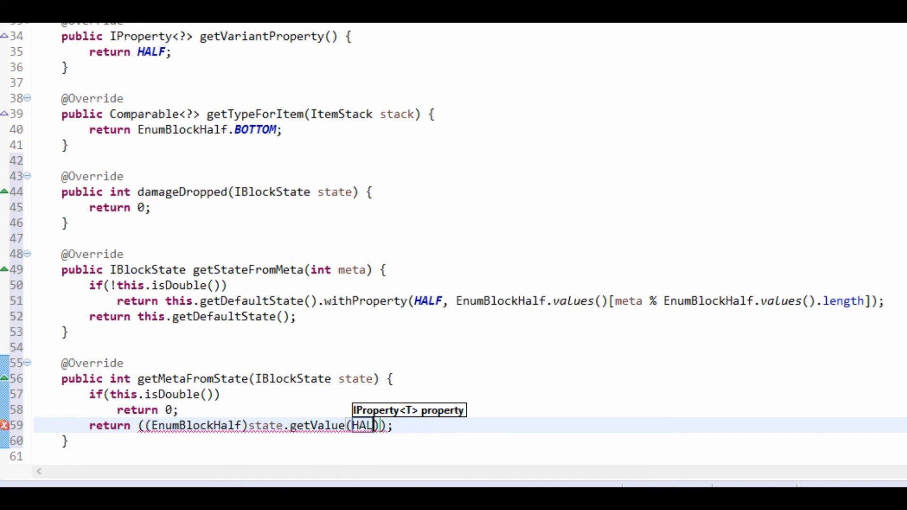
{"action": "type", "text": ".ordinal() + 1"}
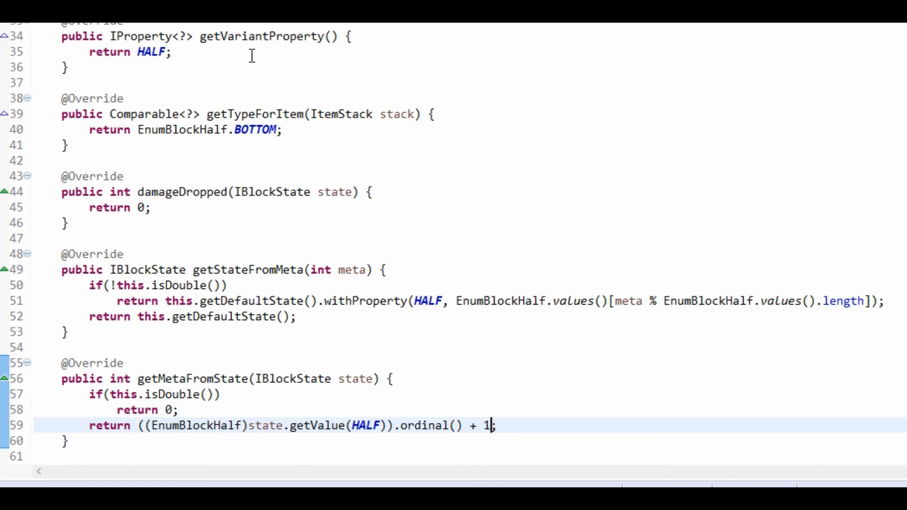
{"action": "scroll", "scroll_direction": "down", "scroll_amount": 3}
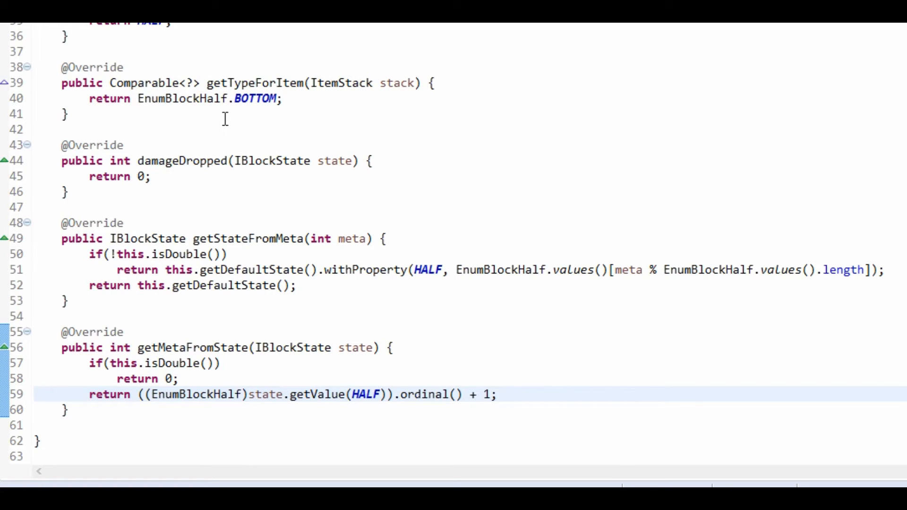
{"action": "left_click", "coordinate": [66, 409]}
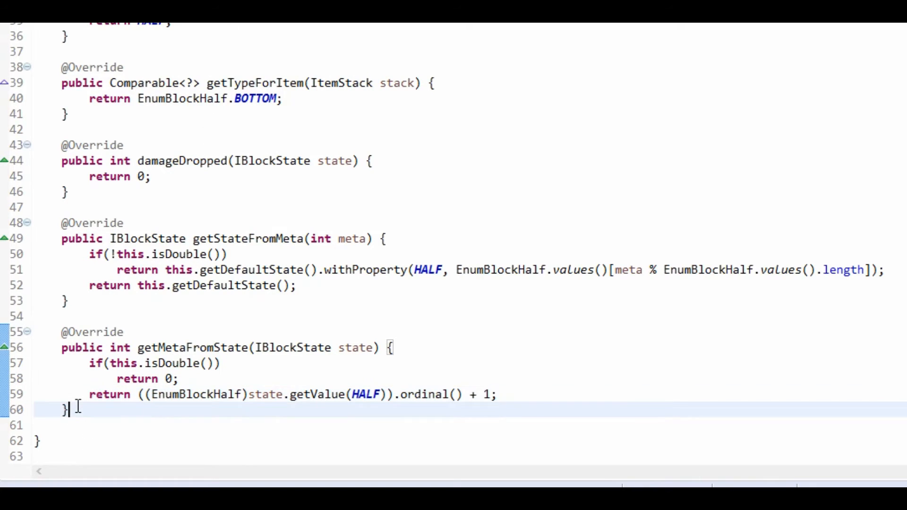
Generate a getItemDropped override whose return refers to ModBlocks.tinSlabHalf
{"action": "key", "text": "ctrl+space"}
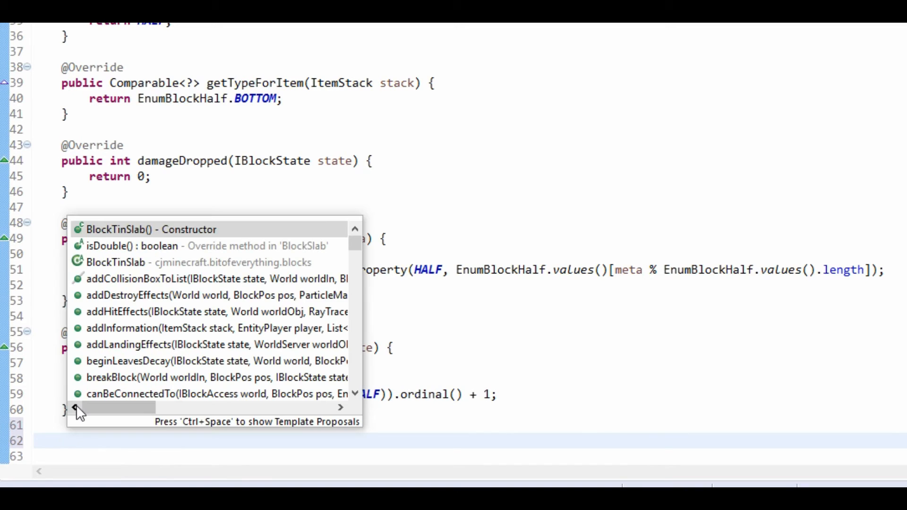
{"action": "type", "text": "getItemDropped(IBlockState state, Random rand, int fortune) {"}
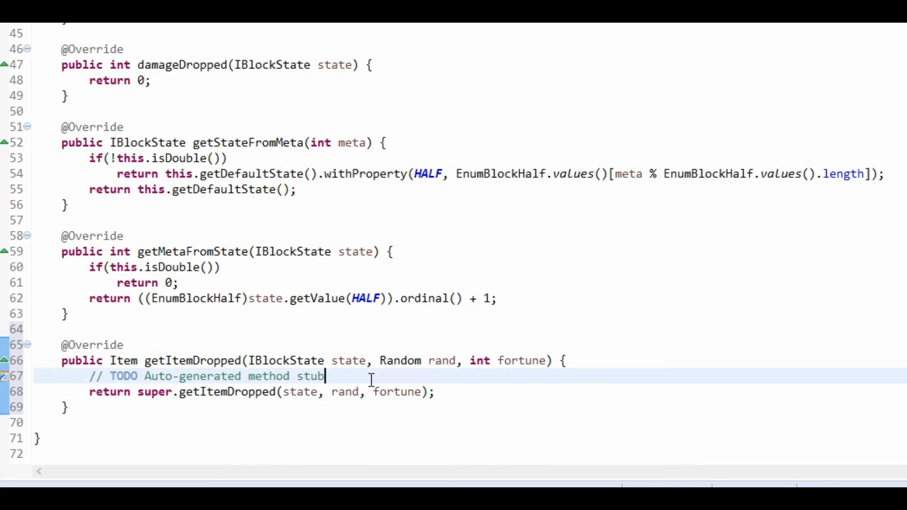
{"action": "mouse_move", "coordinate": [334, 94]}
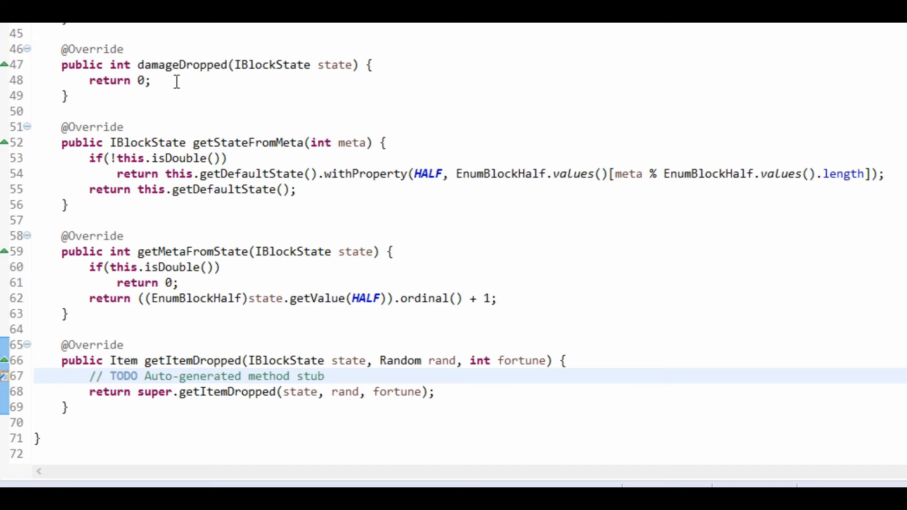
{"action": "left_click", "coordinate": [324, 376]}
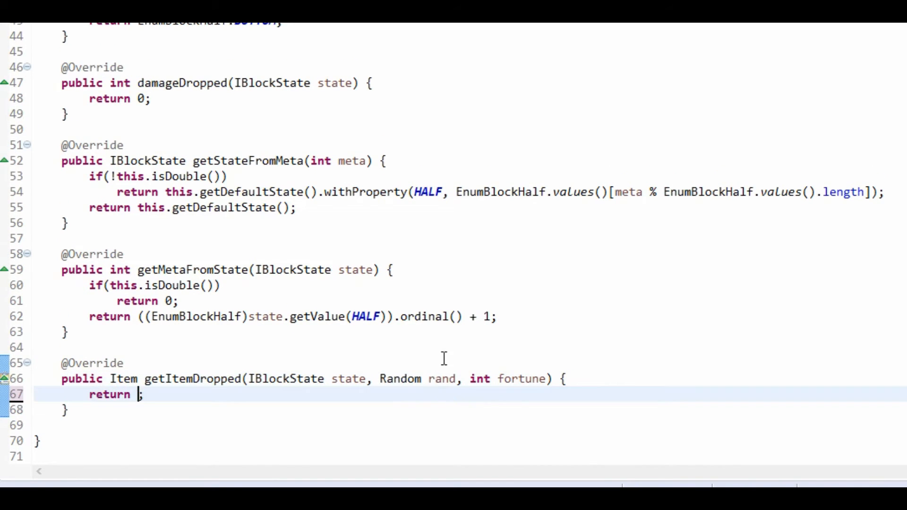
{"action": "type", "text": "ModBlo"}
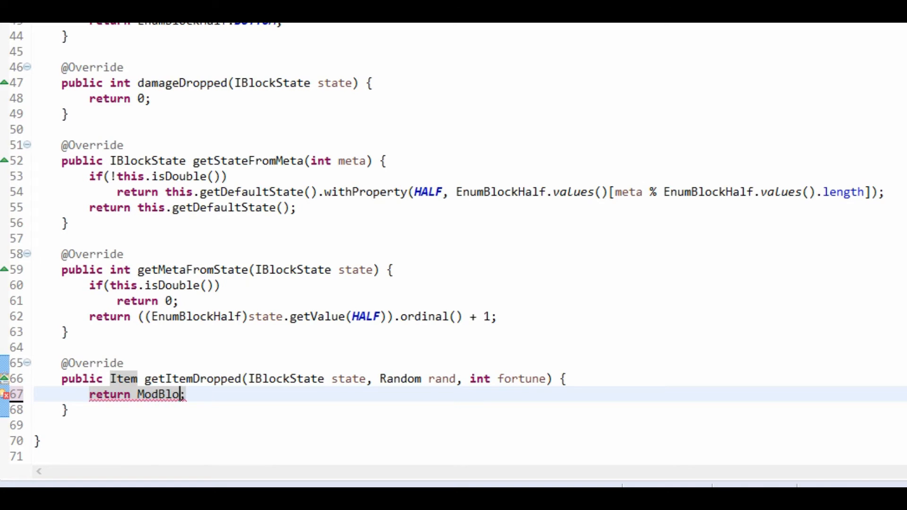
{"action": "type", "text": "ks.tinSlabHalf"}
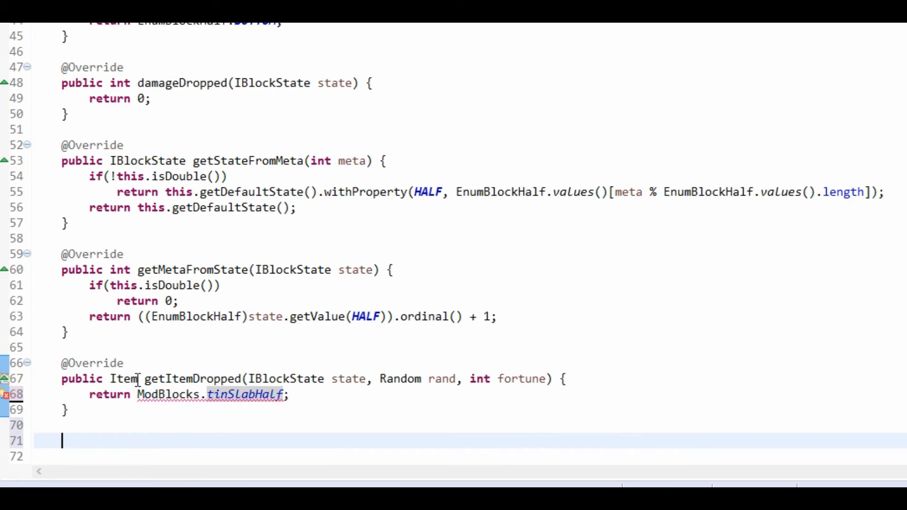
Wrap that return value in Item.getItemFromBlock(ModBlocks.tinSlabHalf)
{"action": "left_click", "coordinate": [138, 394]}
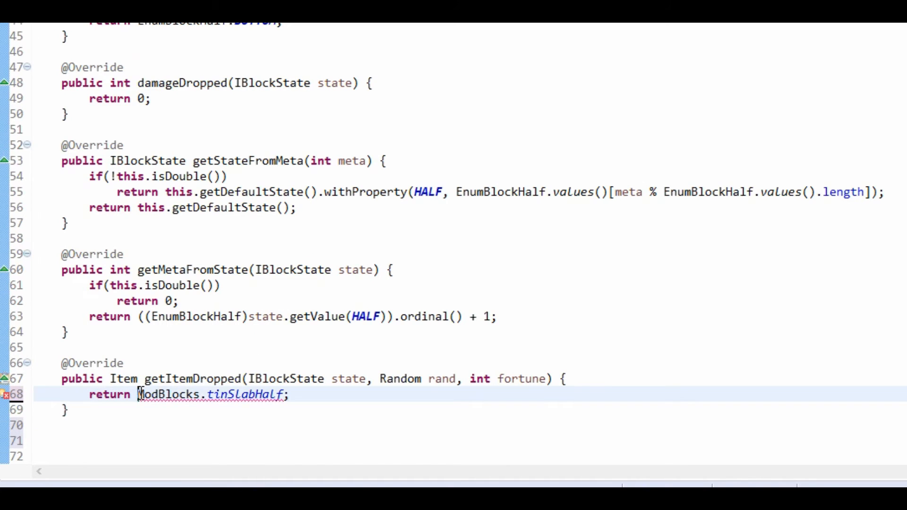
{"action": "type", "text": "Item.getItemFromBlock"}
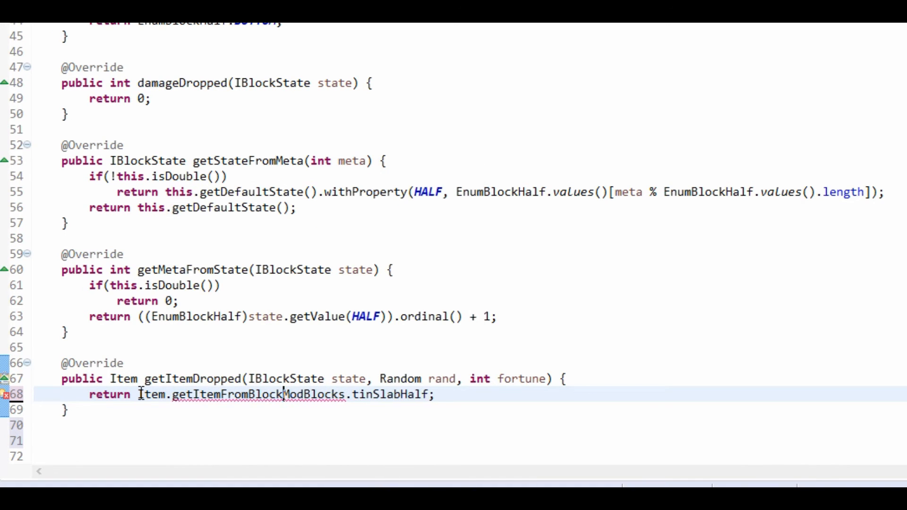
{"action": "type", "text": "("}
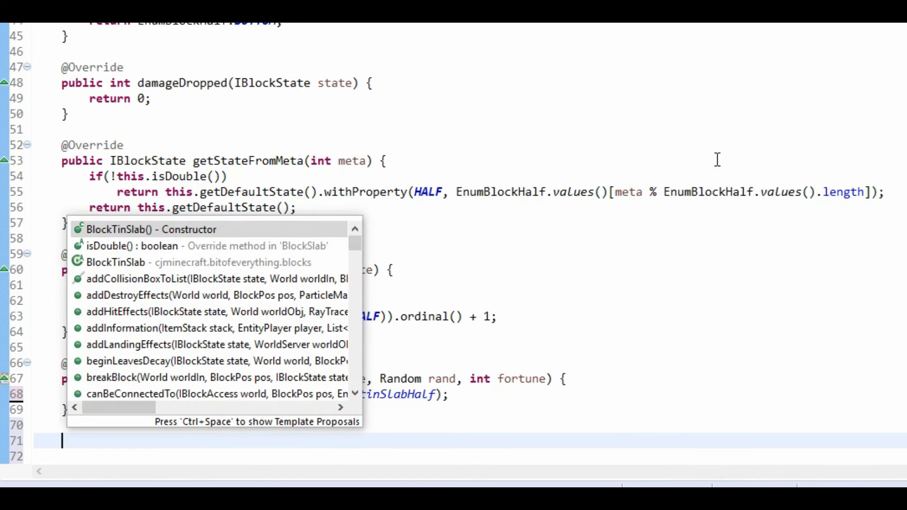
Override createBlockState to return new BlockStateContainer(this, new IProperty[] {HALF})
{"action": "type", "text": "createBlockState() {"}
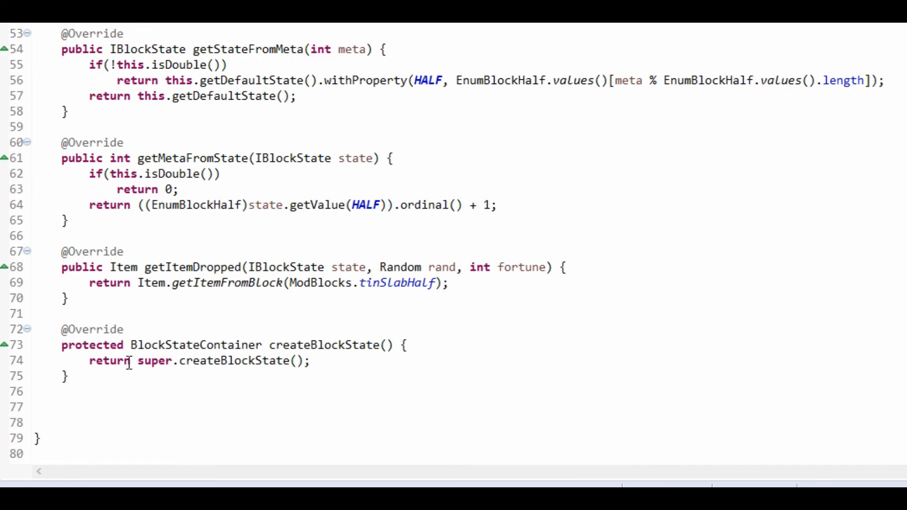
{"action": "double_click", "coordinate": [220, 360]}
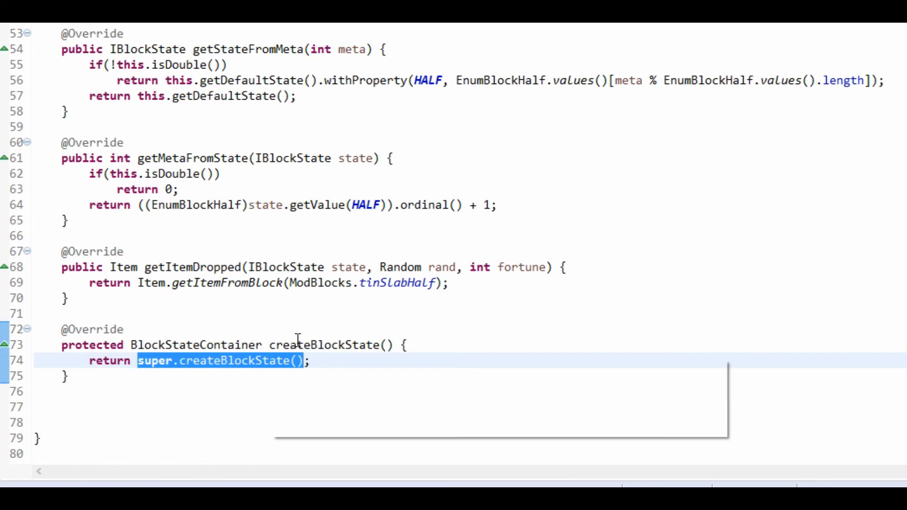
{"action": "type", "text": "new Block;"}
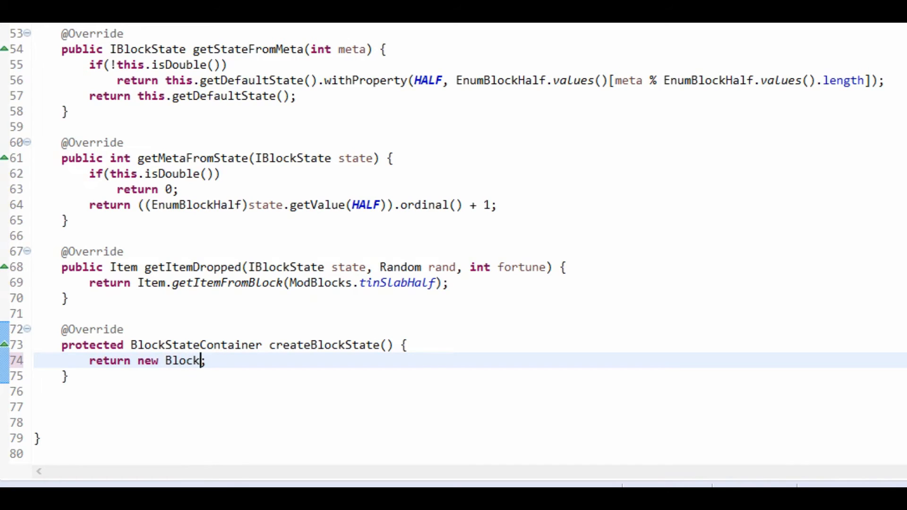
{"action": "type", "text": "StateContainer"}
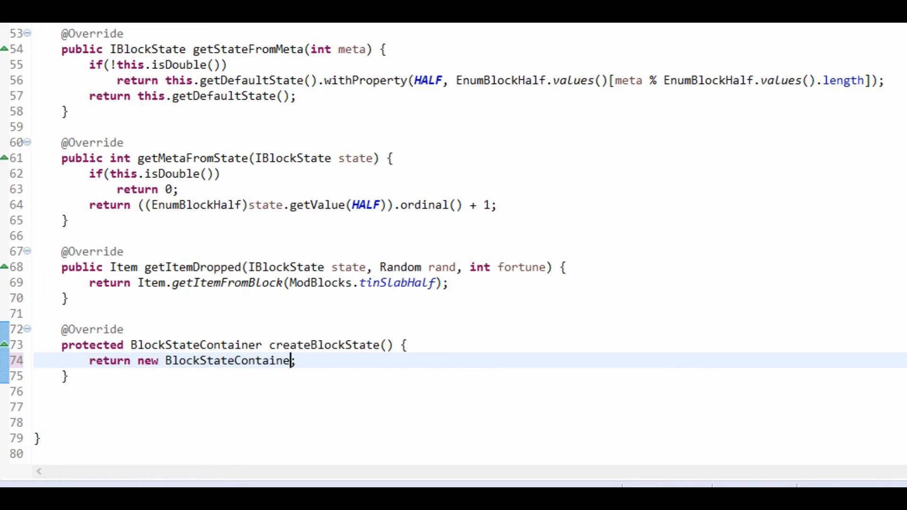
{"action": "type", "text": "(this)"}
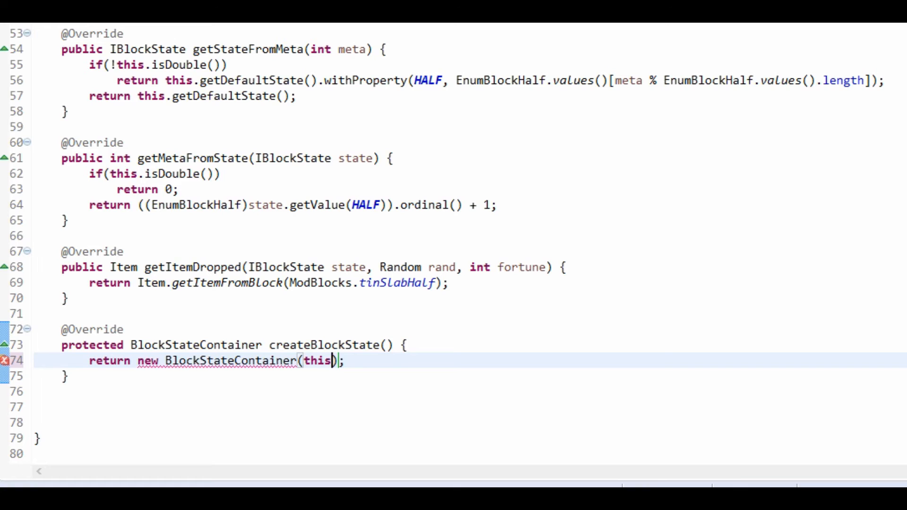
{"action": "type", "text": ", new IProperty["}
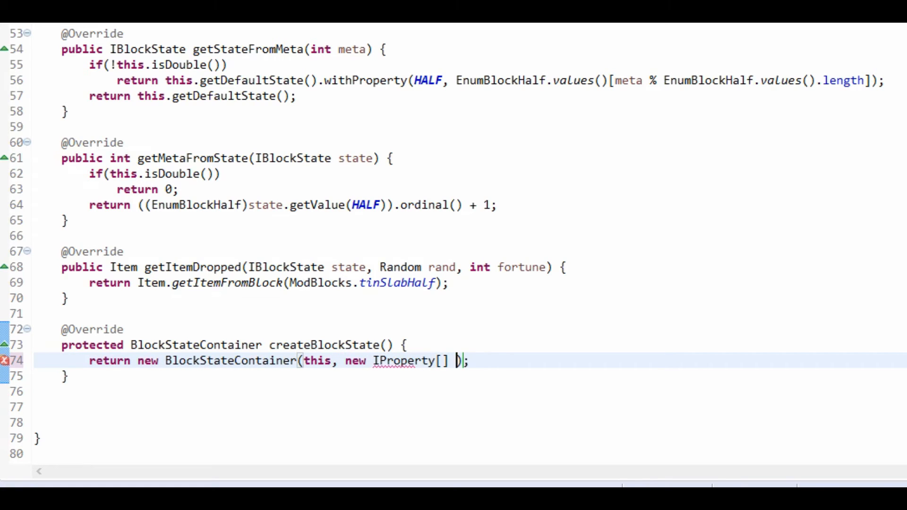
{"action": "type", "text": "{HALF}"}
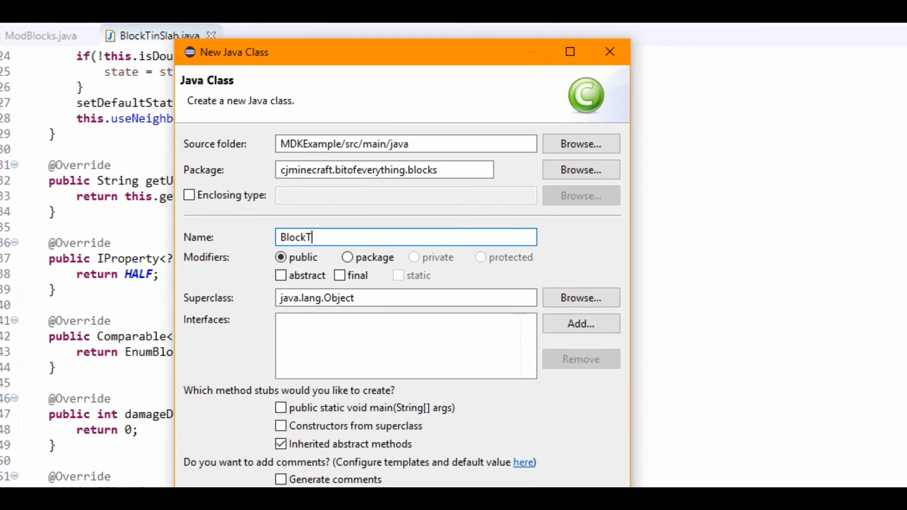
Name the new classes BlockTinSlabHalf and BlockTinSlabDouble, the latter extending BlockTinSlab
{"action": "type", "text": "inSlab"}
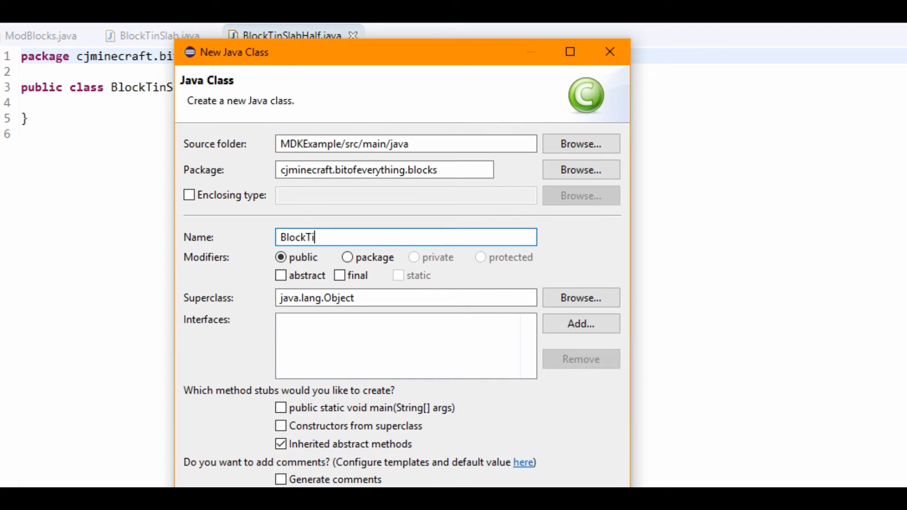
{"action": "type", "text": "nSlabDouble"}
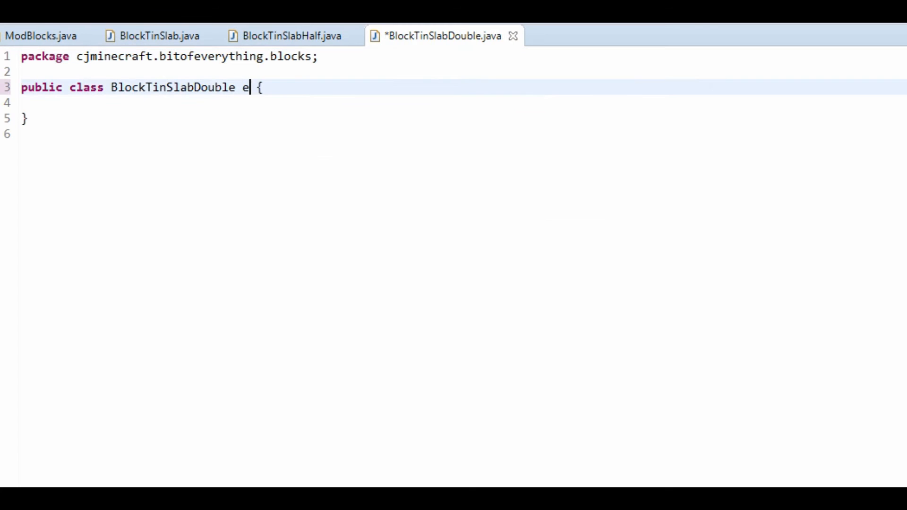
{"action": "type", "text": "xtends Bl"}
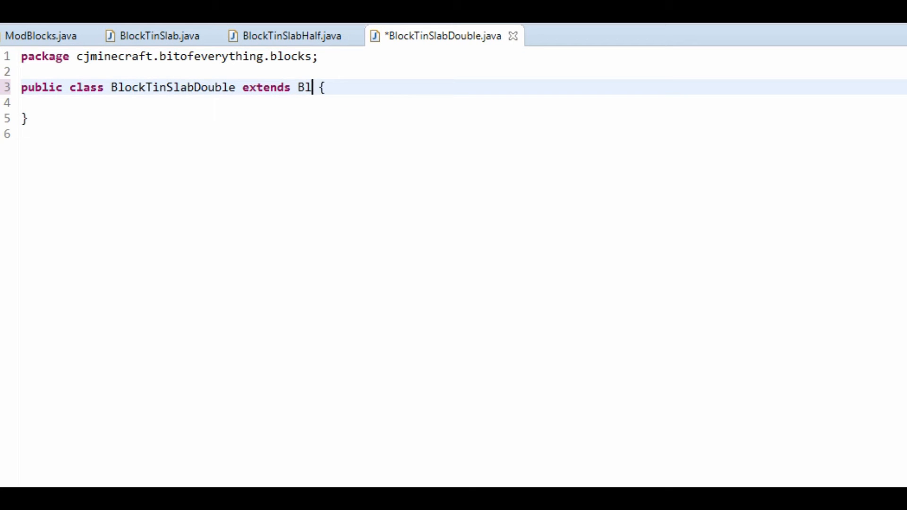
{"action": "type", "text": "ockTinSlab"}
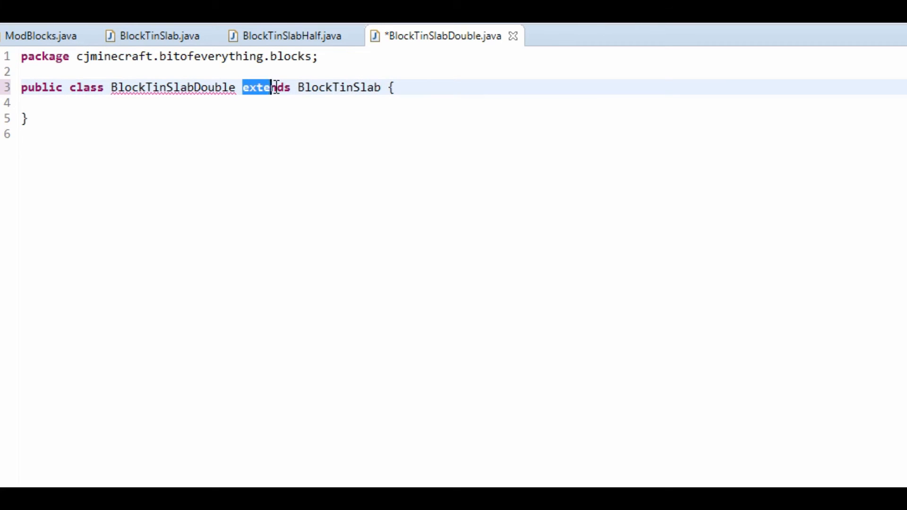
Change the double slab's isDouble return to true, save, and move to ModBlocks
{"action": "left_click", "coordinate": [288, 35]}
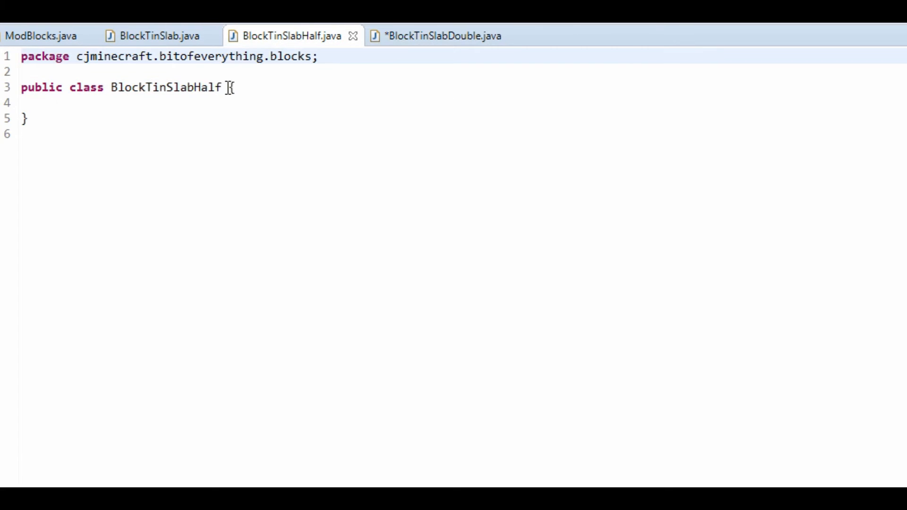
{"action": "left_click", "coordinate": [439, 35]}
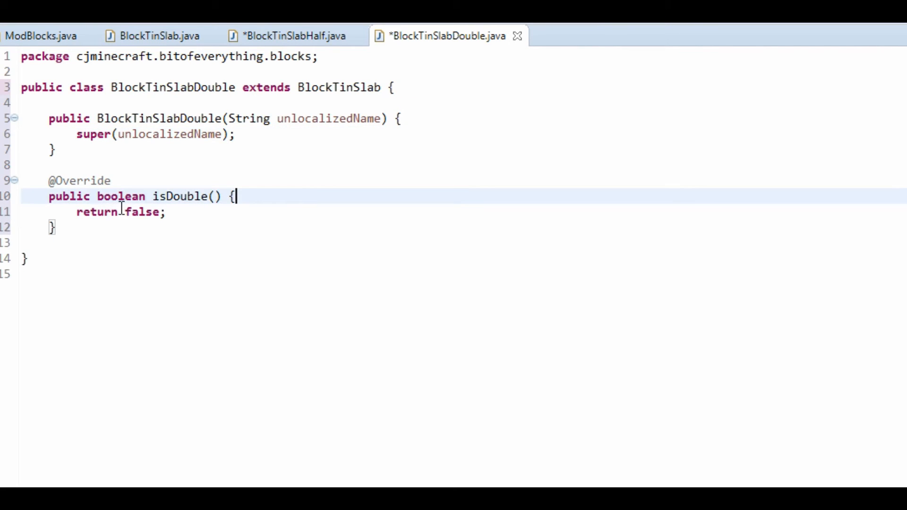
{"action": "double_click", "coordinate": [142, 211]}
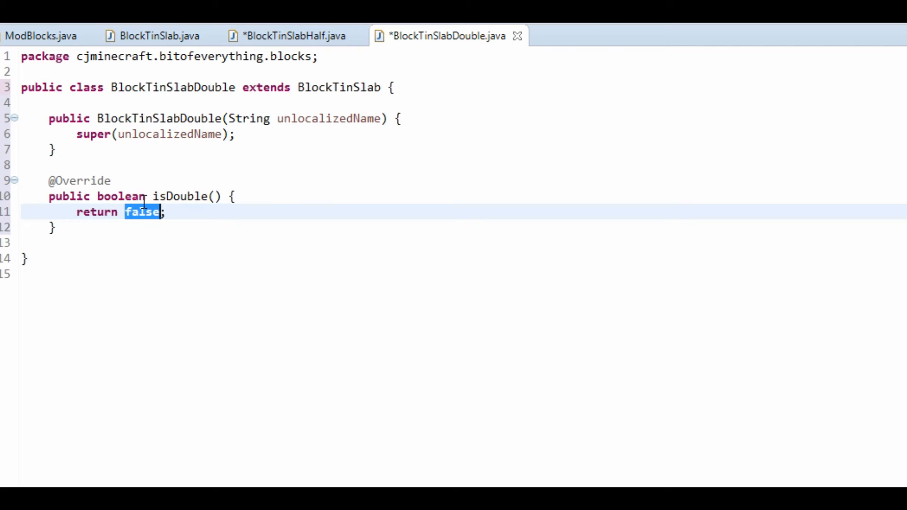
{"action": "type", "text": "true"}
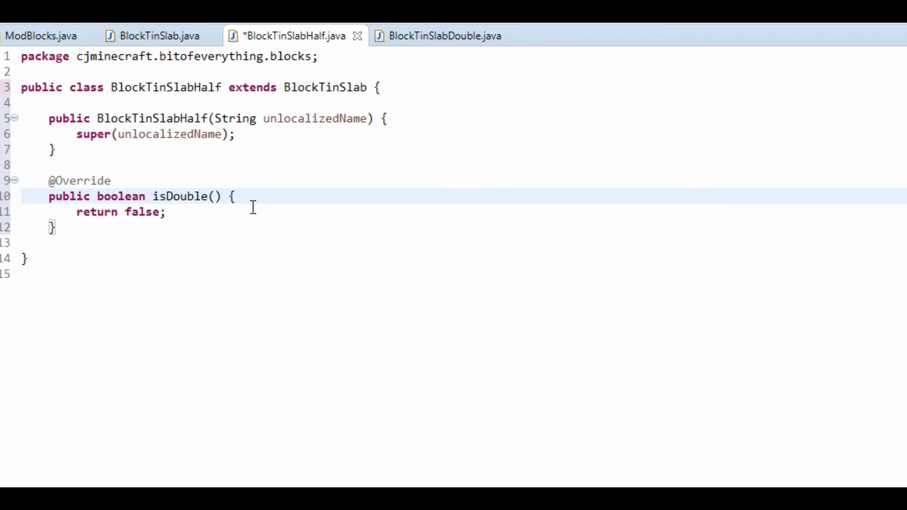
{"action": "key", "text": "ctrl+s"}
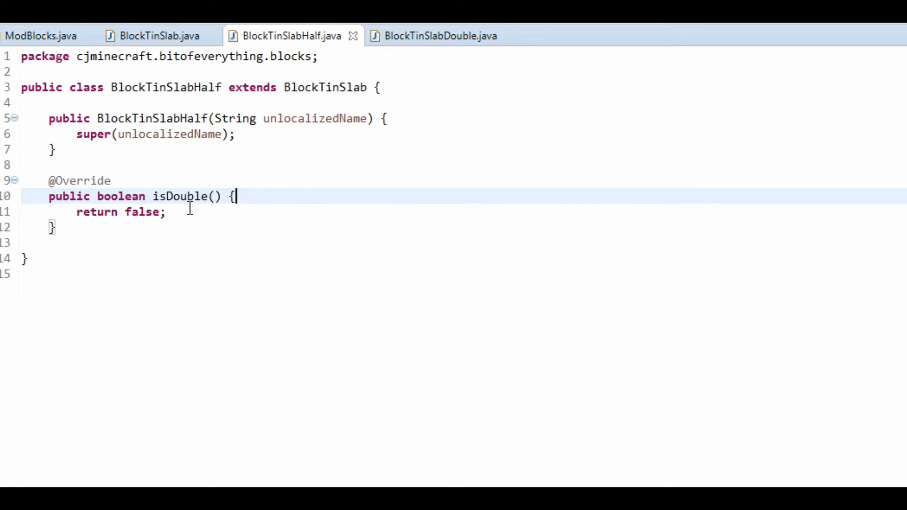
{"action": "left_click", "coordinate": [155, 35]}
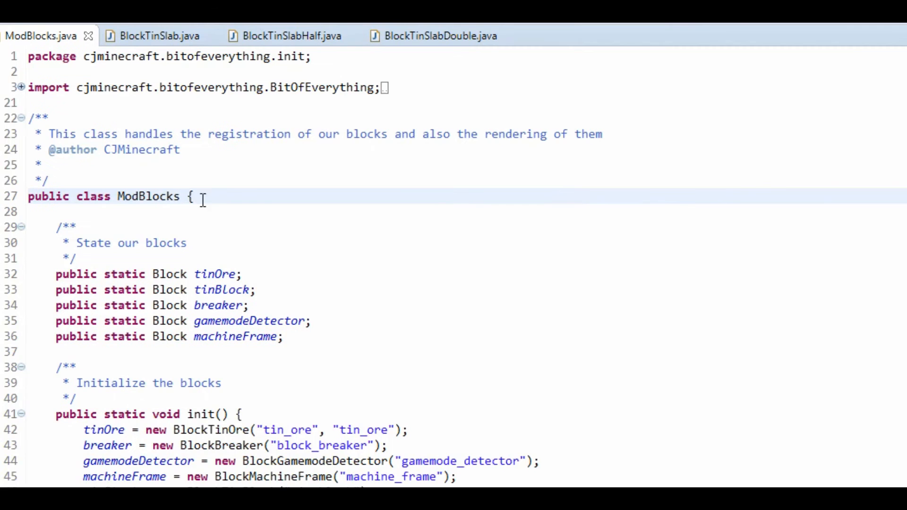
Declare 'public static BlockTinSlabHalf tinSlabHalf;' in ModBlocks
{"action": "type", "text": "p"}
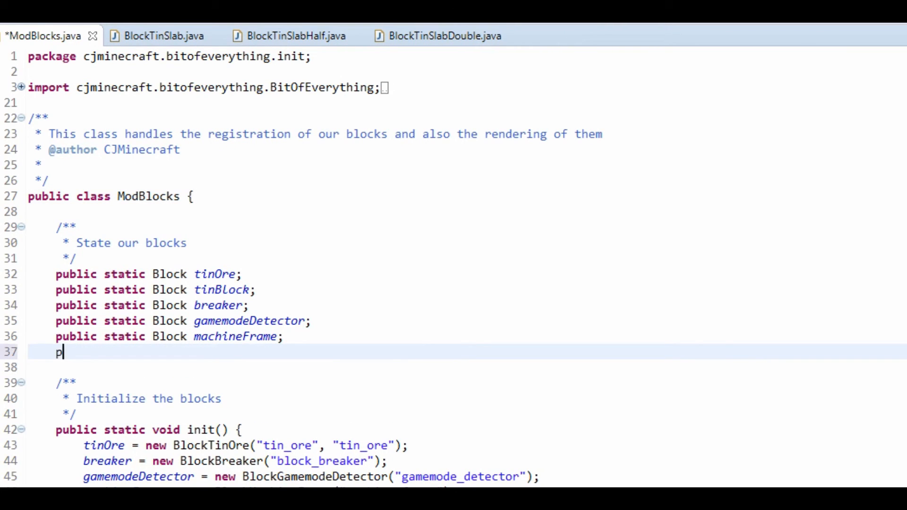
{"action": "type", "text": "ublic static"}
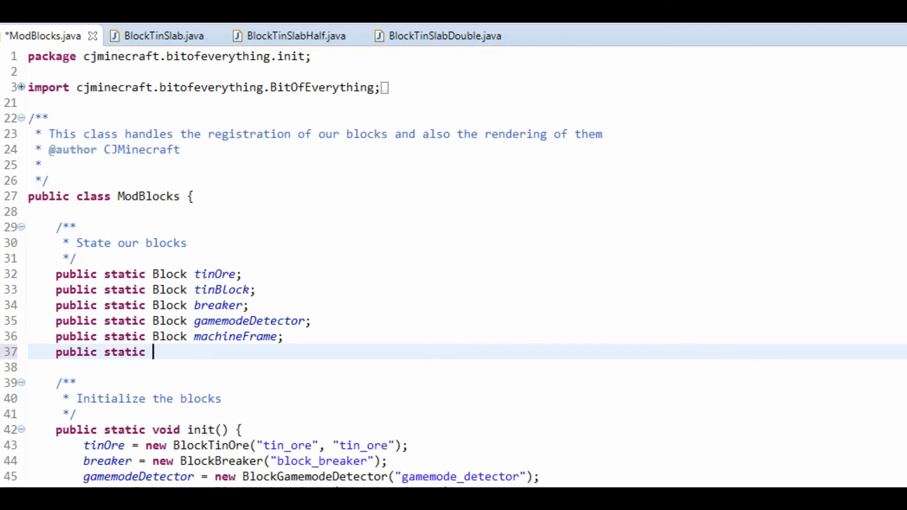
{"action": "type", "text": "Bl"}
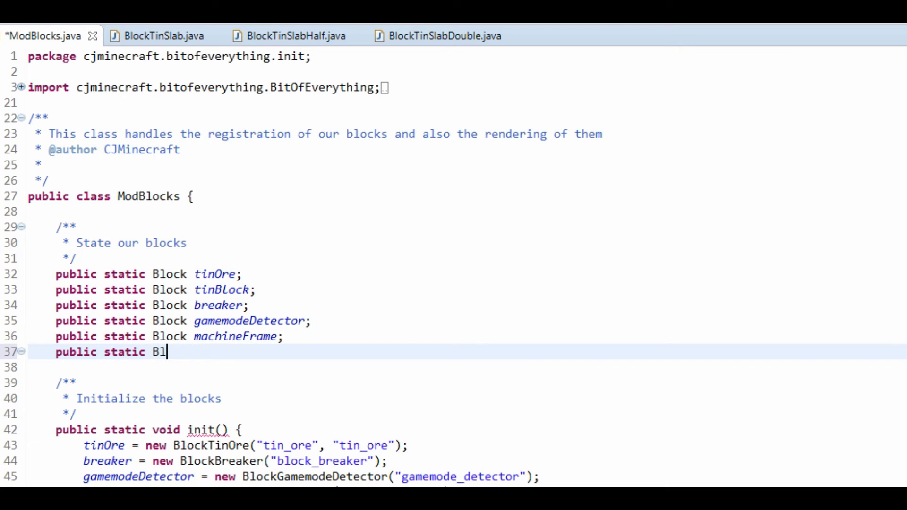
{"action": "type", "text": "ockTinSlab"}
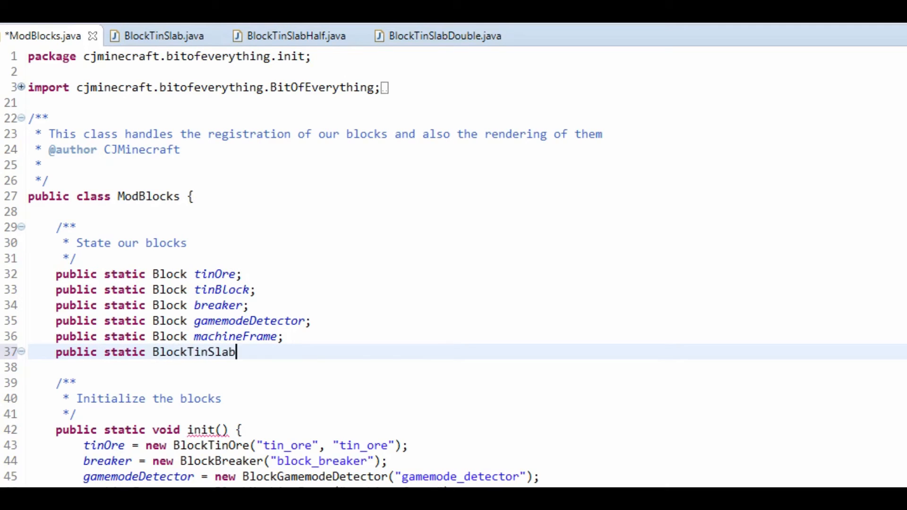
{"action": "type", "text": "Half tin"}
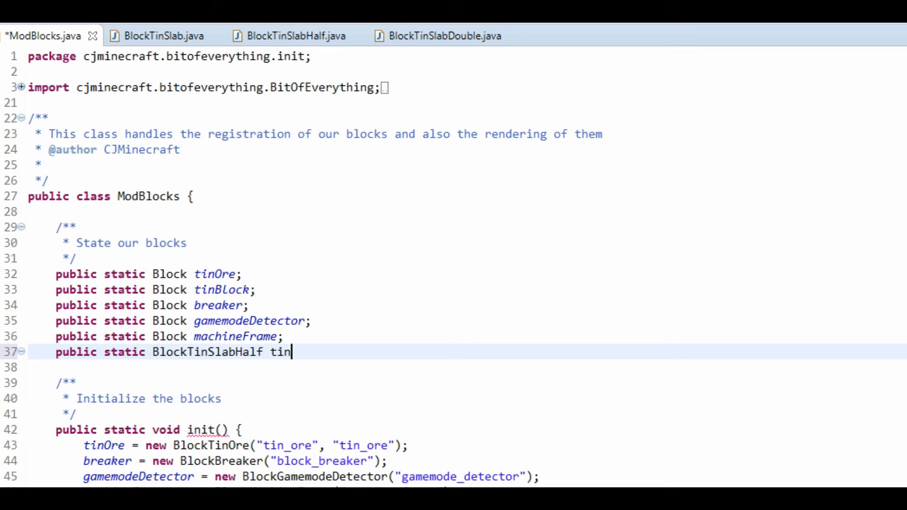
{"action": "type", "text": "SlabHalf;"}
{"action": "type", "text": "p"}
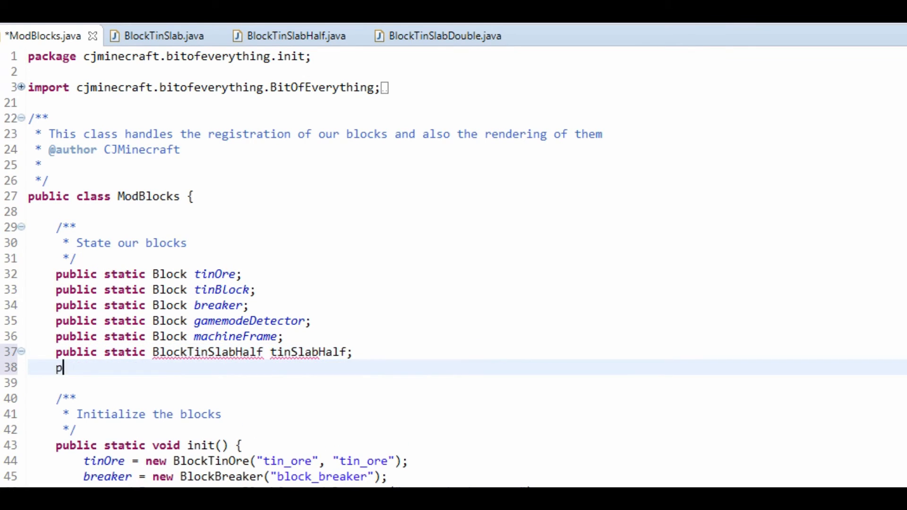
Declare 'public static BlockTinSlabDouble tinSlabDouble;' below it
{"action": "type", "text": "ublic static"}
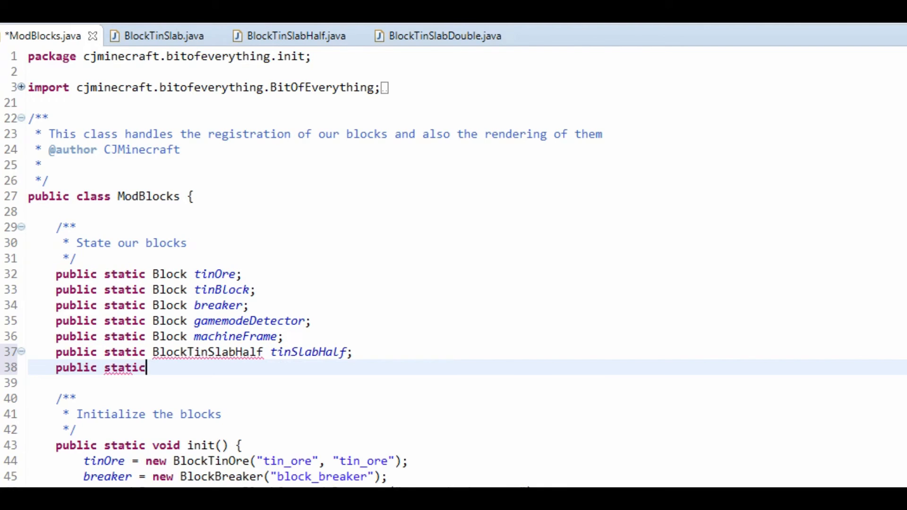
{"action": "type", "text": "Block"}
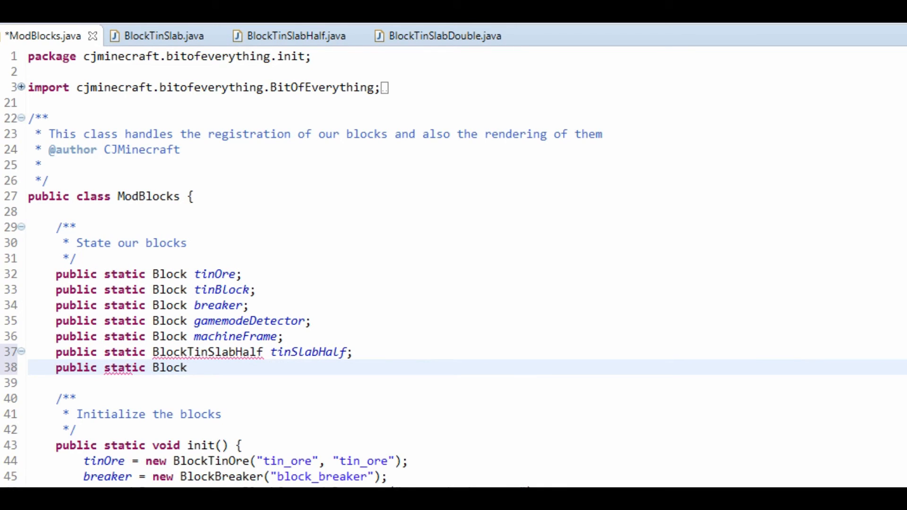
{"action": "type", "text": "BlockTinSlab"}
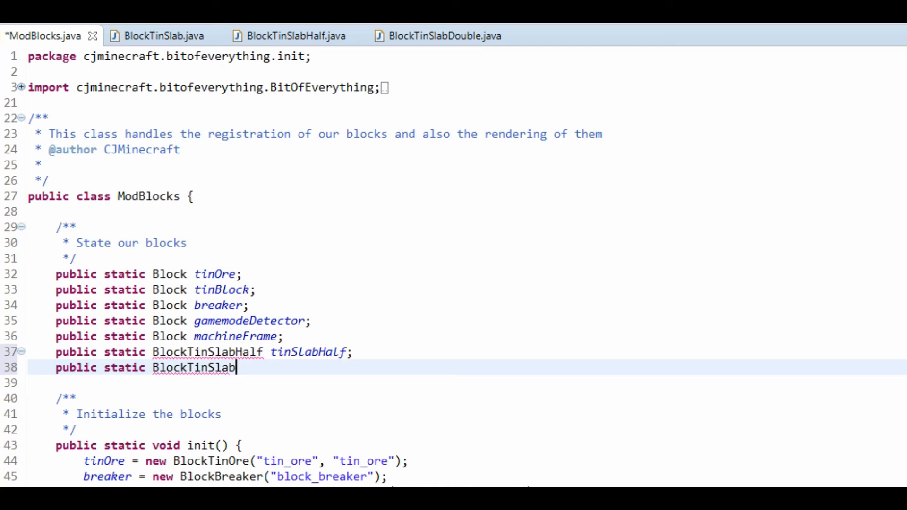
{"action": "type", "text": "Double tin"}
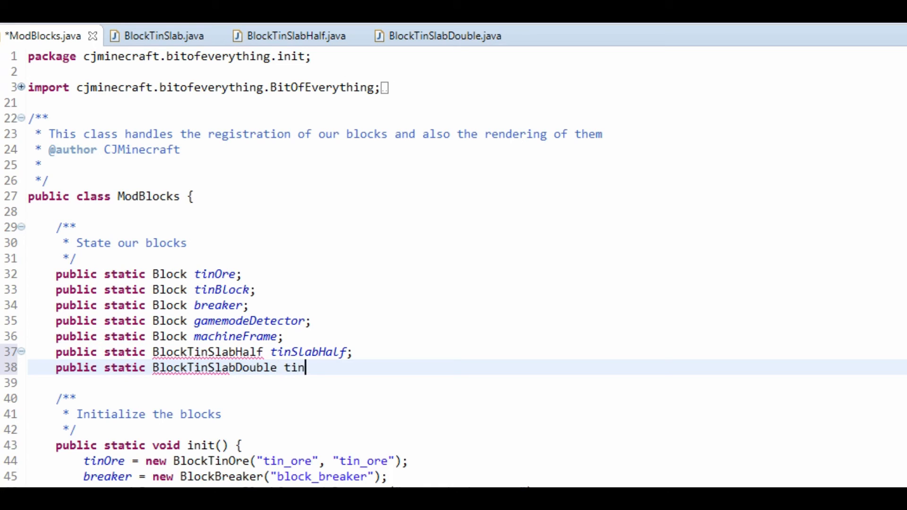
{"action": "type", "text": "SlabDoub;e"}
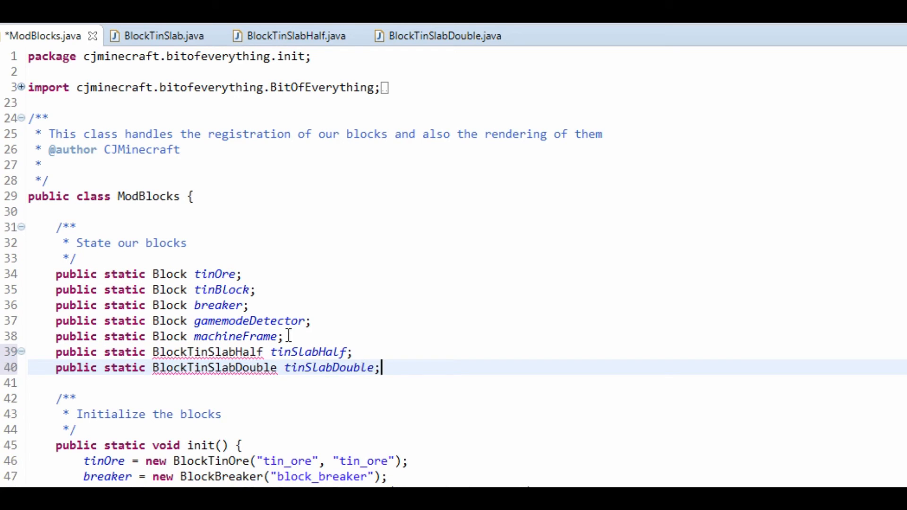
{"action": "scroll", "scroll_direction": "down", "scroll_amount": 3}
{"action": "type", "text": "tin"}
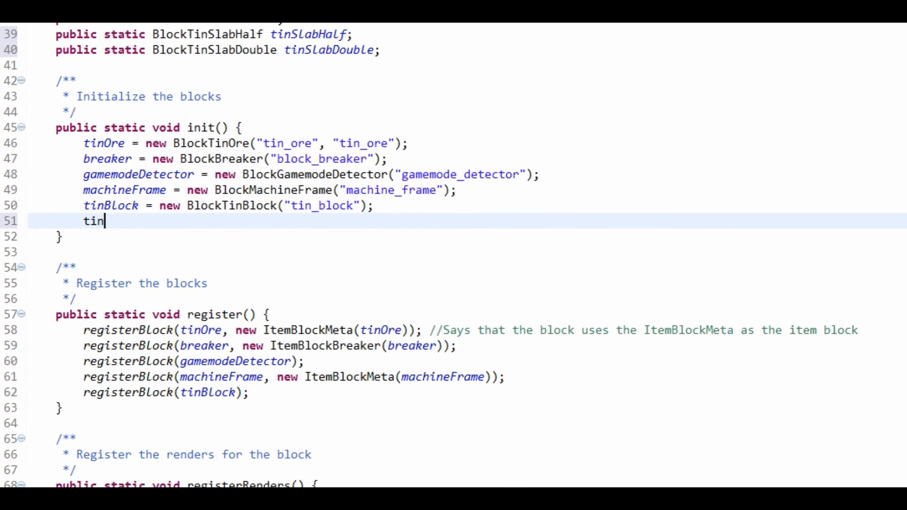
Initialize tinSlabHalf = new BlockTinSlabHalf("tin_slab_half") in init()
{"action": "type", "text": "SlabHalf ="}
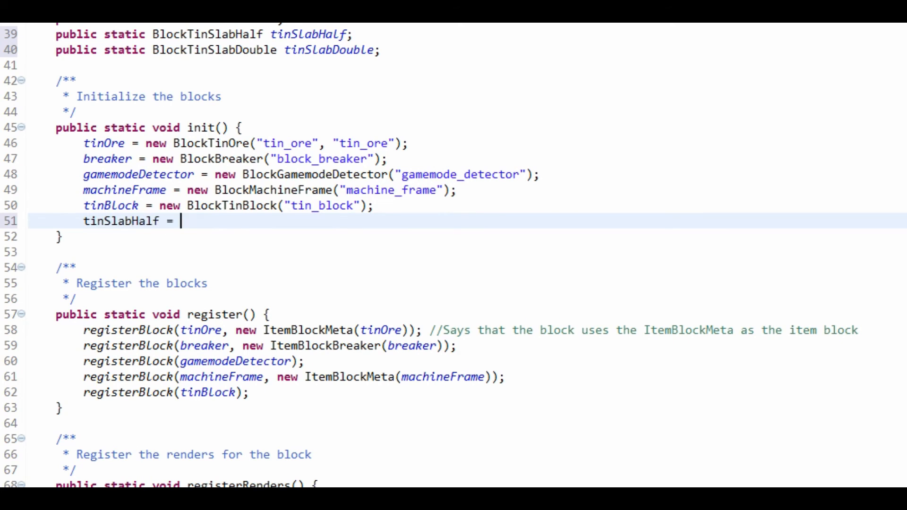
{"action": "type", "text": "new B"}
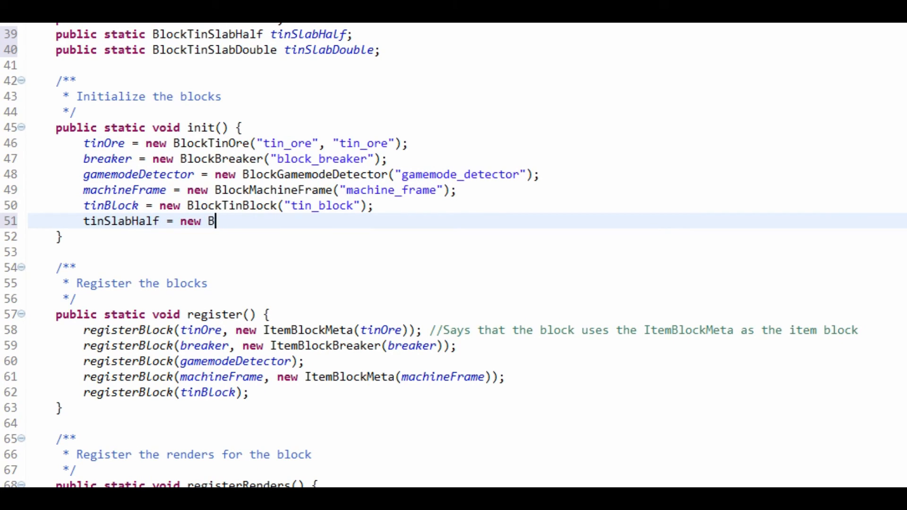
{"action": "type", "text": "lockTinSlabHalf(\""}
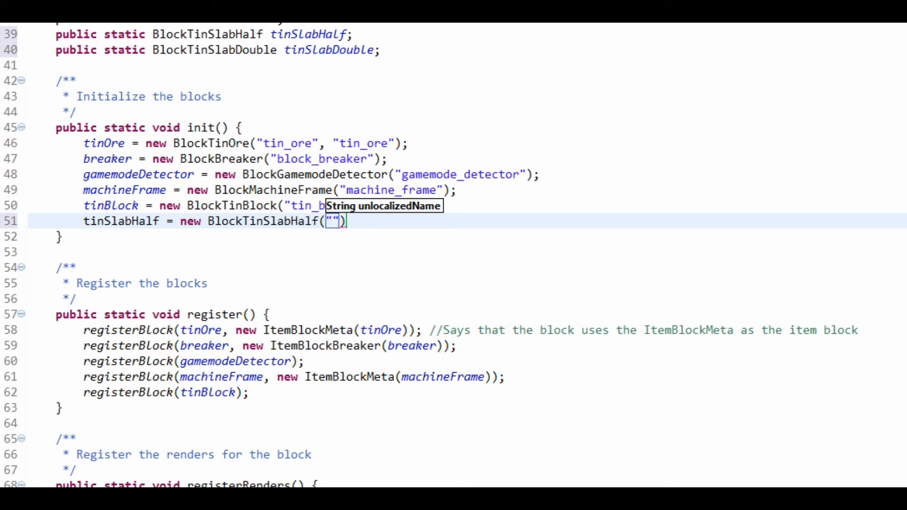
{"action": "type", "text": "tin_slab"}
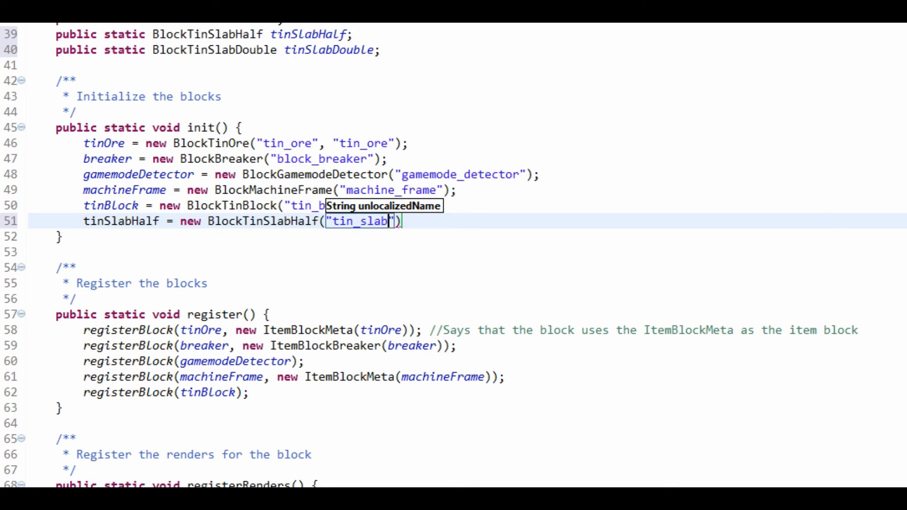
{"action": "type", "text": "_half"}
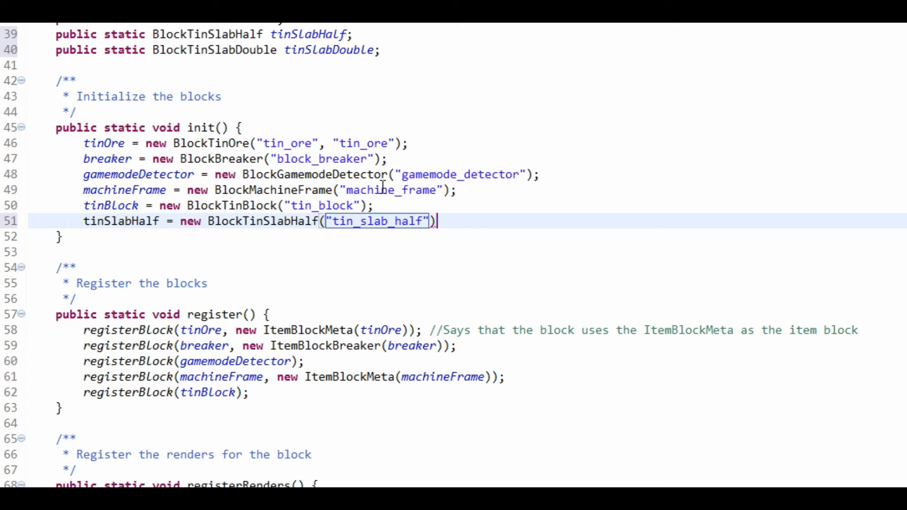
Initialize tinSlabDouble = new BlockTinSlabDouble("tin_slab_double")
{"action": "type", "text": "inSlabDouble ="}
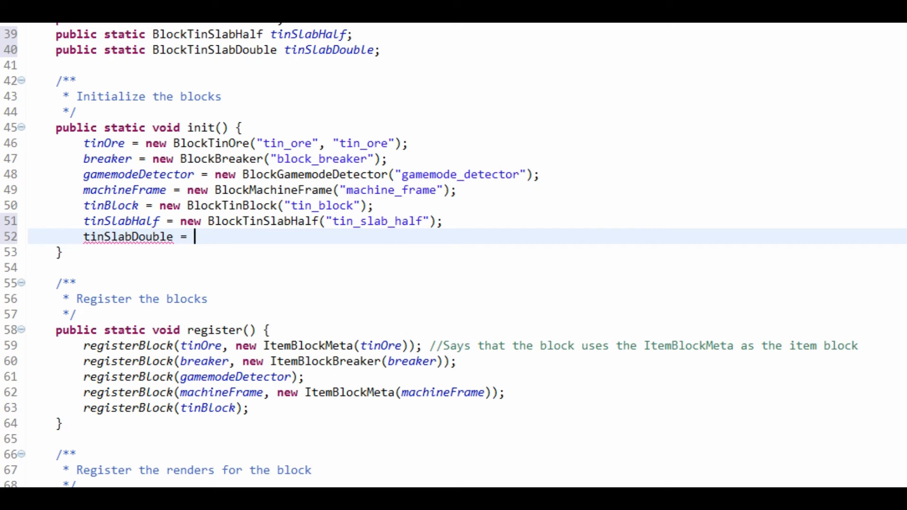
{"action": "type", "text": "new BlockTin"}
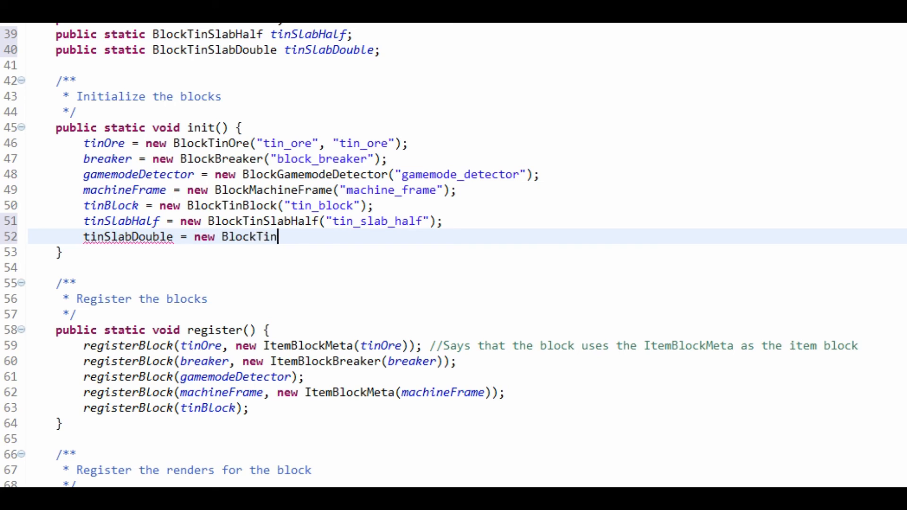
{"action": "type", "text": "SlabDouble(unlocalizedName"}
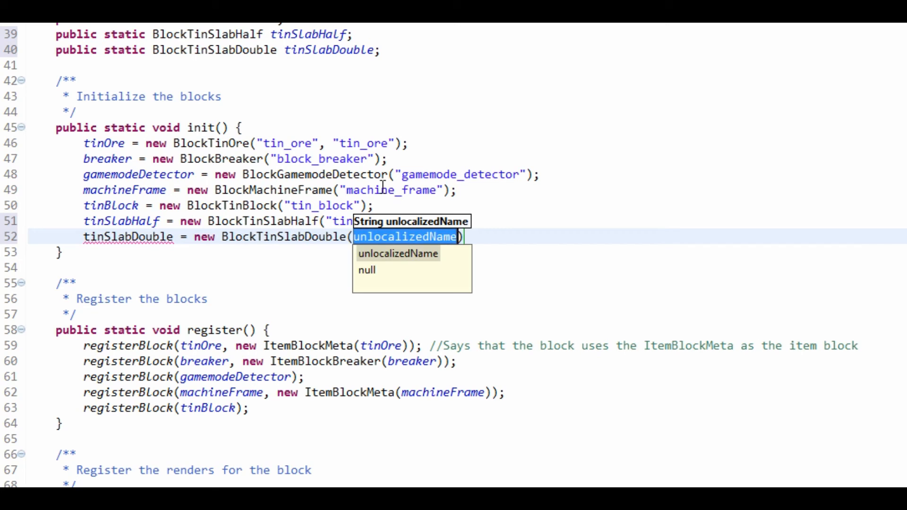
{"action": "type", "text": "\"tin_sl"}
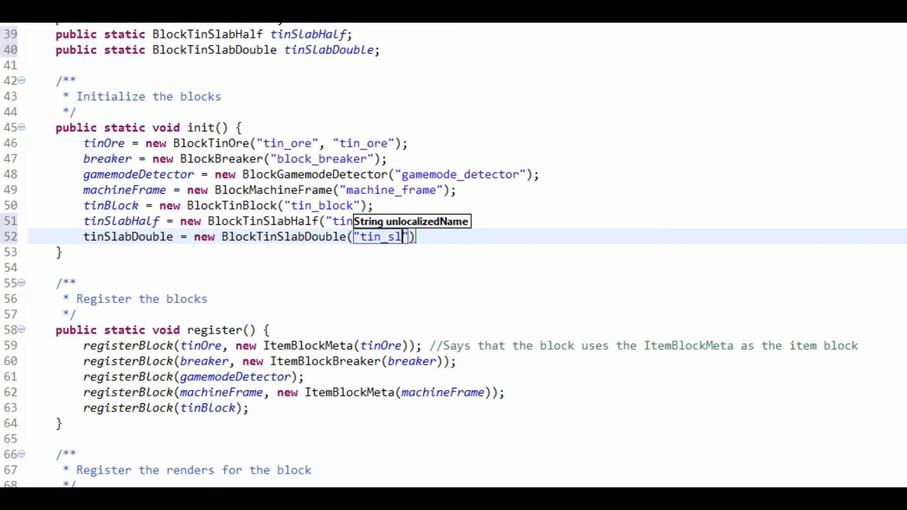
{"action": "type", "text": "ab_double"}
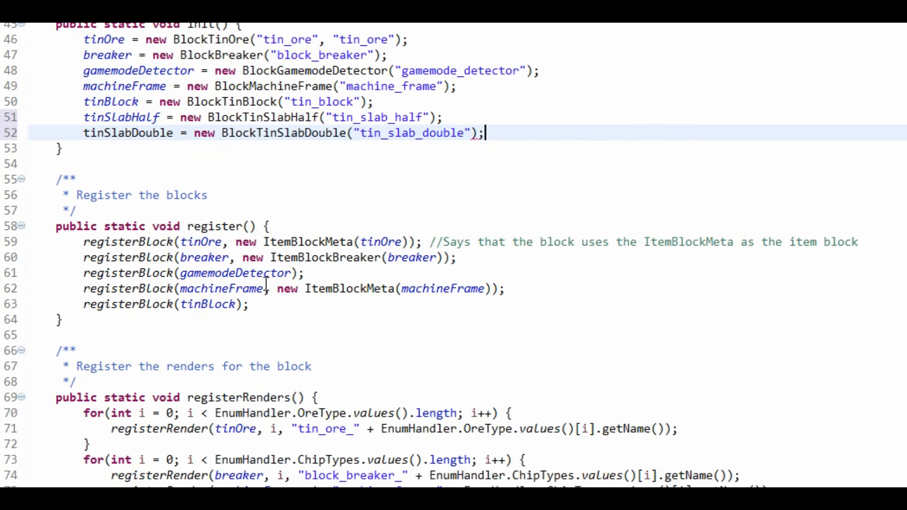
Register tinSlabHalf with a new ItemSlab(tinSlabHalf, tinSlabHalf, tinSlabDouble)
{"action": "type", "text": "regist"}
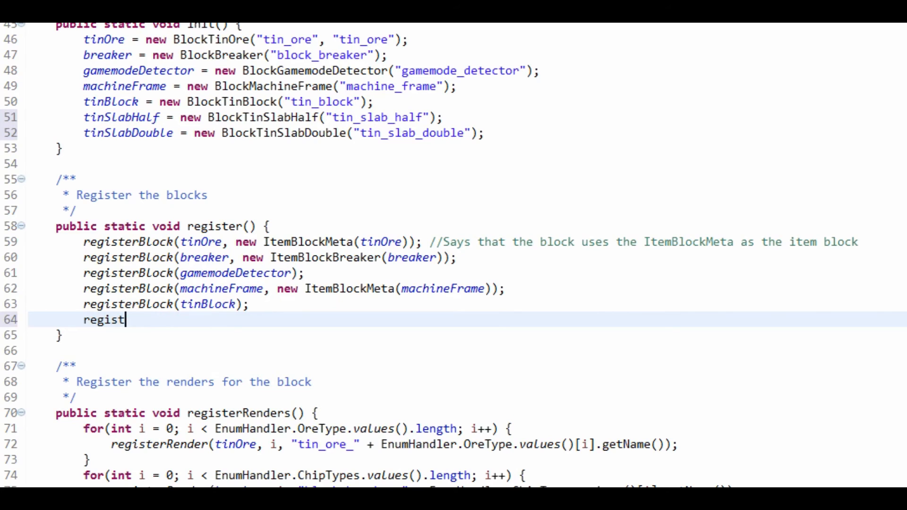
{"action": "type", "text": "erBlock(tinSlabHalf, n);"}
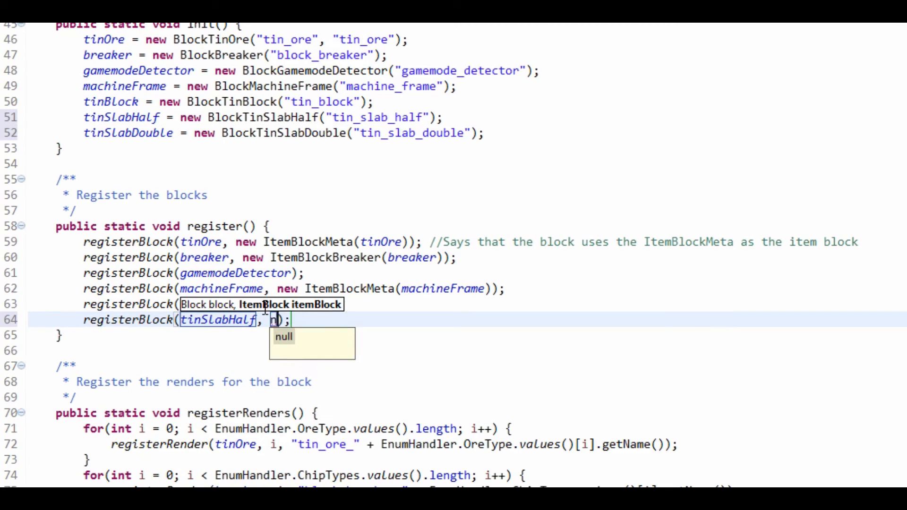
{"action": "type", "text": "new ItemSl"}
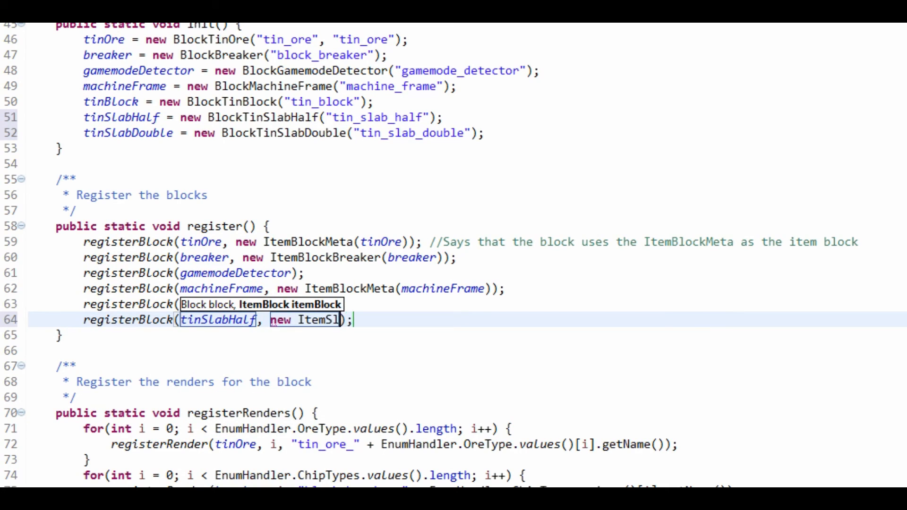
{"action": "type", "text": "ab(block, singleSlab, doubleSlab"}
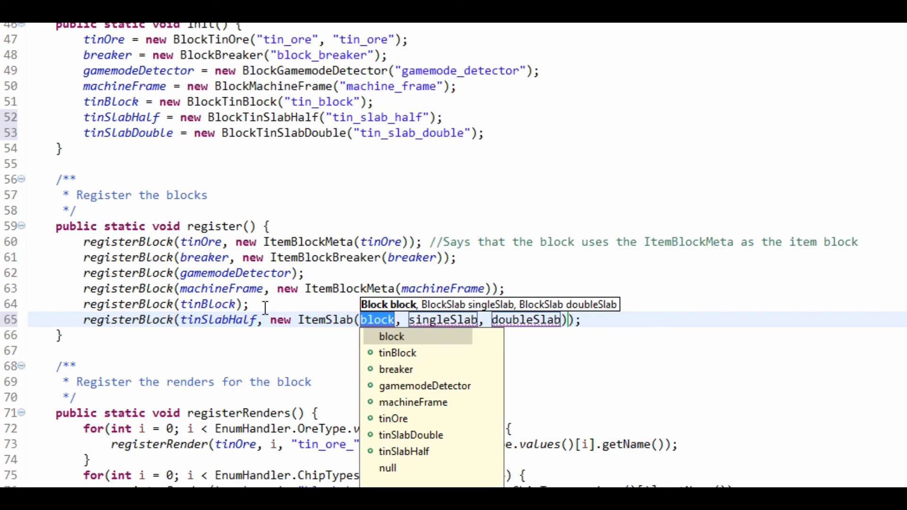
{"action": "mouse_move", "coordinate": [403, 452]}
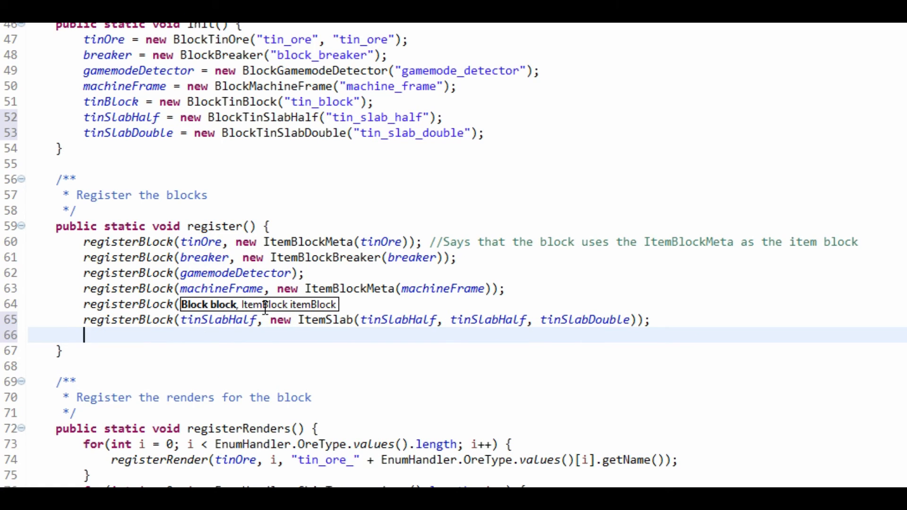
Register tinSlabDouble via GameRegistry.register
{"action": "type", "text": "GameRe"}
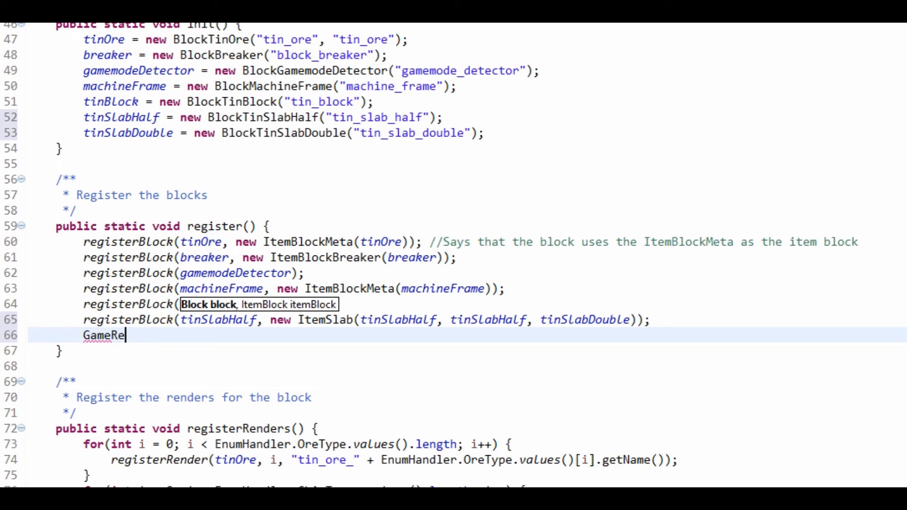
{"action": "type", "text": "gistry."}
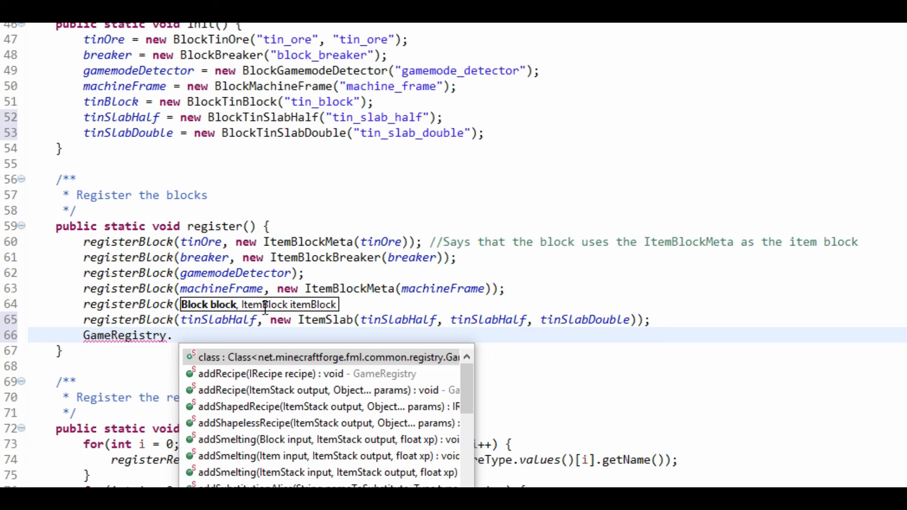
{"action": "type", "text": "regi"}
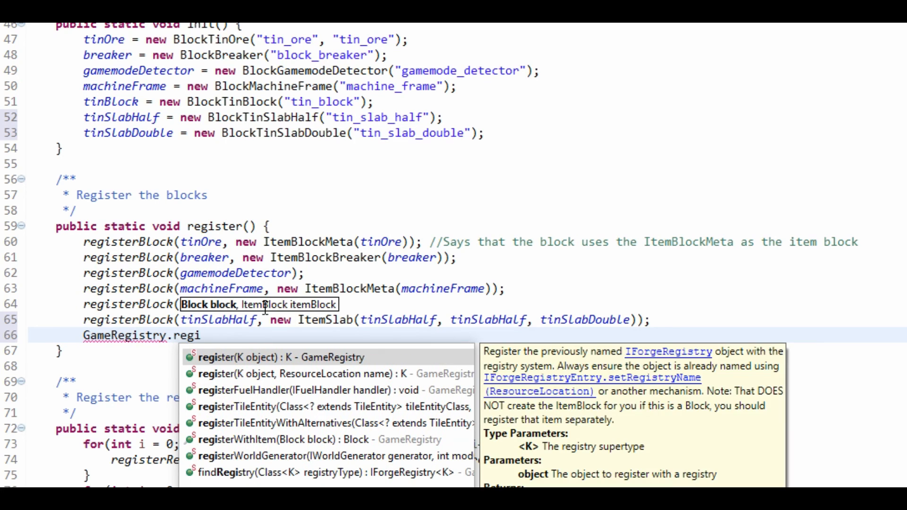
{"action": "left_click", "coordinate": [272, 357]}
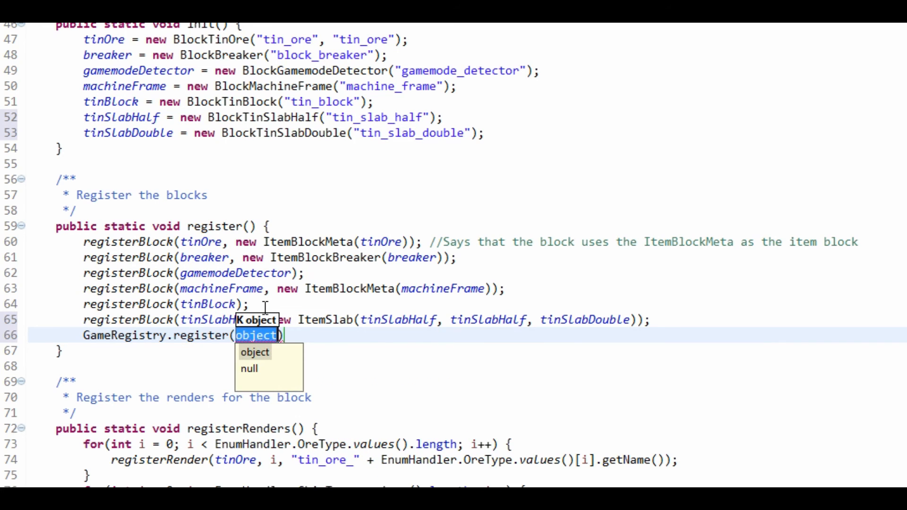
{"action": "type", "text": "tinSlabDoubl"}
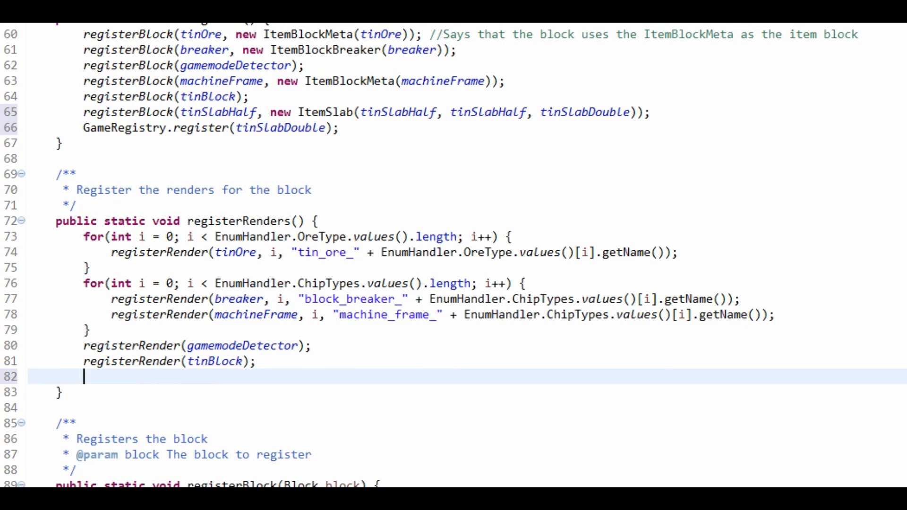
Finish the render registration line before running the Minecraft client
{"action": "type", "text": "reg"}
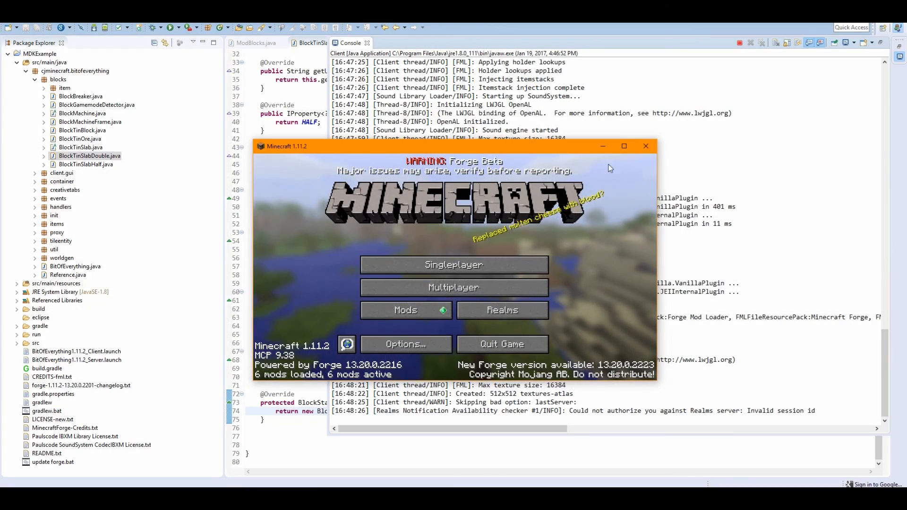
Enter the singleplayer world, break the stacked double tin slab and bring up the creative inventory
{"action": "left_click", "coordinate": [452, 264]}
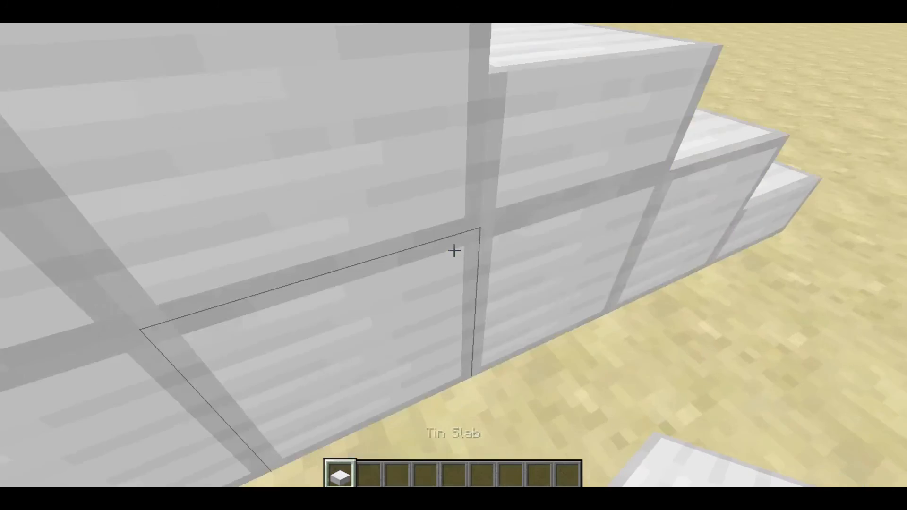
{"action": "mouse_move", "coordinate": [453, 251]}
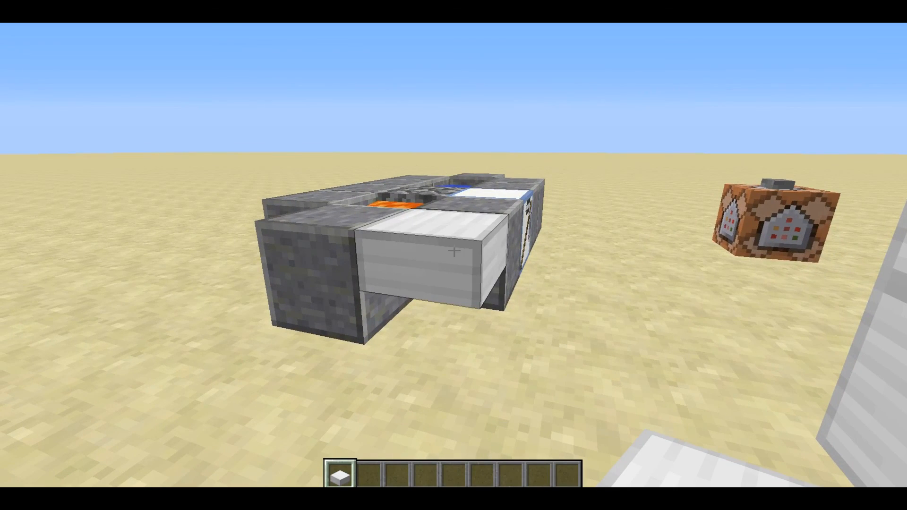
{"action": "mouse_move", "coordinate": [453, 255]}
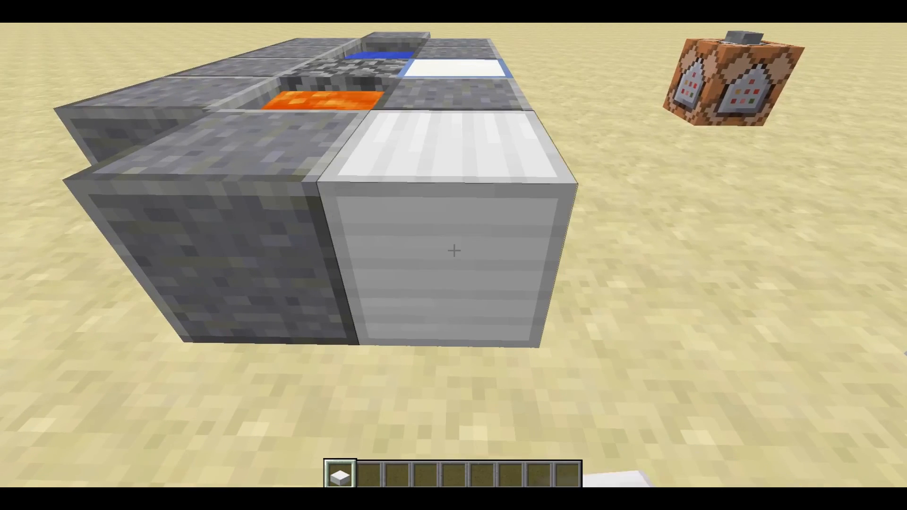
{"action": "left_click", "coordinate": [453, 252]}
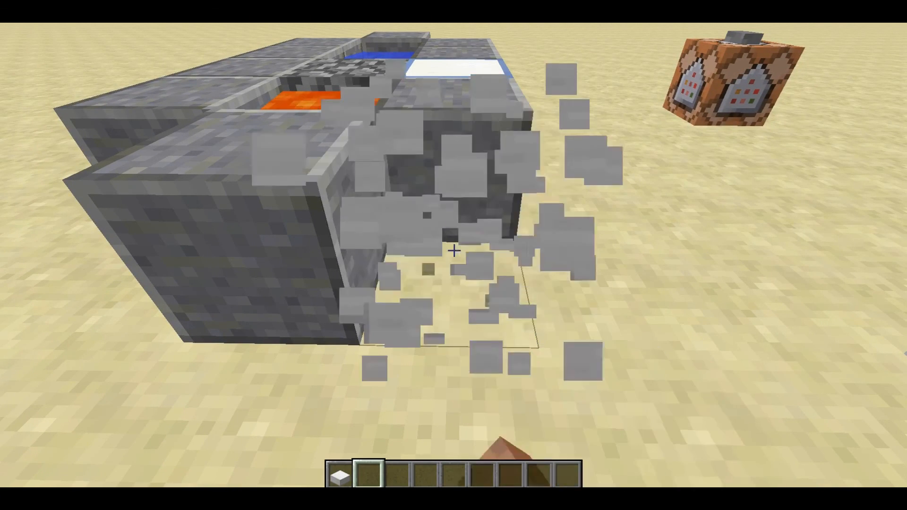
{"action": "key", "text": "e"}
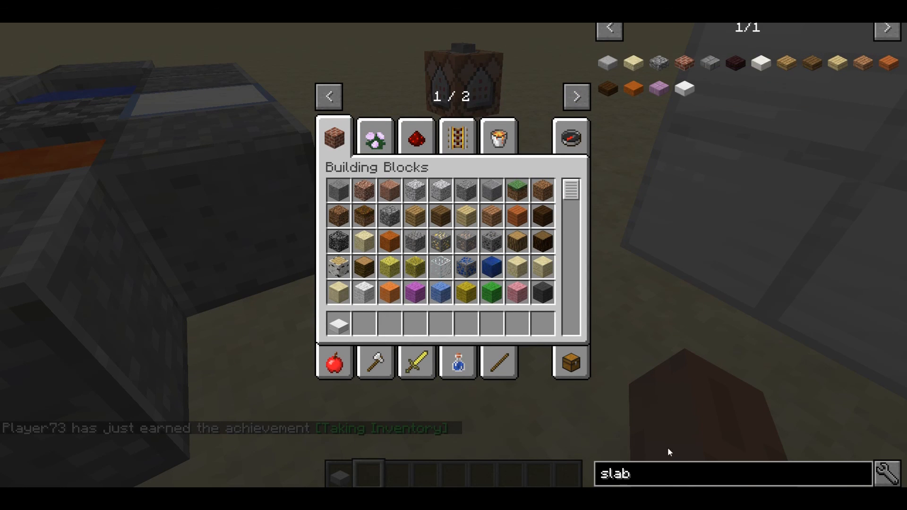
{"action": "mouse_move", "coordinate": [686, 87]}
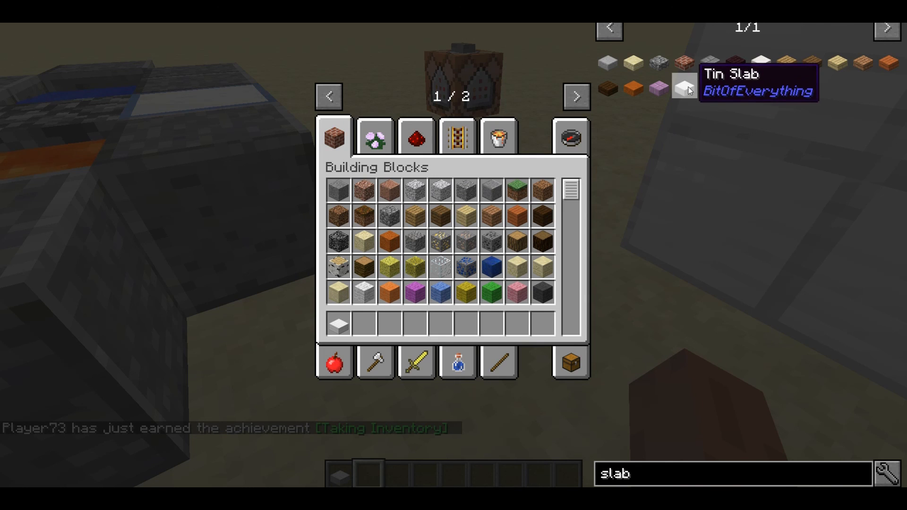
{"action": "mouse_move", "coordinate": [667, 116]}
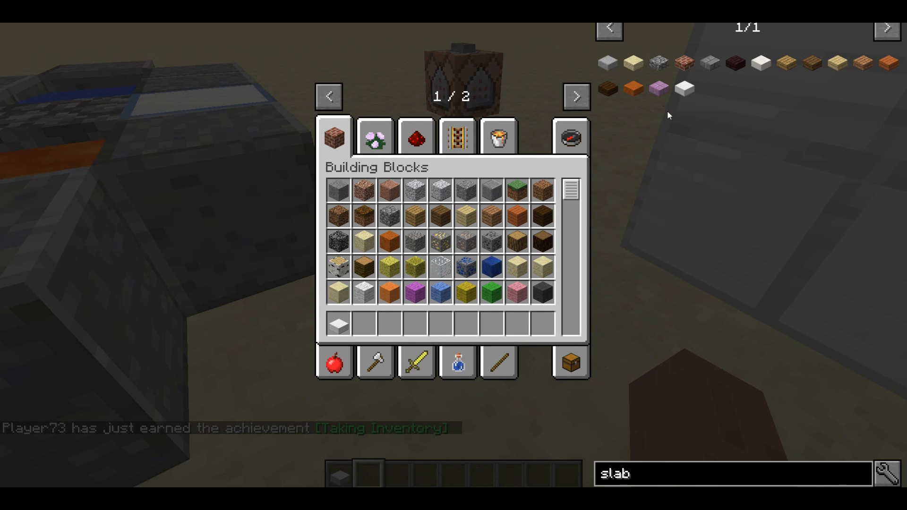
Go to the second page of item tabs and select the BitOfEverything Blocks tab
{"action": "left_click", "coordinate": [576, 96]}
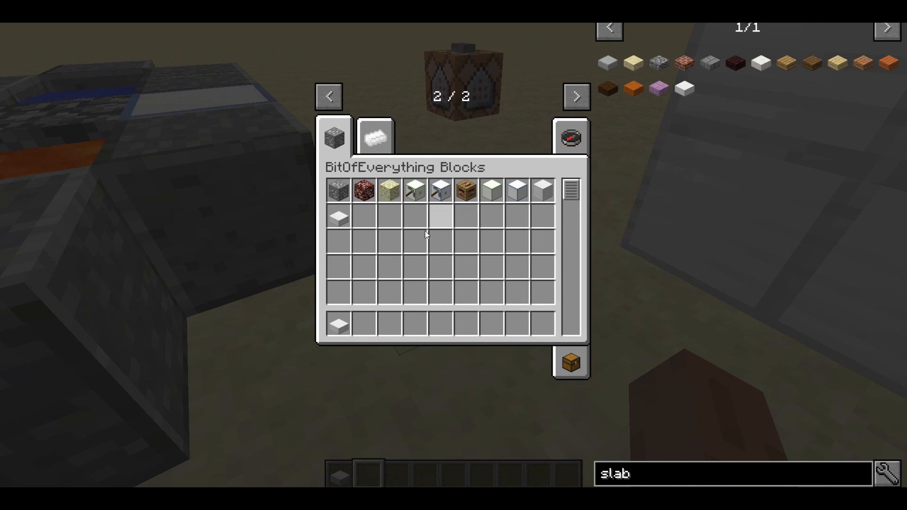
{"action": "left_click", "coordinate": [375, 135]}
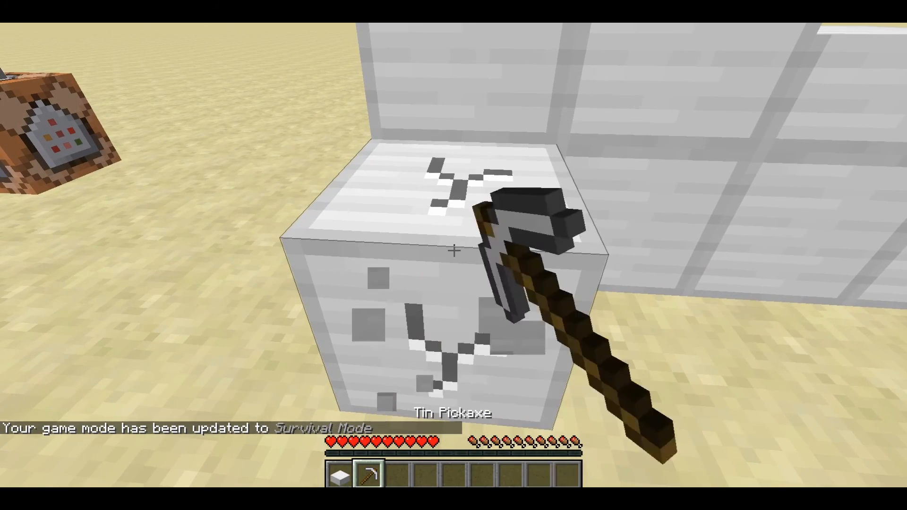
Close the inventory and mine the double tin slab with the tin pickaxe to collect its slabs
{"action": "key", "text": "e"}
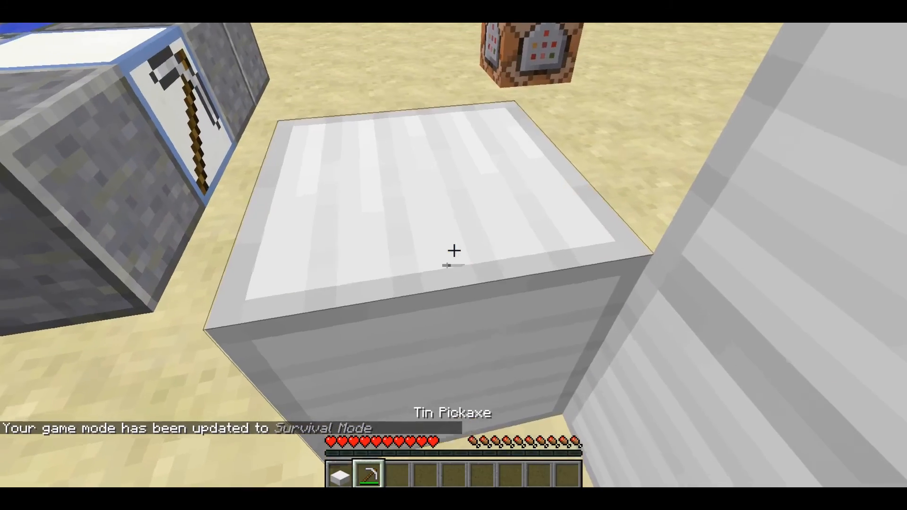
{"action": "left_click", "coordinate": [454, 251]}
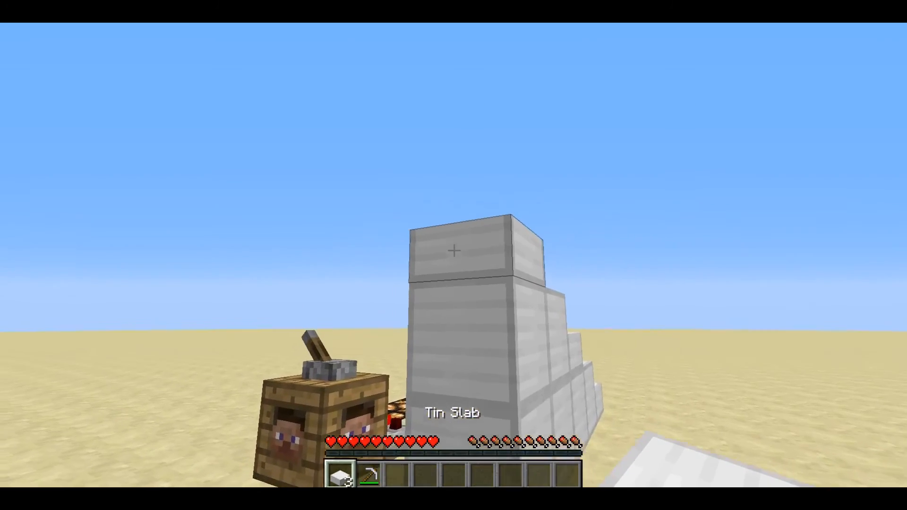
{"action": "mouse_move", "coordinate": [453, 255]}
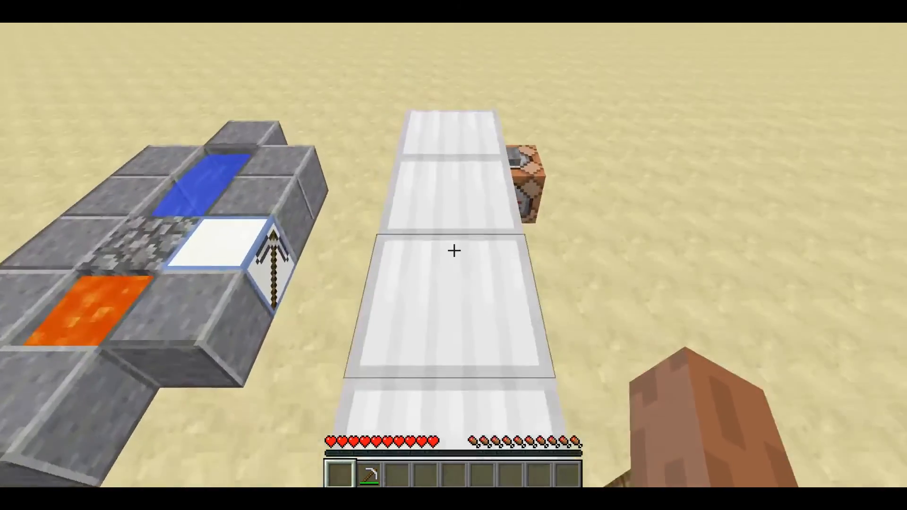
{"action": "mouse_move", "coordinate": [453, 254]}
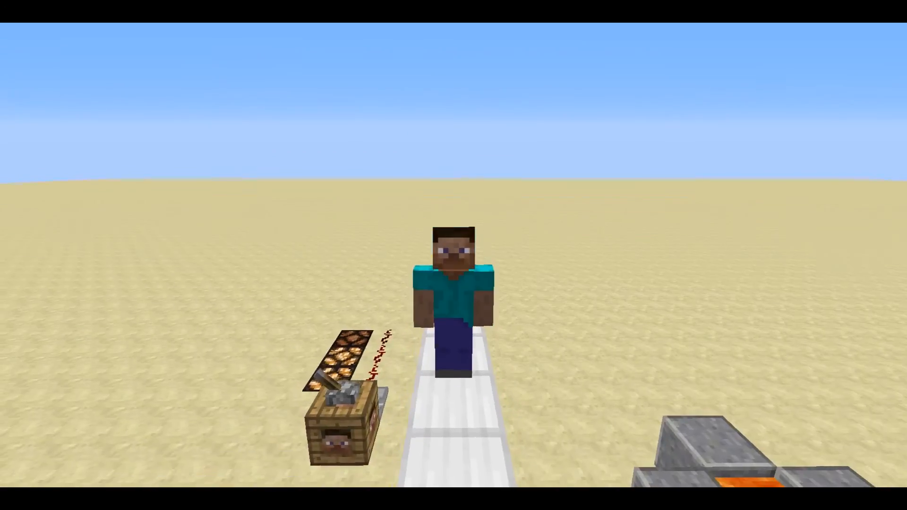